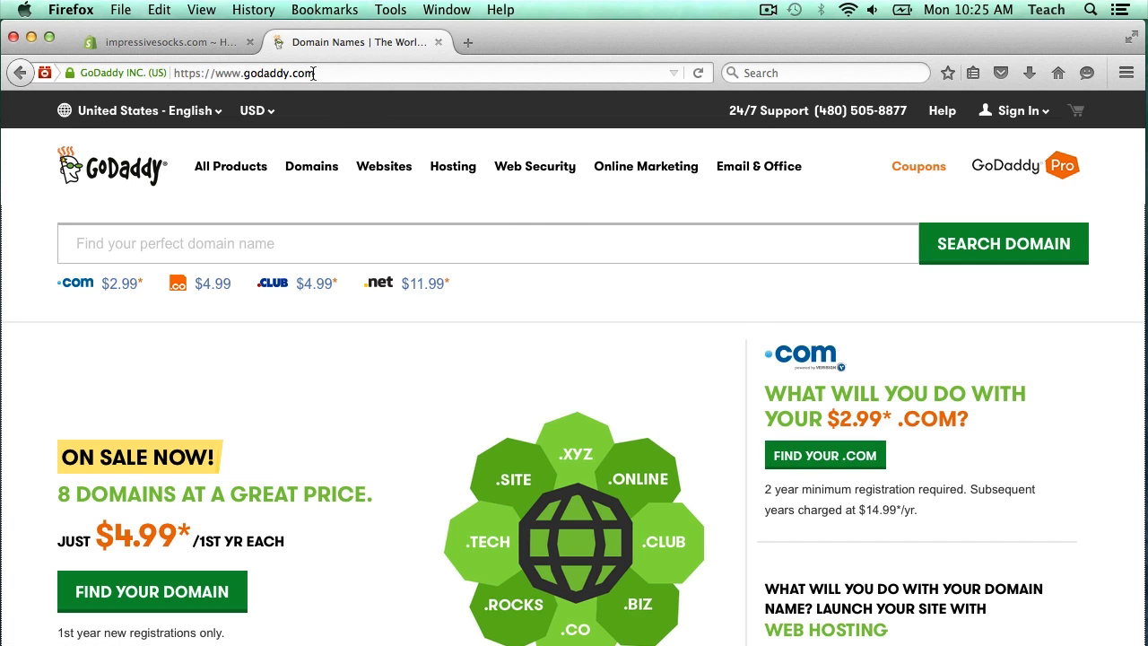
mouse_move(674, 374)
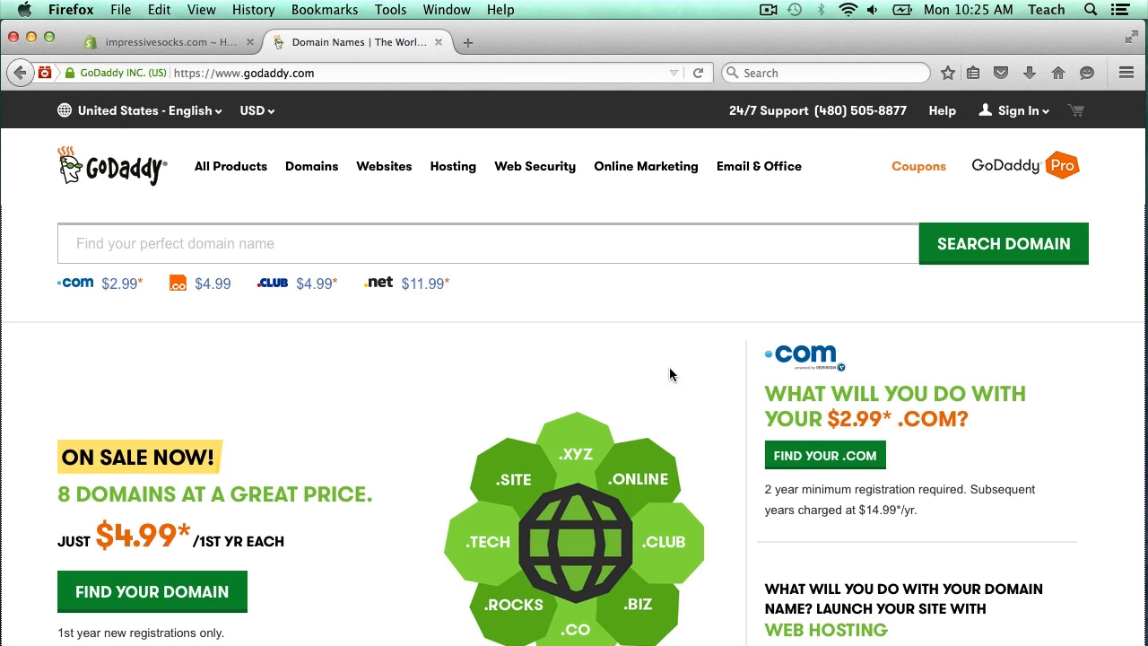
click(1012, 110)
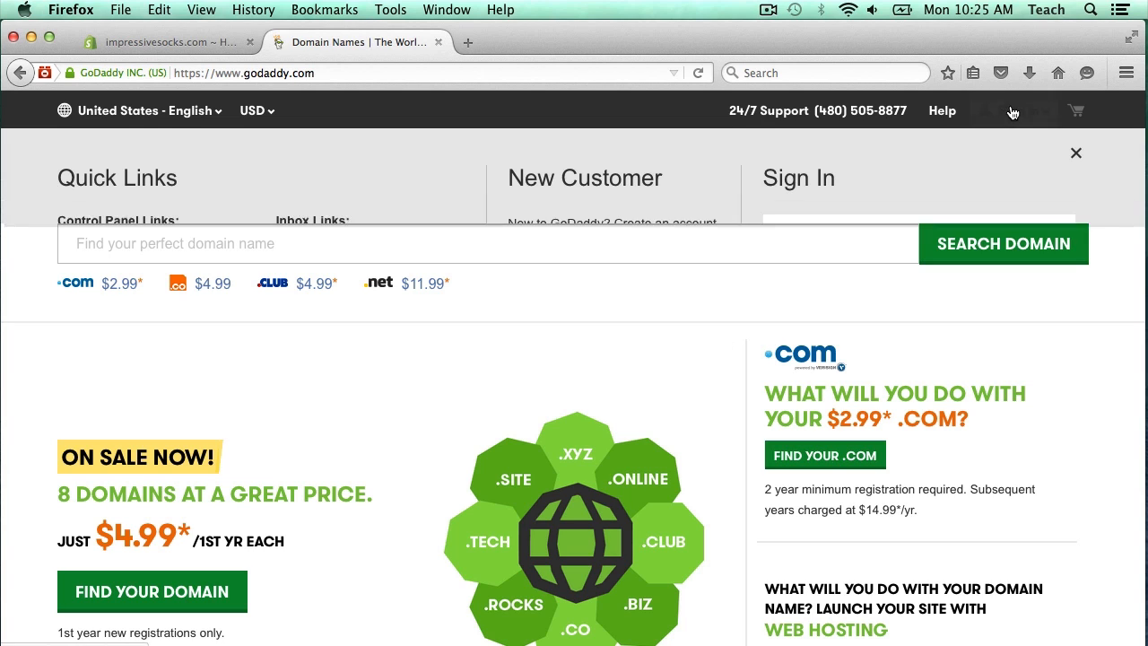
click(1012, 110)
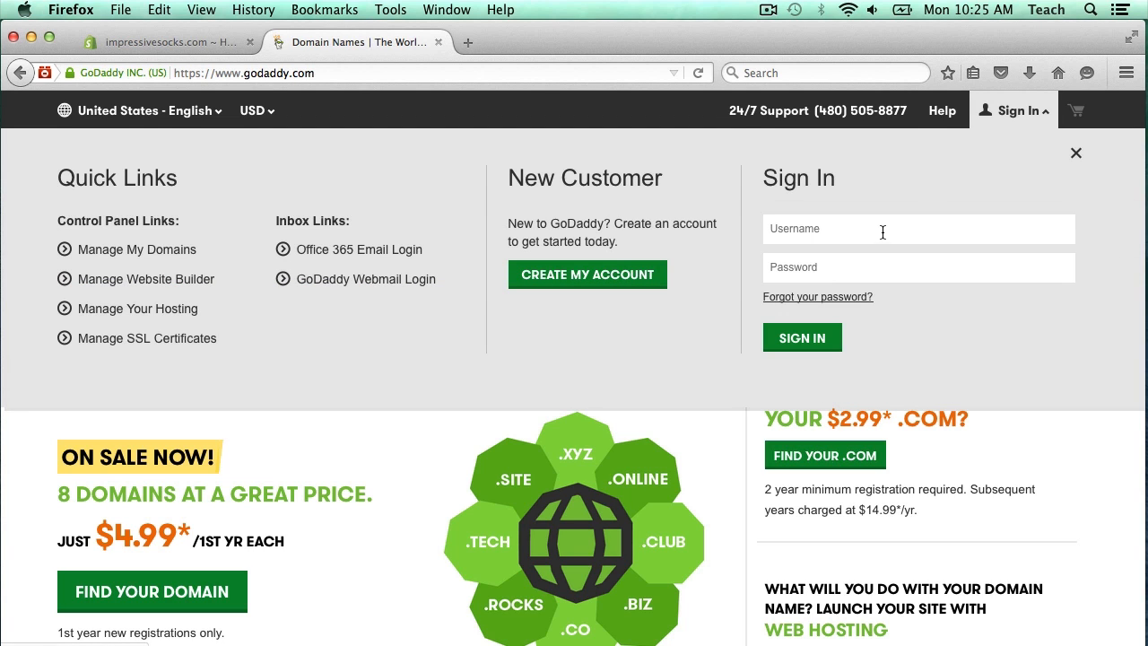
text(ibcamp)
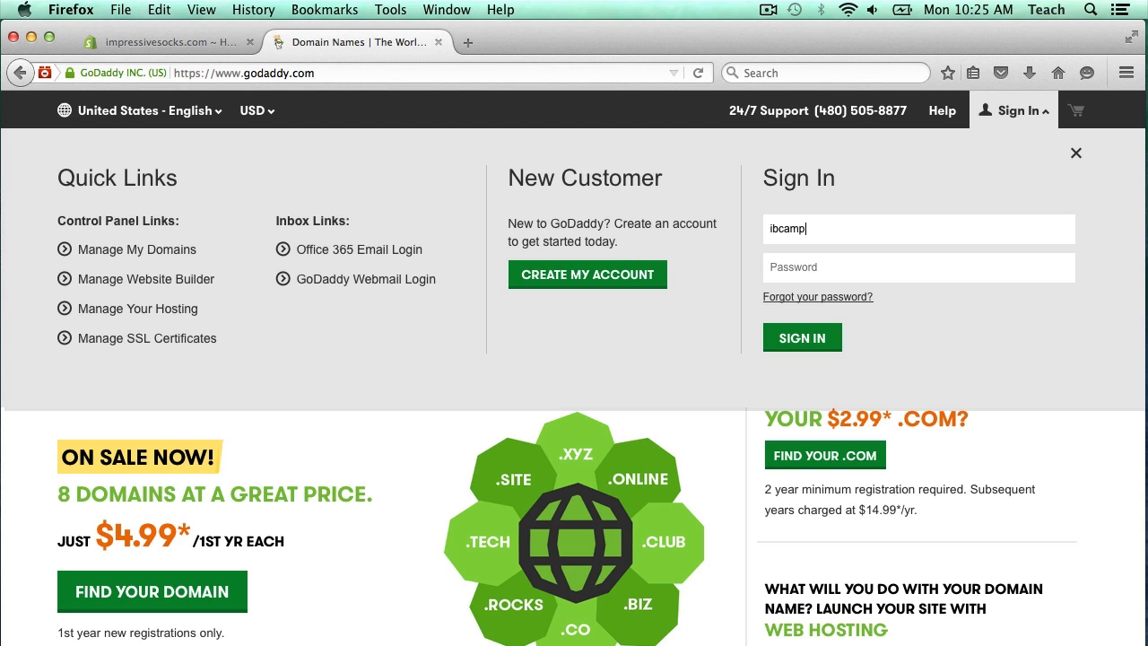
text(••••••)
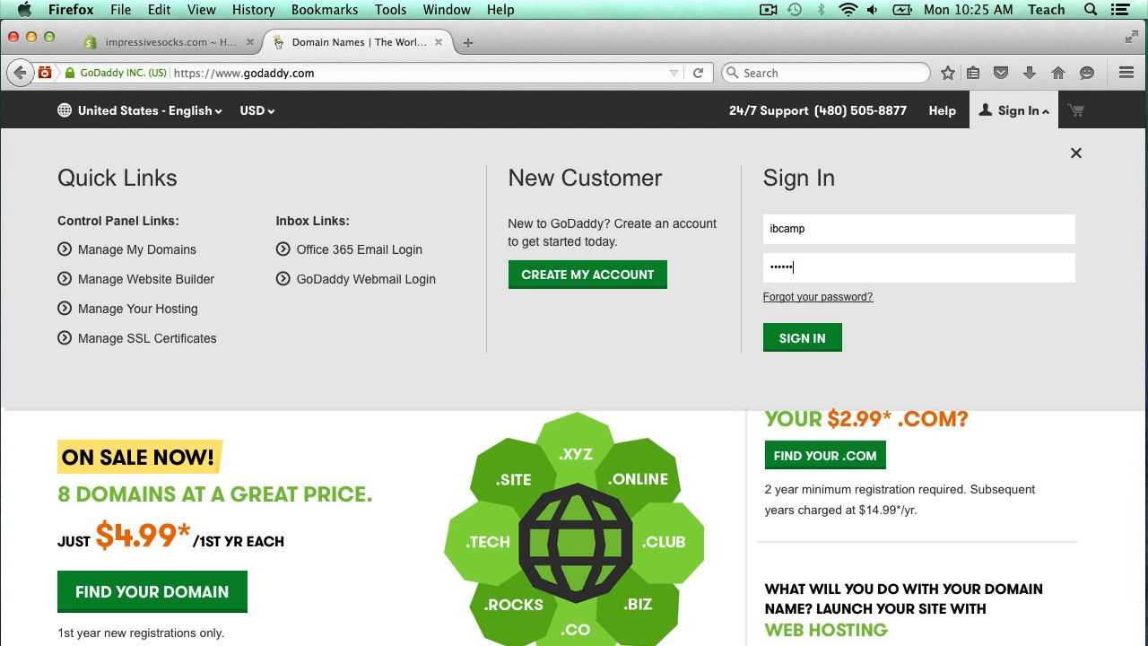
click(801, 337)
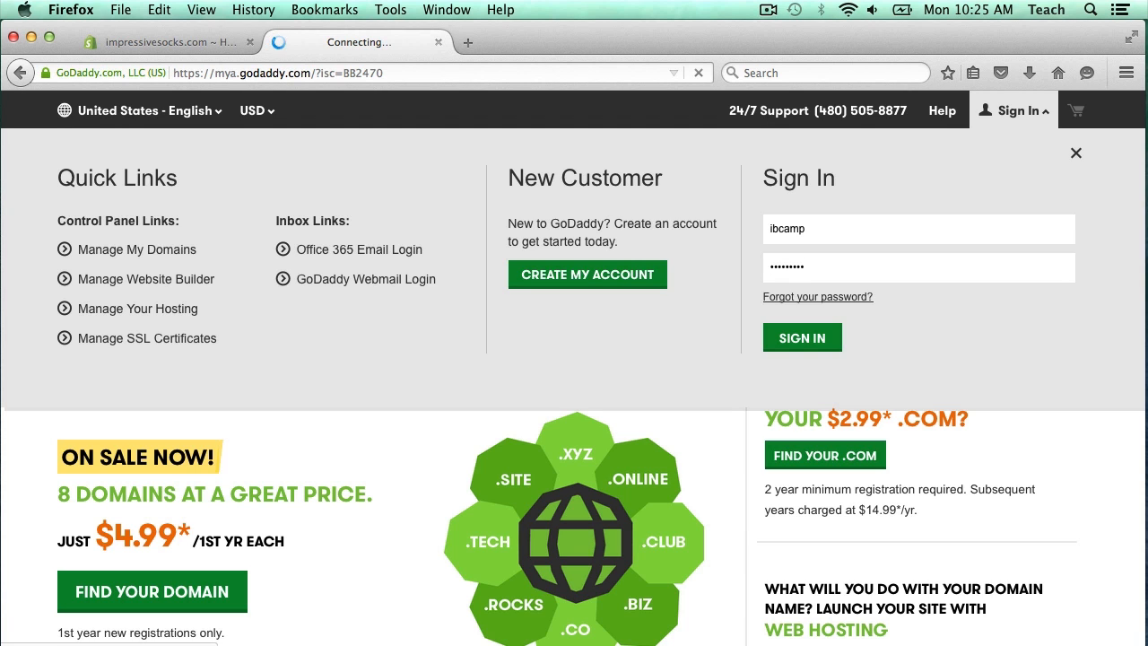
click(801, 337)
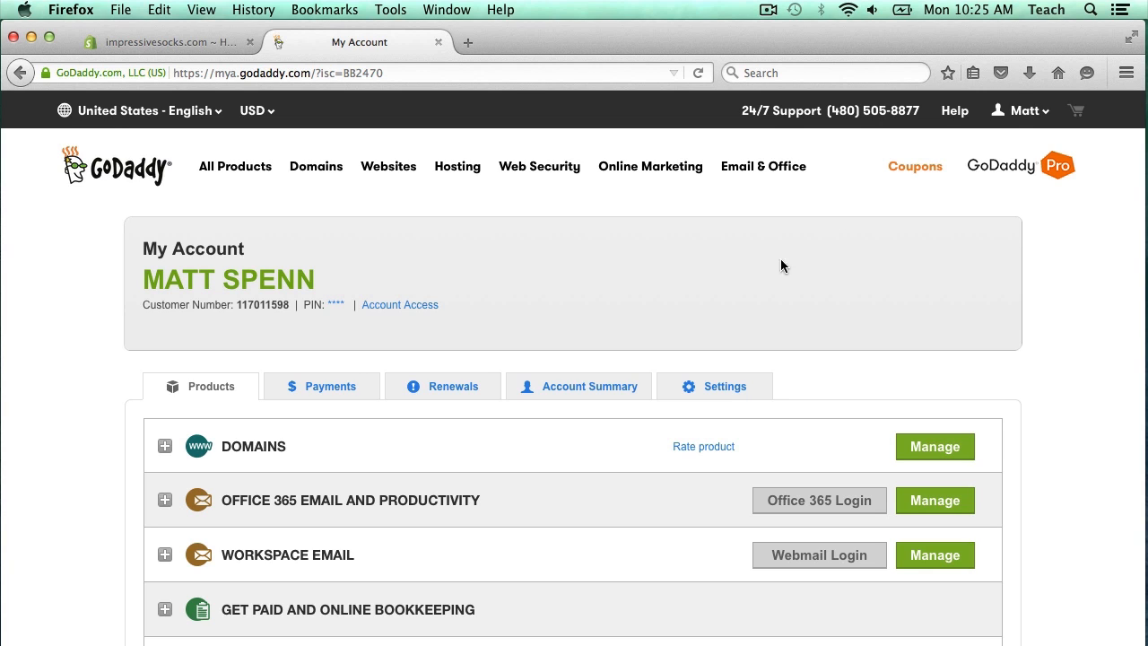
mouse_move(396, 443)
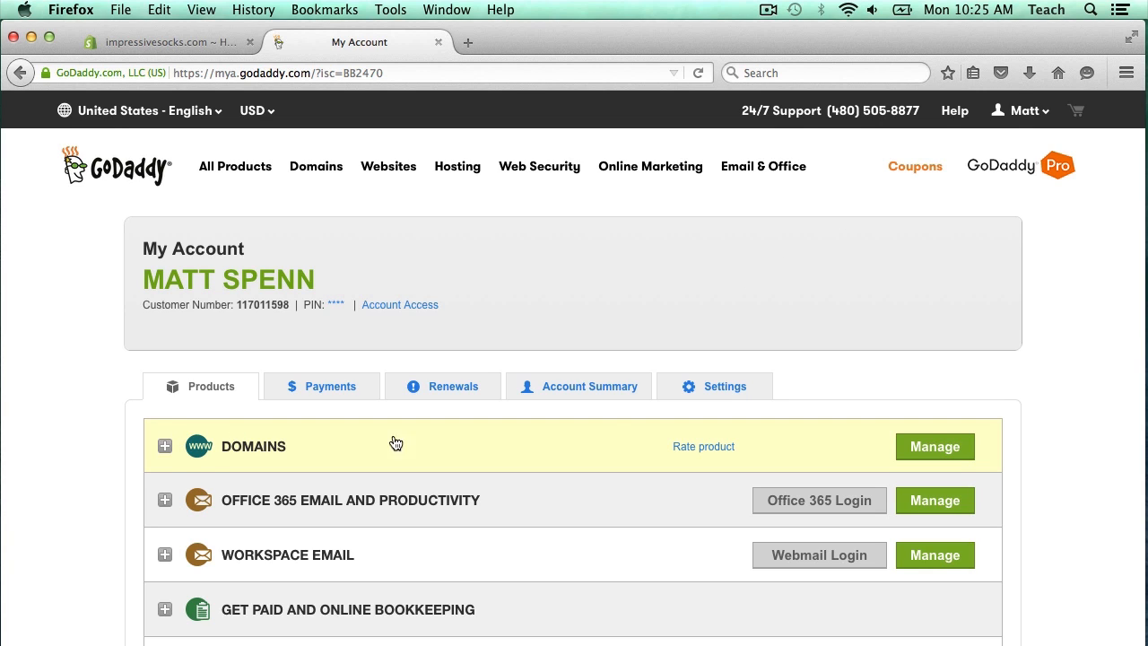
mouse_move(935, 446)
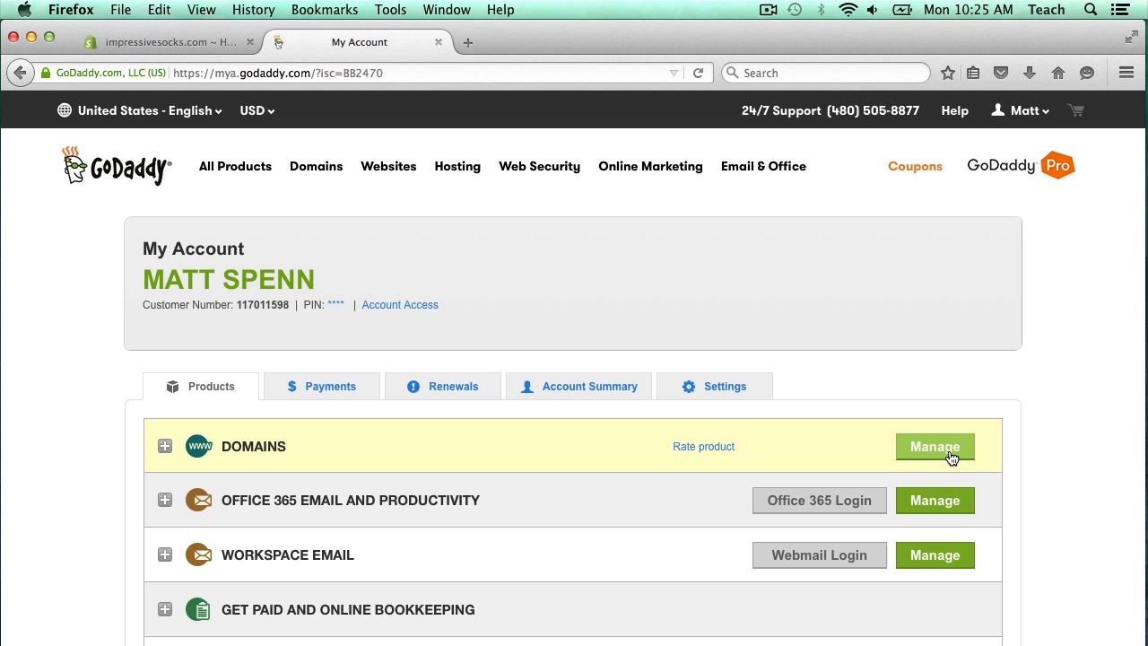
Open the Domain Manager from the DOMAINS section on My Account.
click(935, 446)
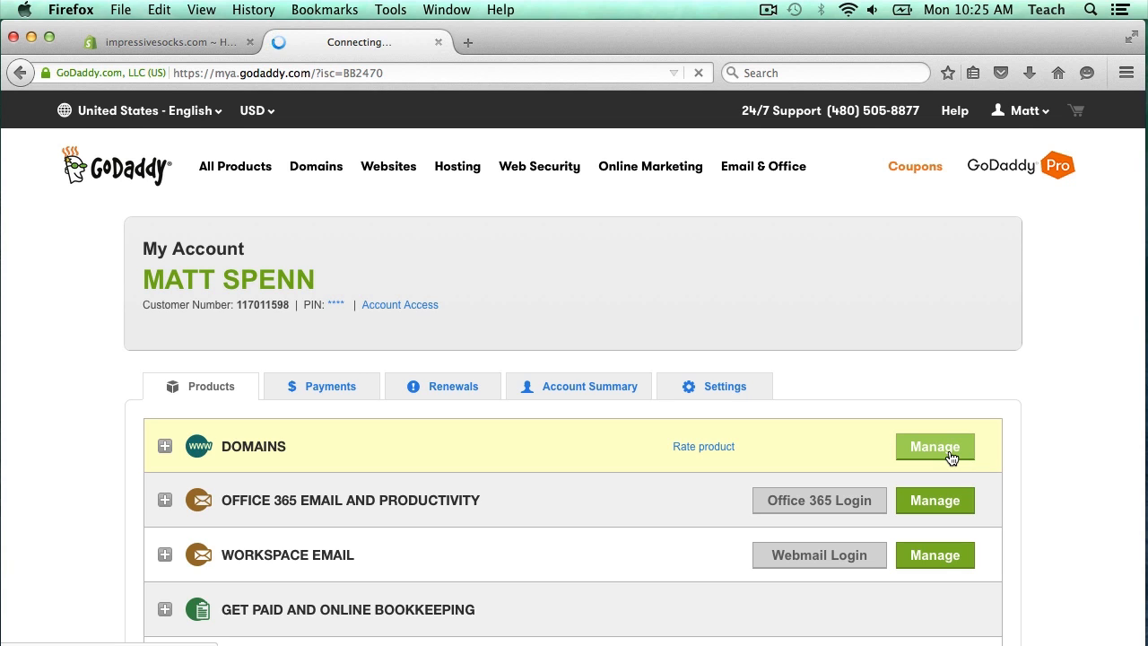
click(934, 446)
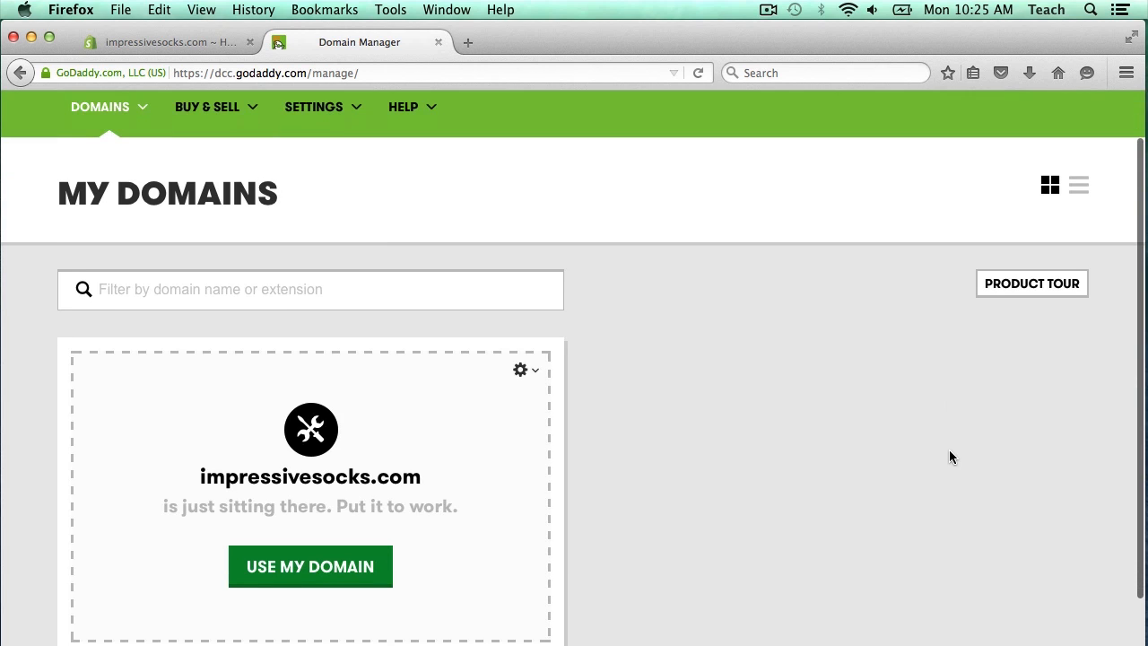
Choose Manage DNS from the impressivesocks.com card's gear menu.
scroll(down, 3)
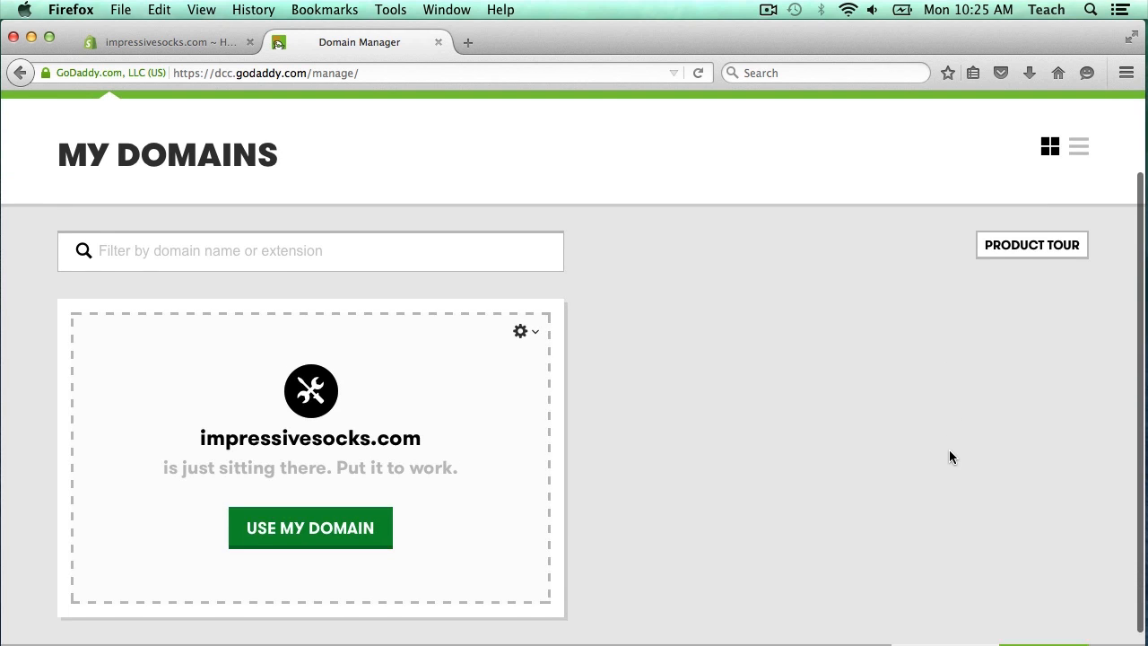
mouse_move(467, 445)
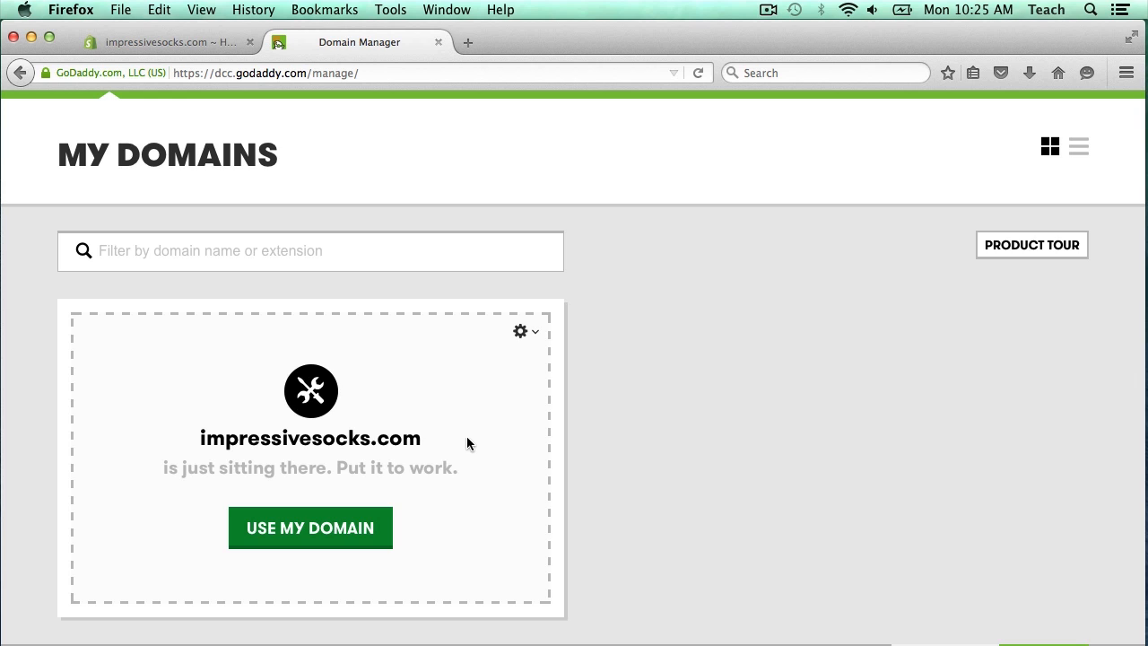
mouse_move(523, 331)
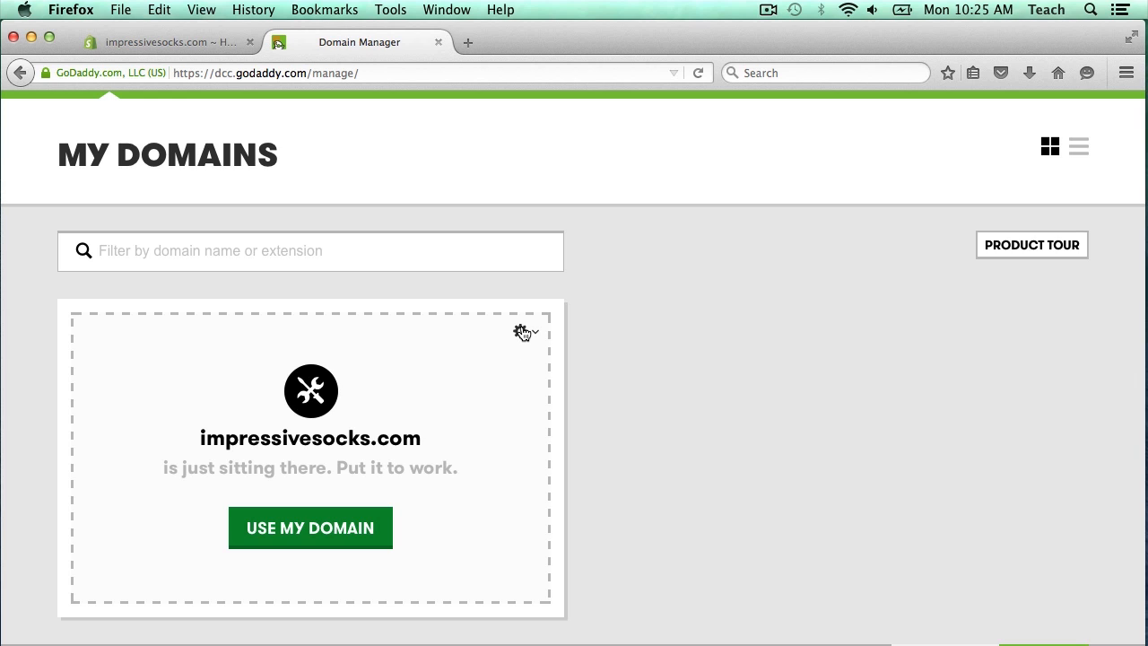
click(521, 331)
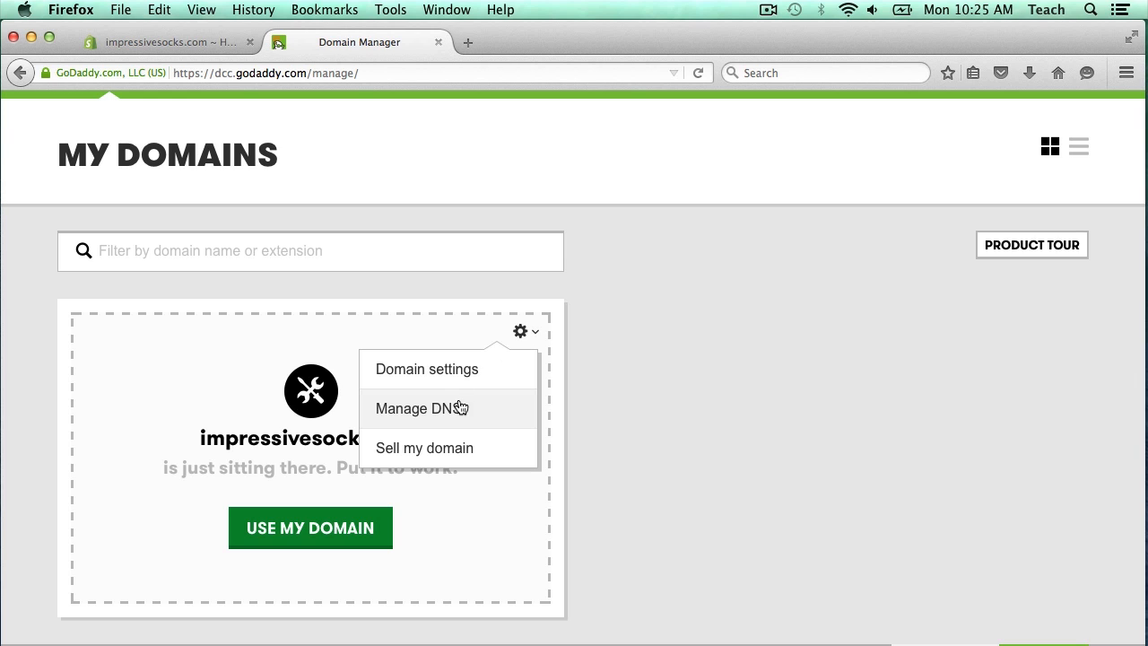
click(418, 408)
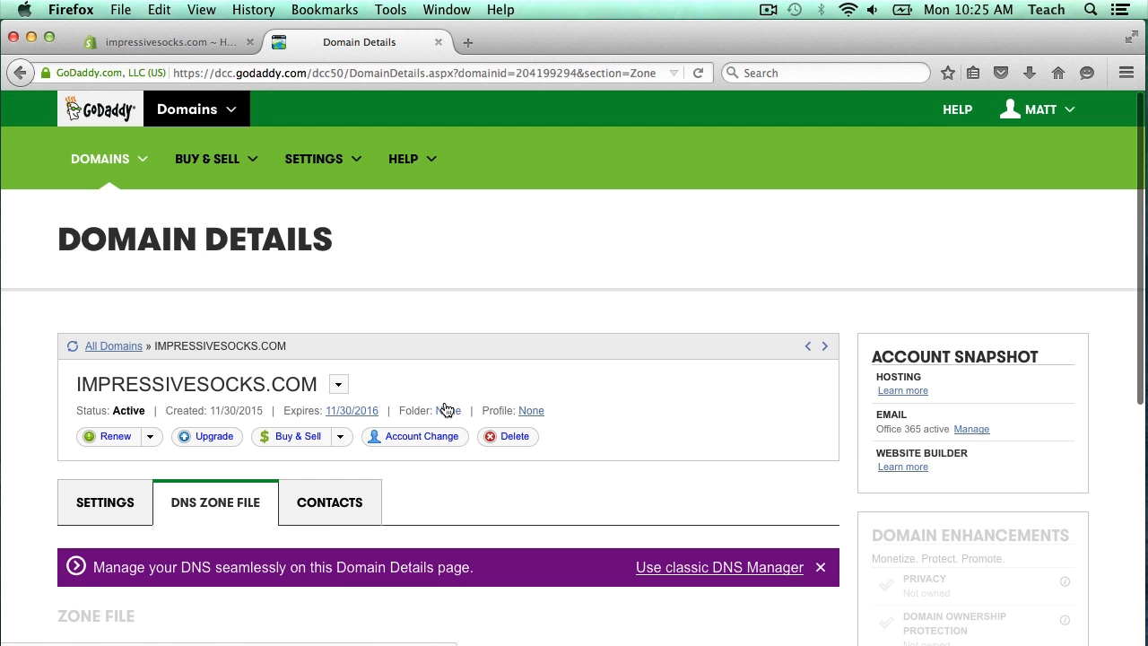
scroll(down, 3)
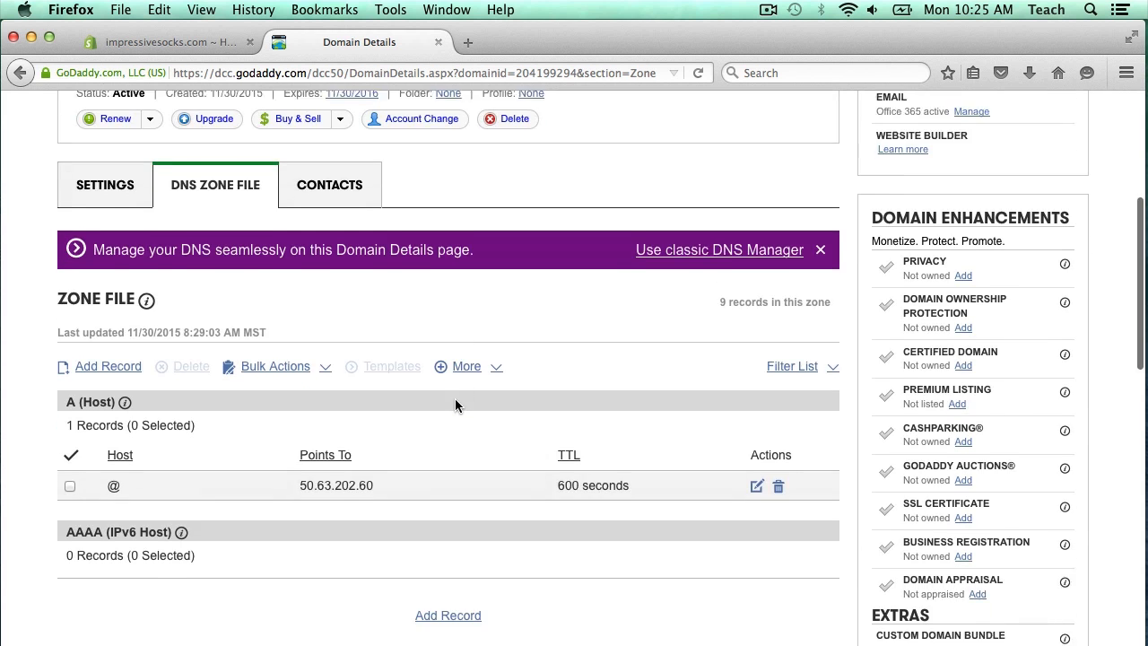
scroll(down, 3)
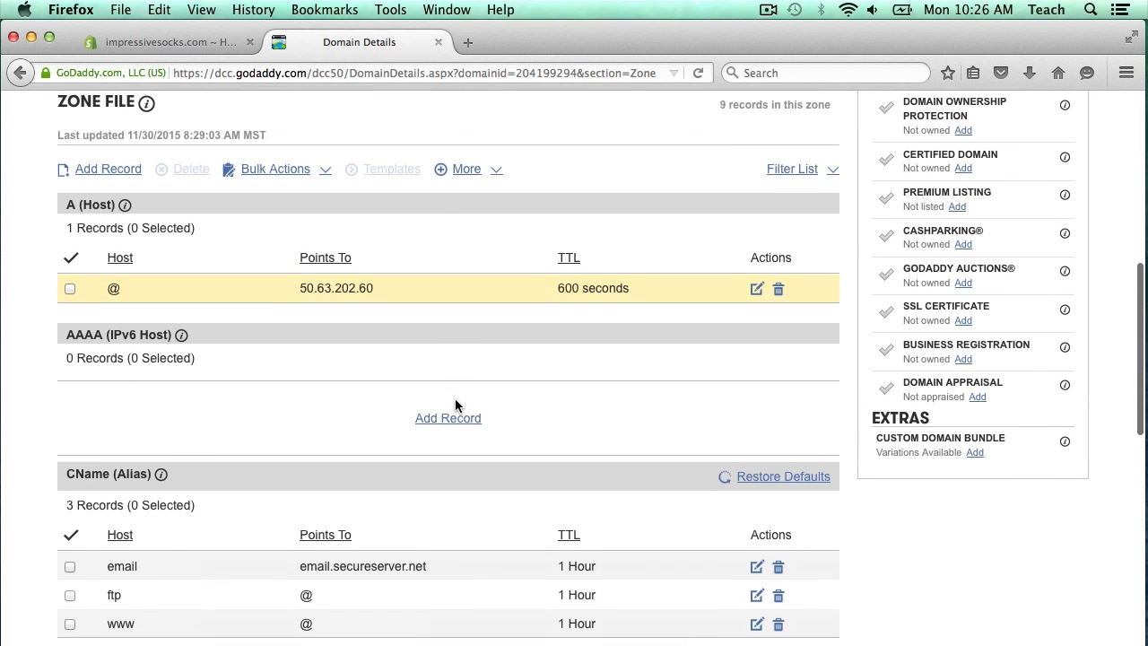
scroll(down, 3)
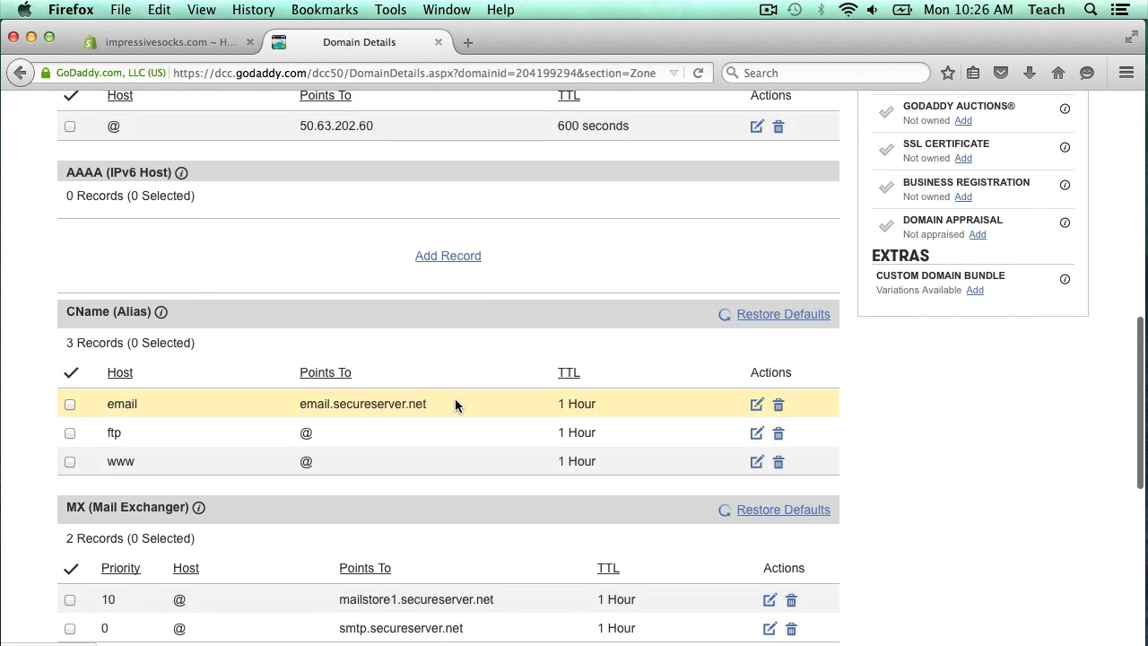
scroll(up, 3)
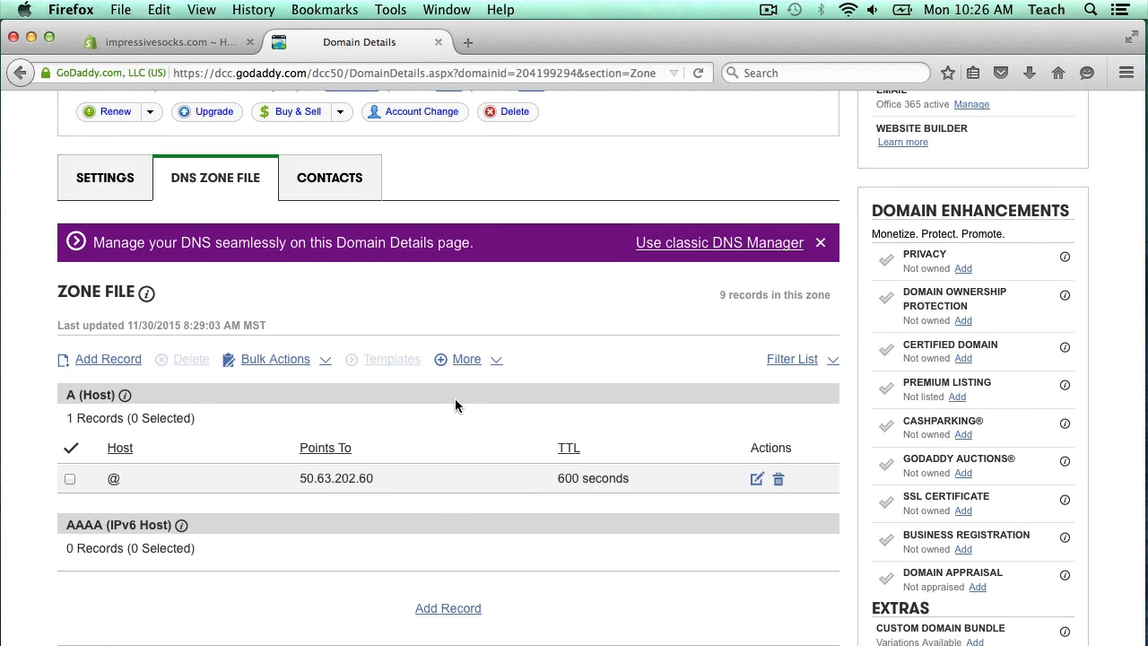
mouse_move(194, 89)
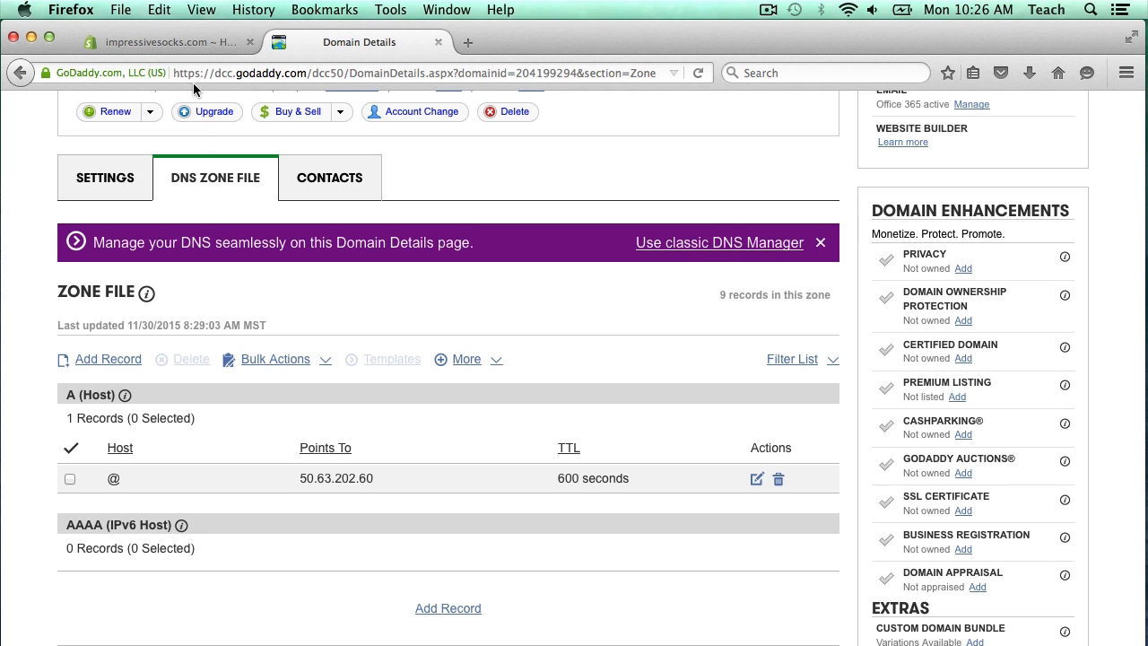
Switch to the Shopify admin and go to Online Store > Domains.
click(161, 42)
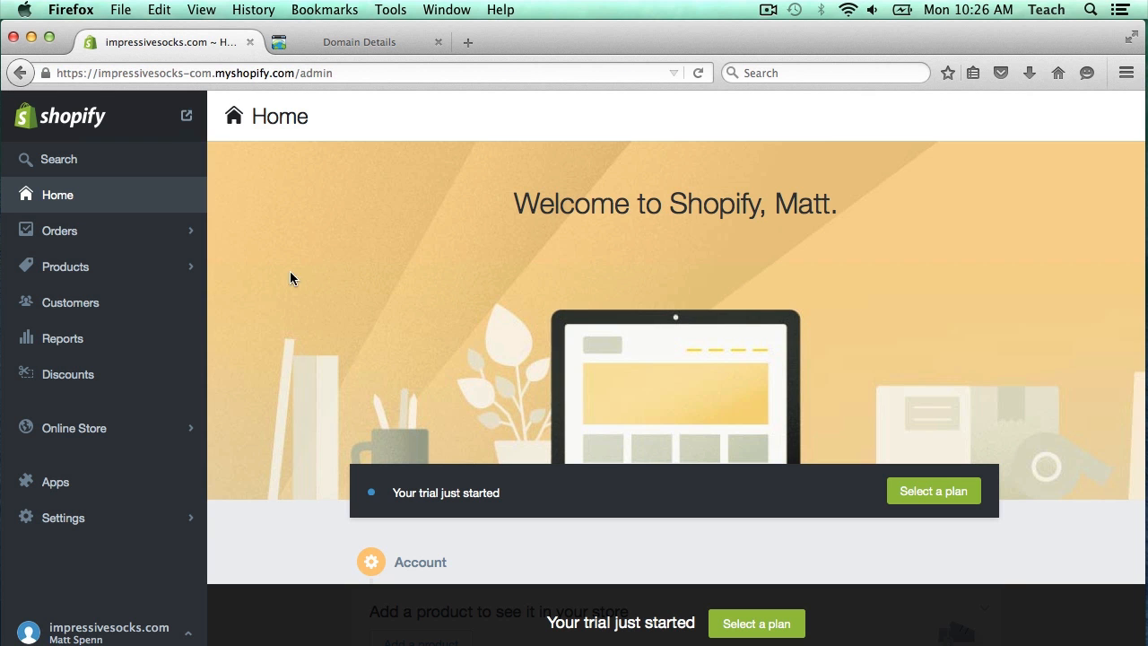
mouse_move(463, 330)
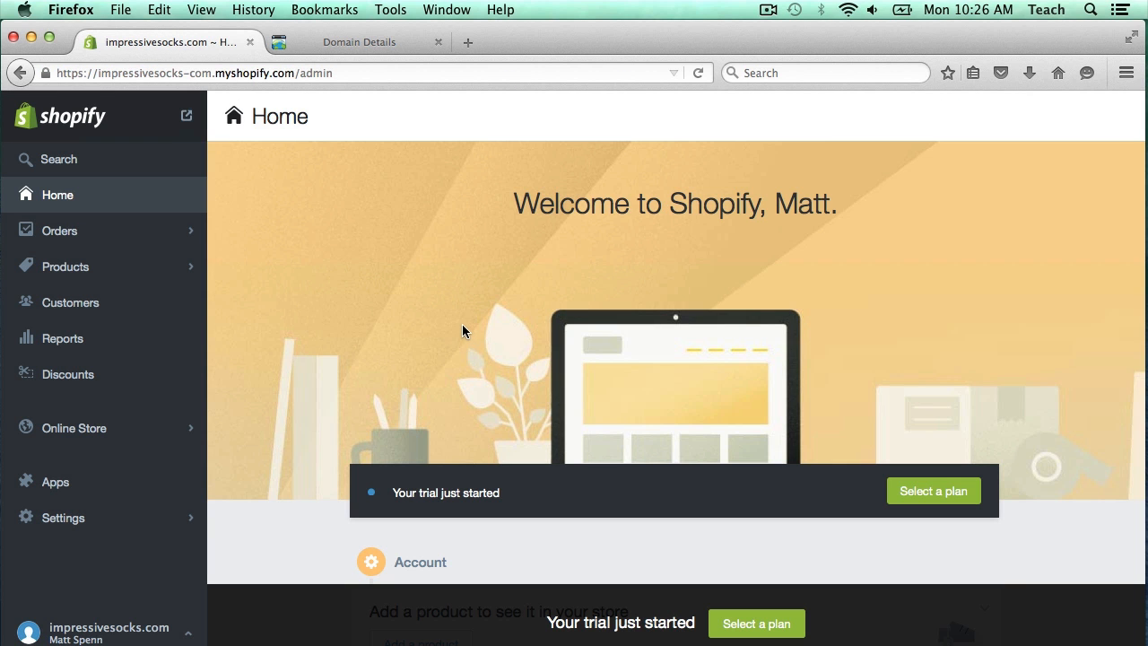
mouse_move(65, 435)
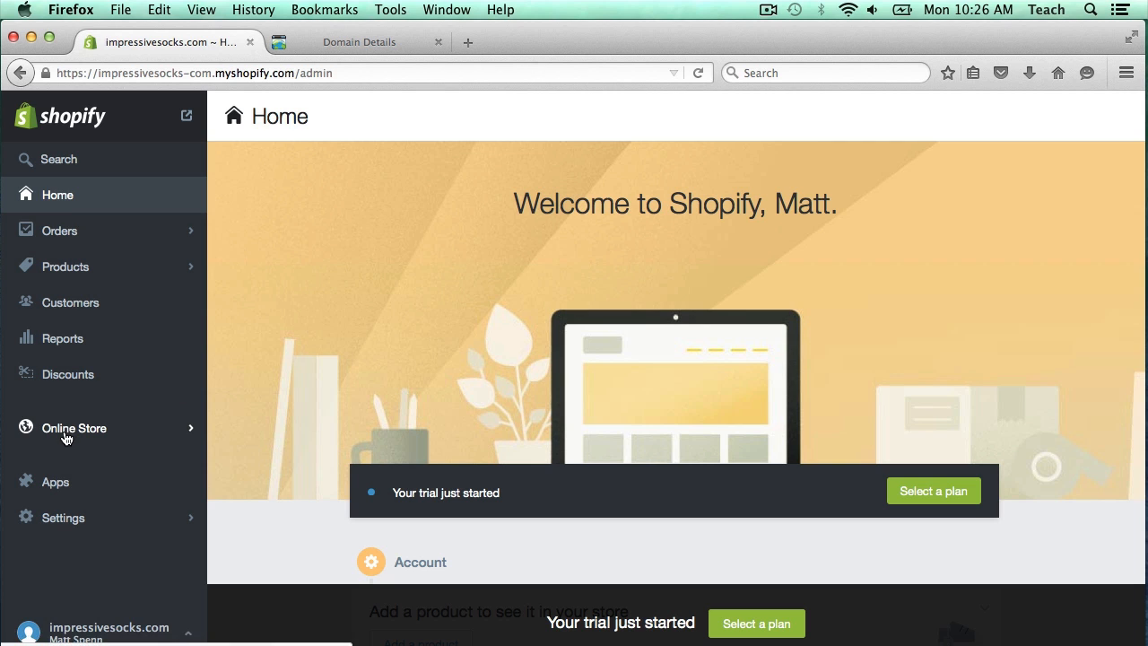
click(74, 427)
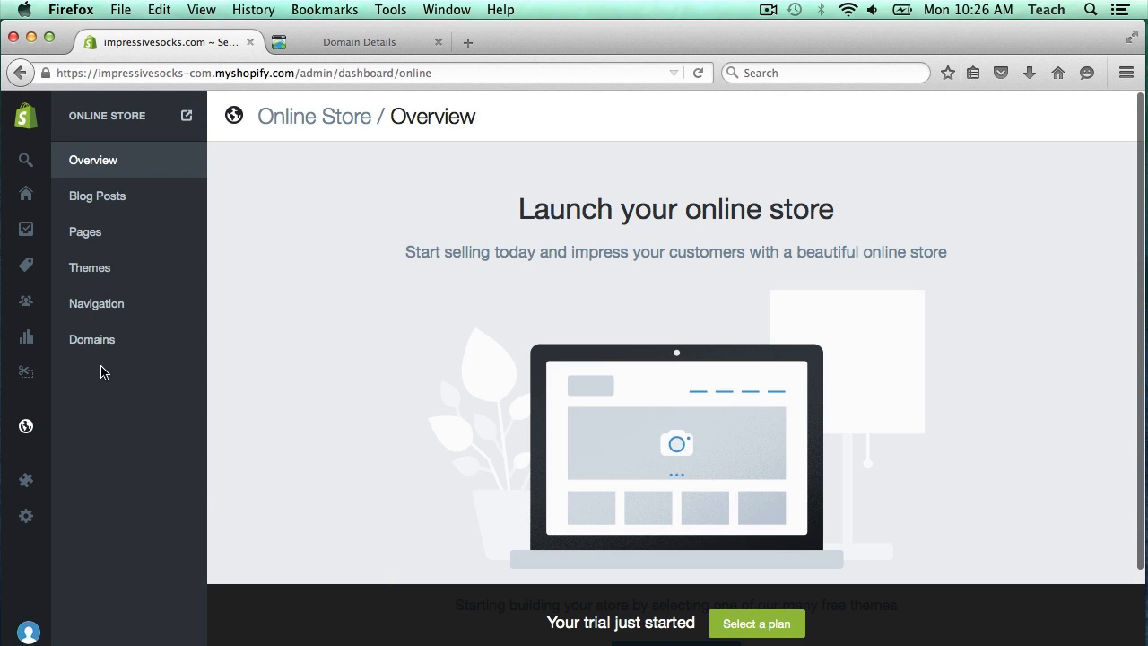
click(92, 339)
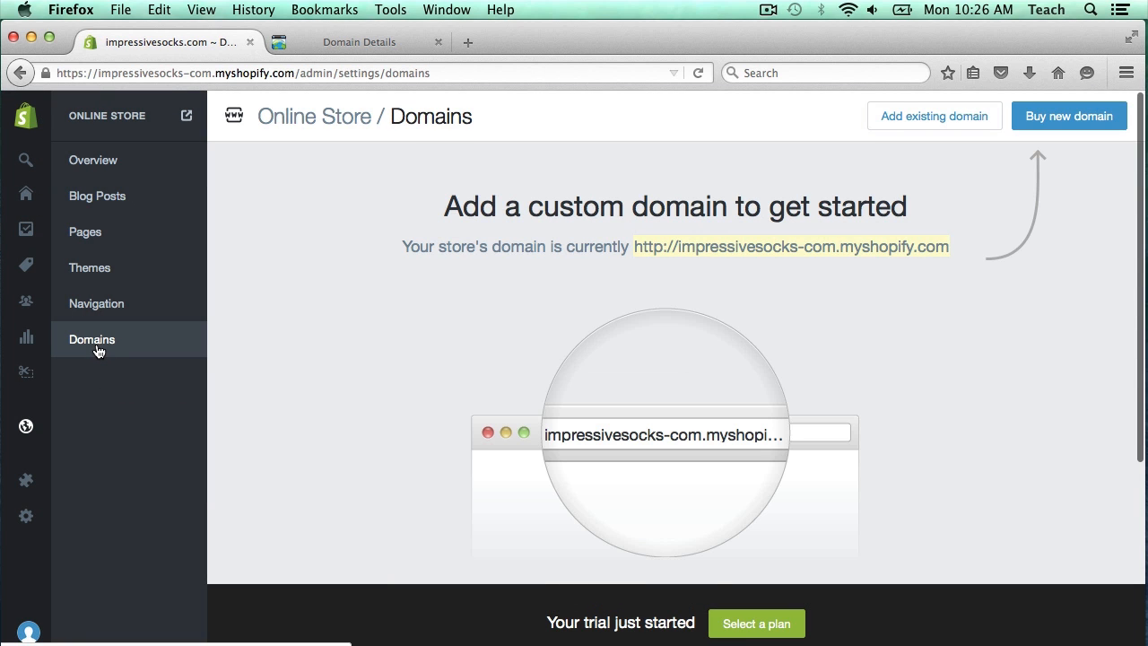
mouse_move(794, 354)
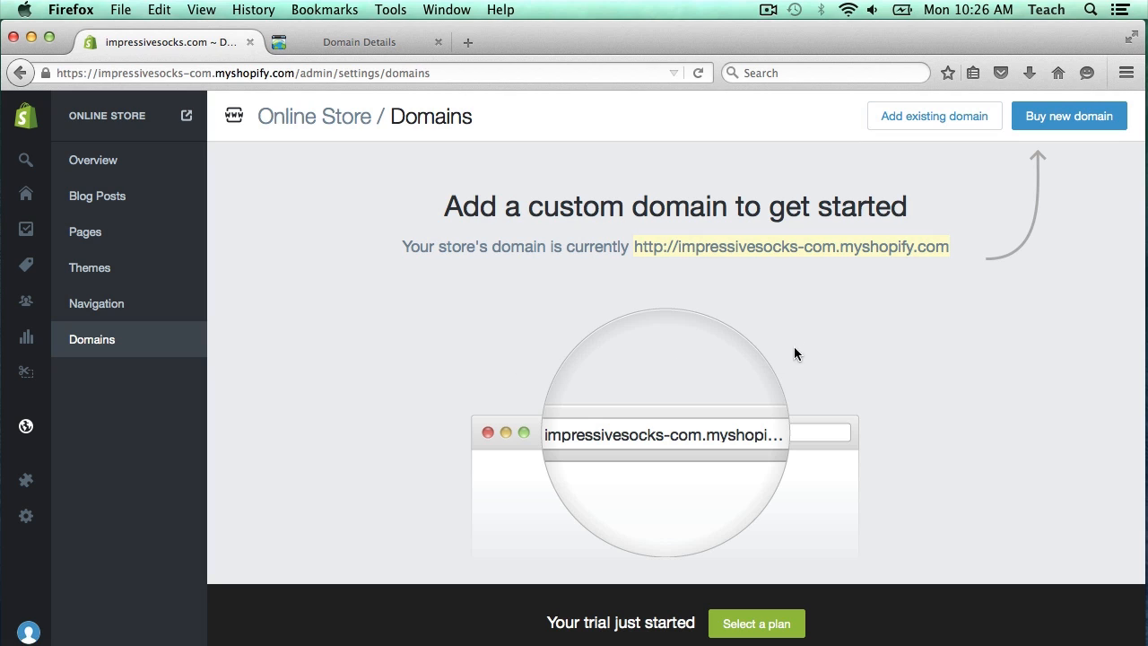
mouse_move(938, 145)
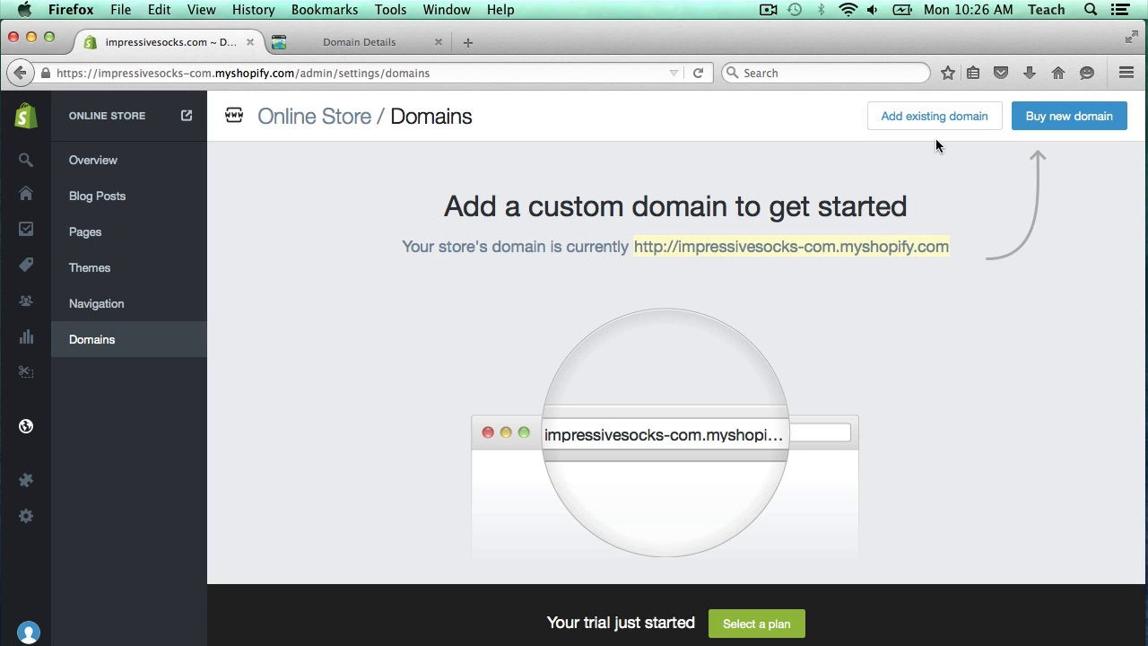
mouse_move(950, 121)
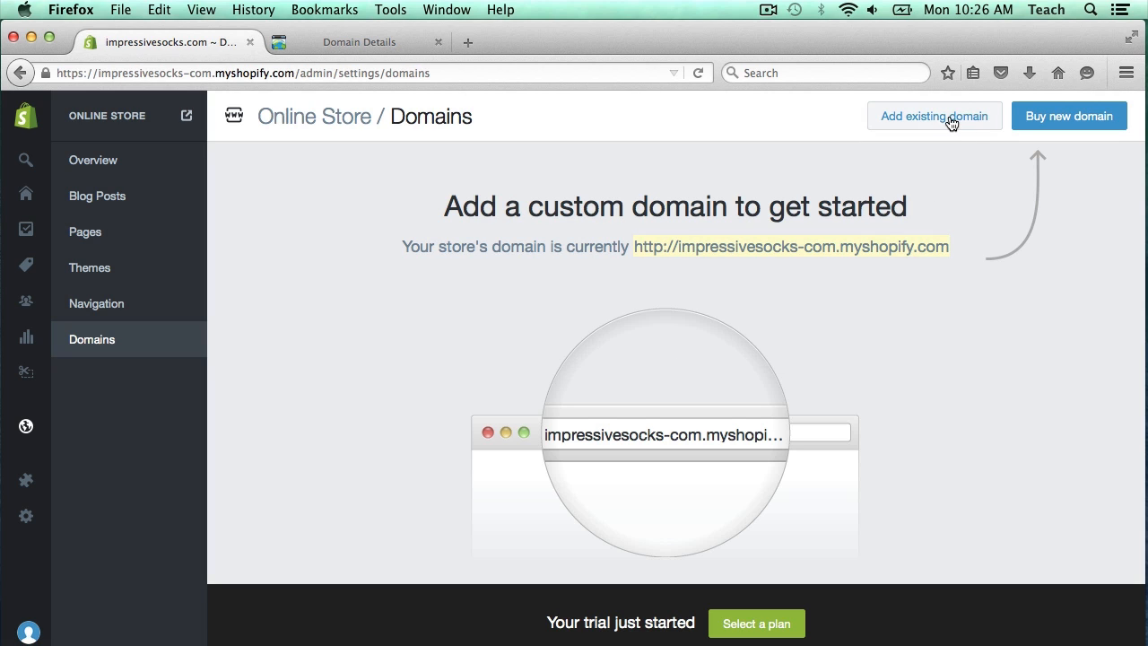
Add impressivesocks.com to Shopify as an existing domain, then return to GoDaddy.
click(934, 115)
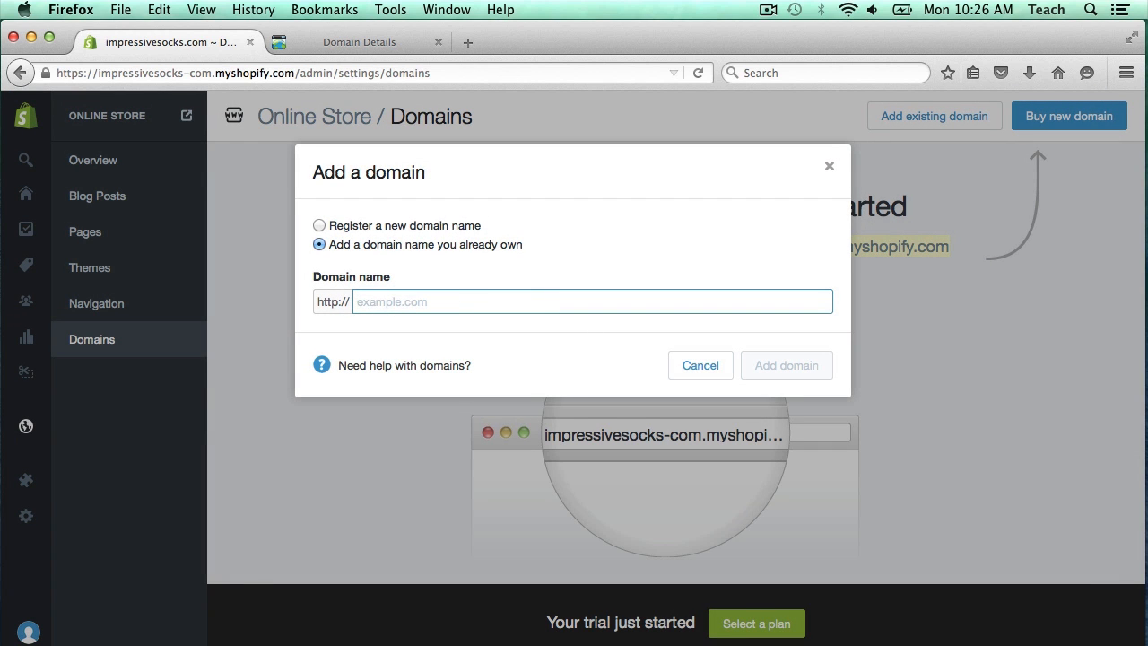
text(impressivesocks.com)
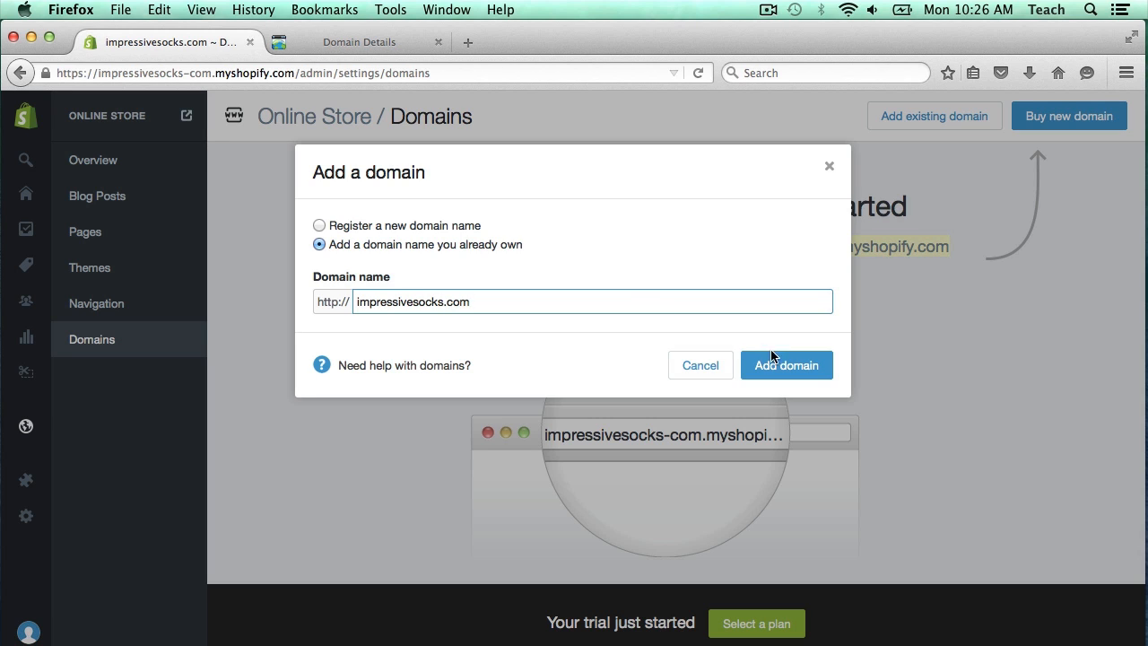
mouse_move(788, 374)
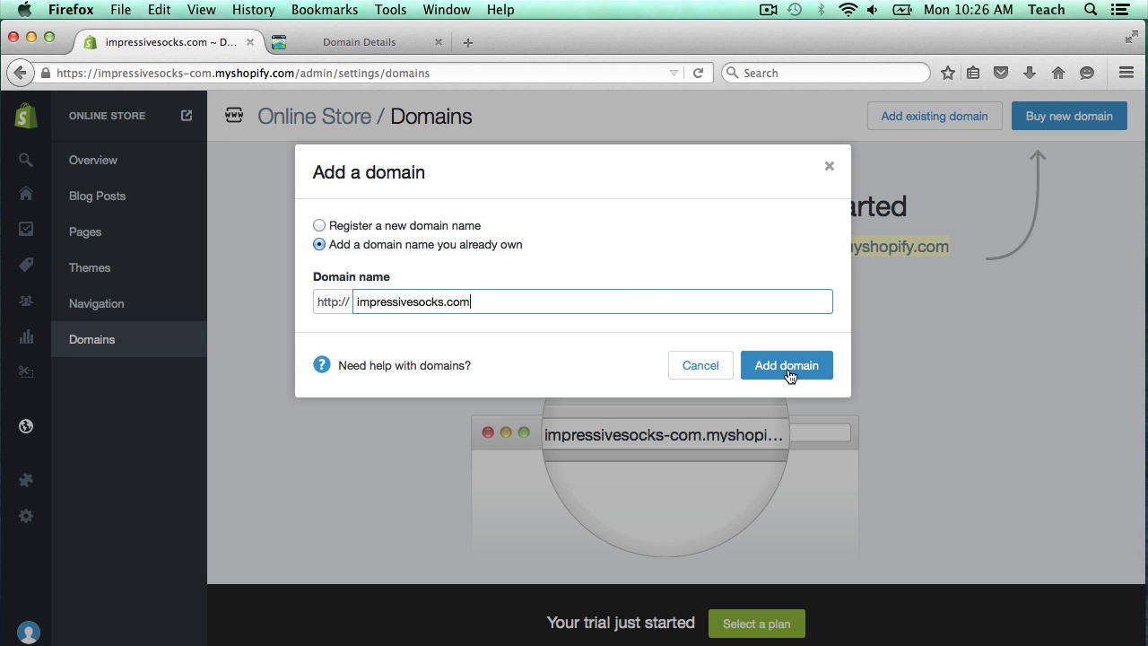
click(786, 365)
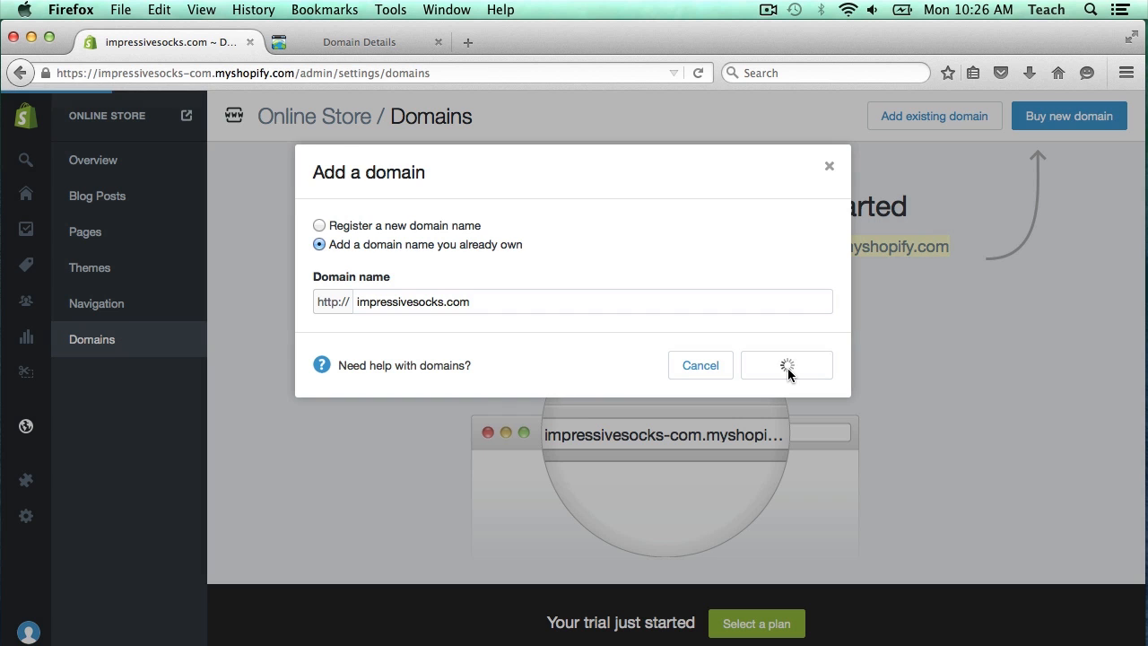
click(786, 365)
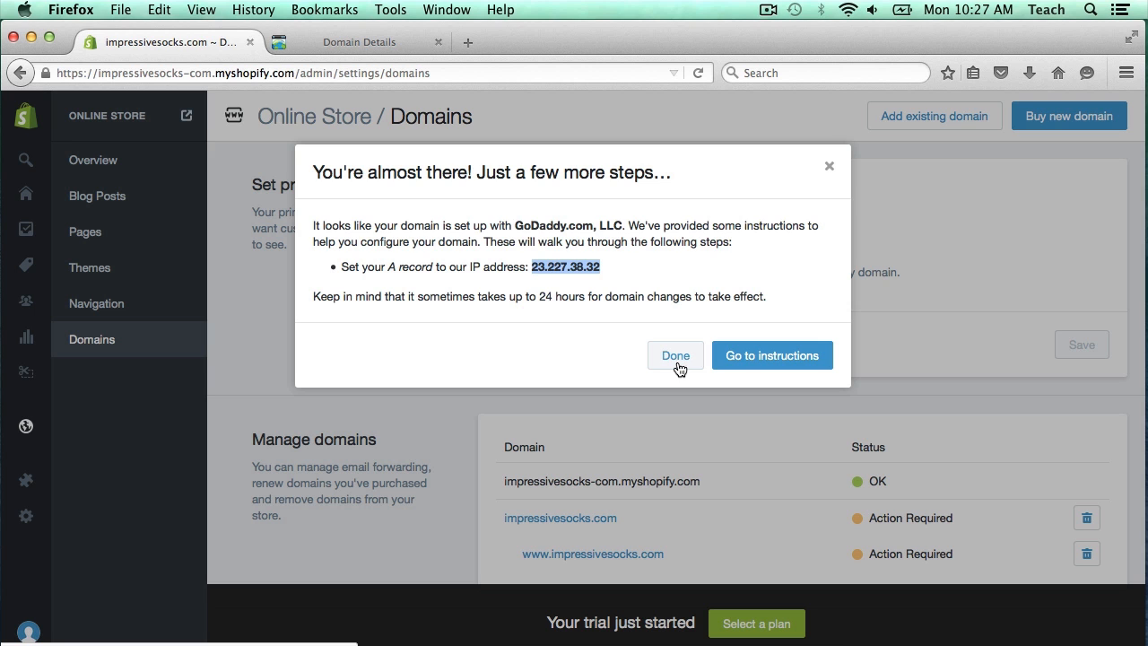
click(676, 355)
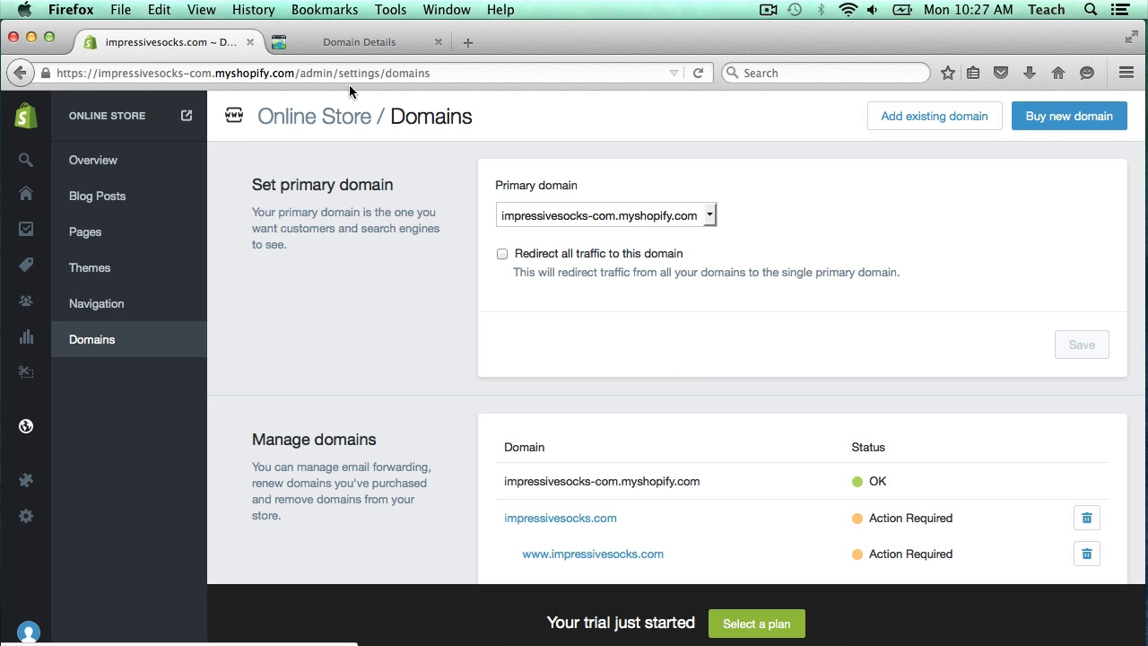
click(359, 41)
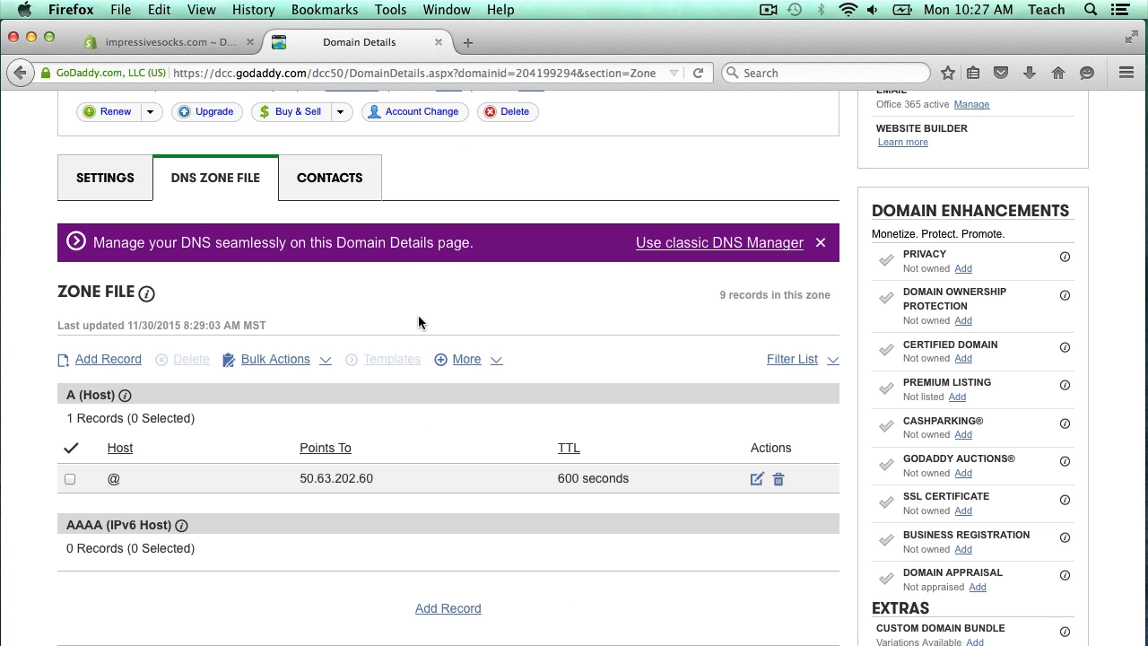
scroll(down, 3)
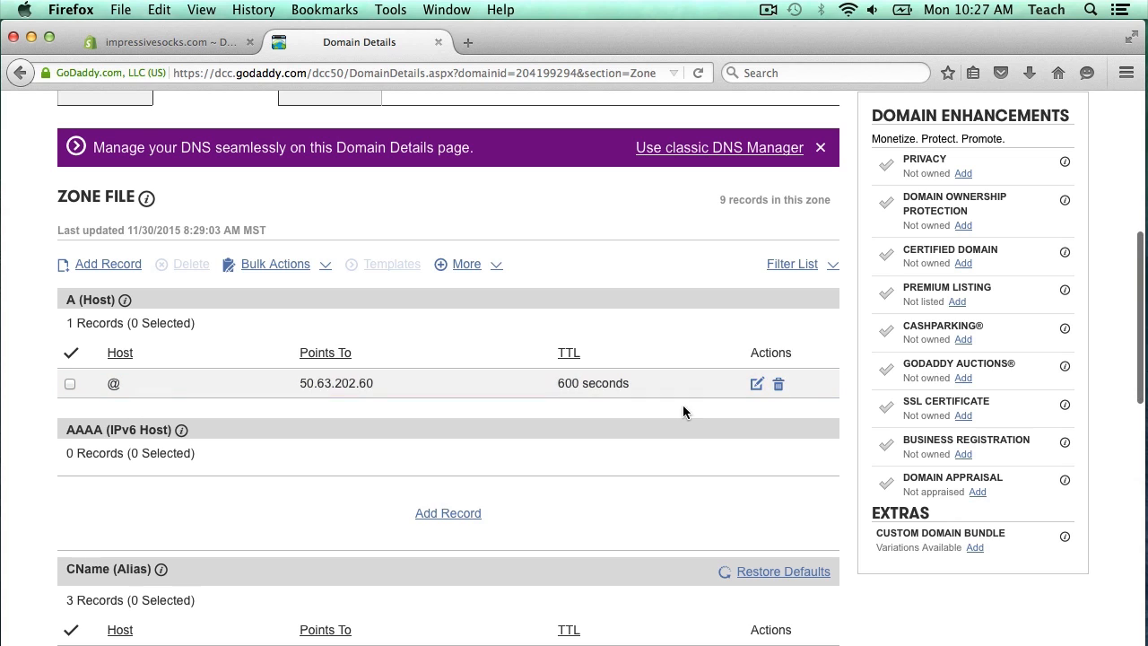
mouse_move(756, 384)
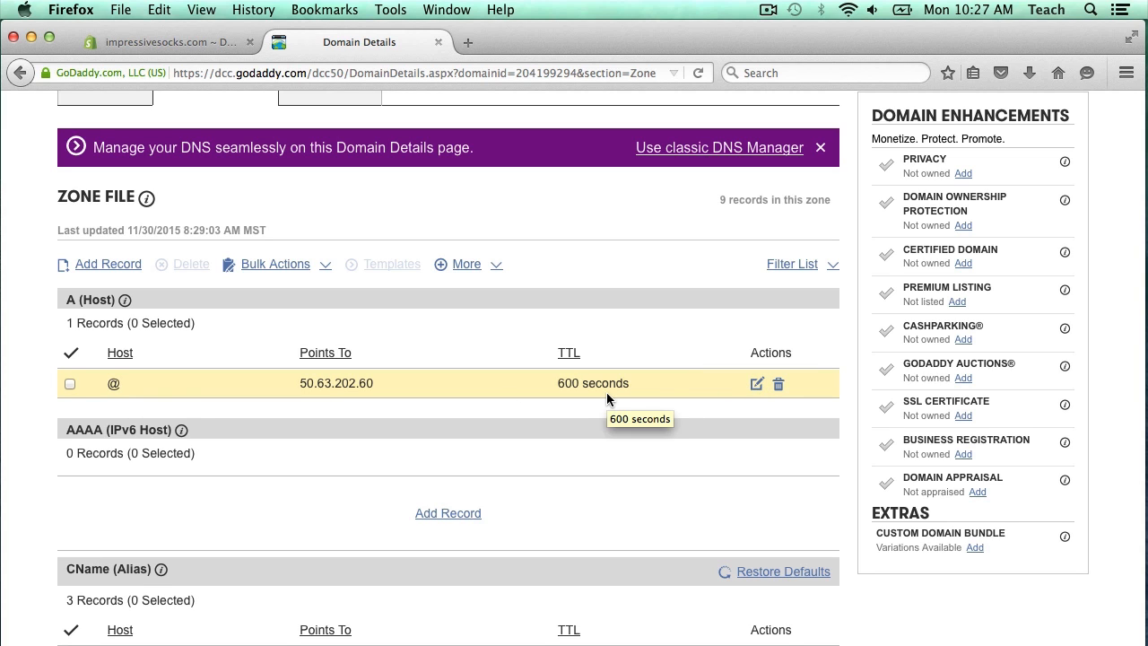
mouse_move(242, 392)
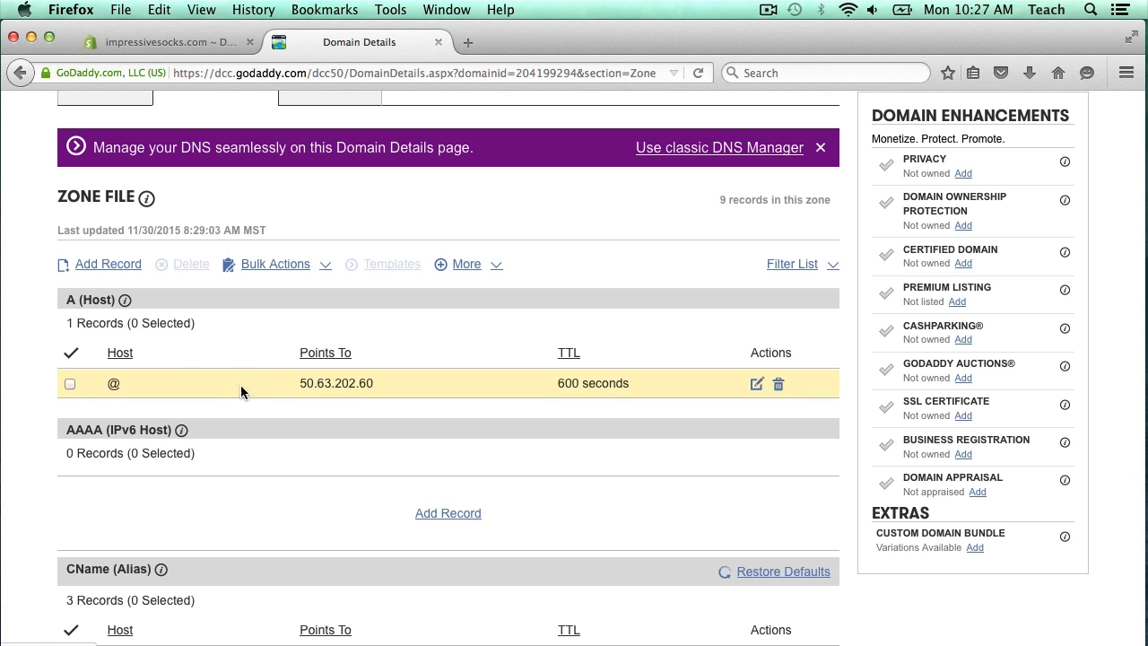
mouse_move(120, 353)
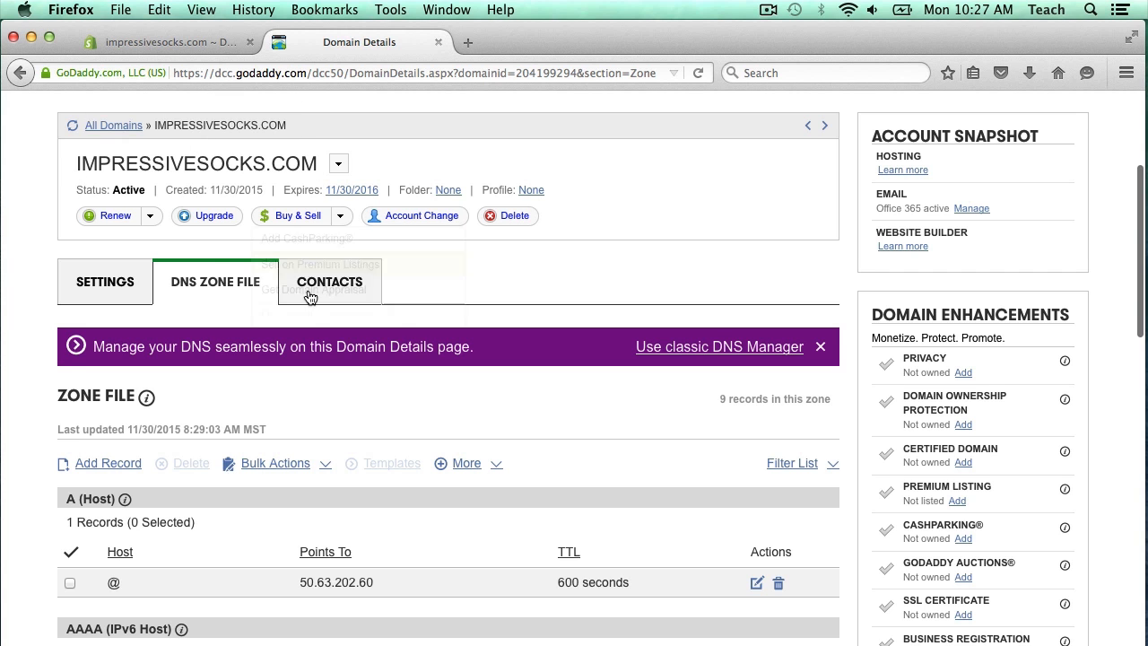
scroll(down, 3)
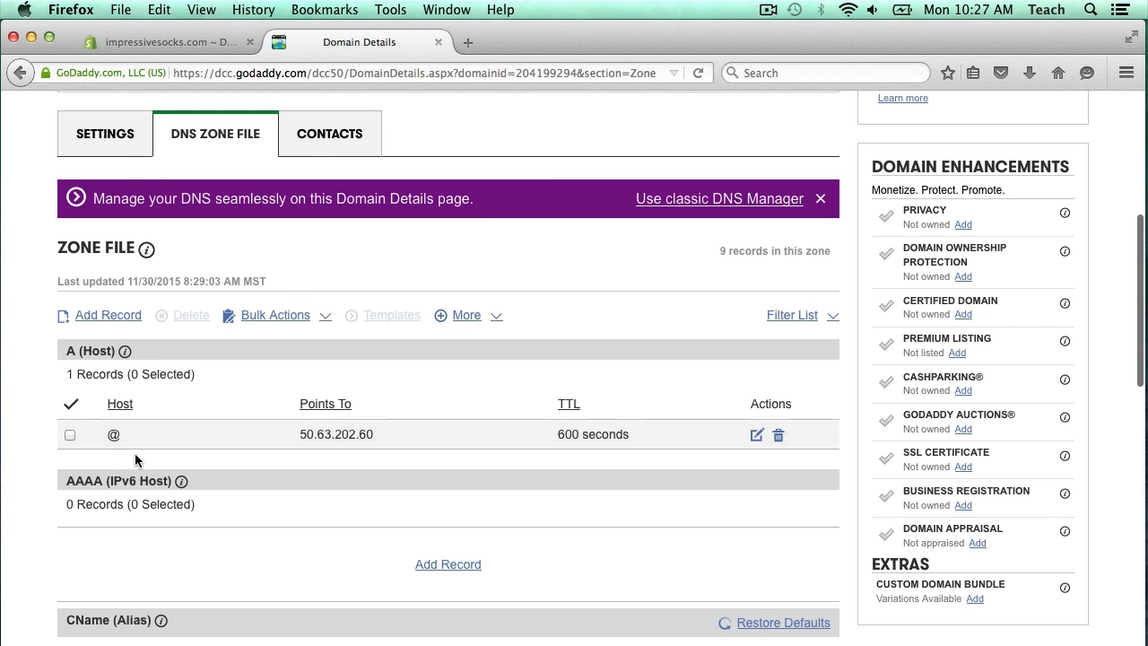
mouse_move(264, 469)
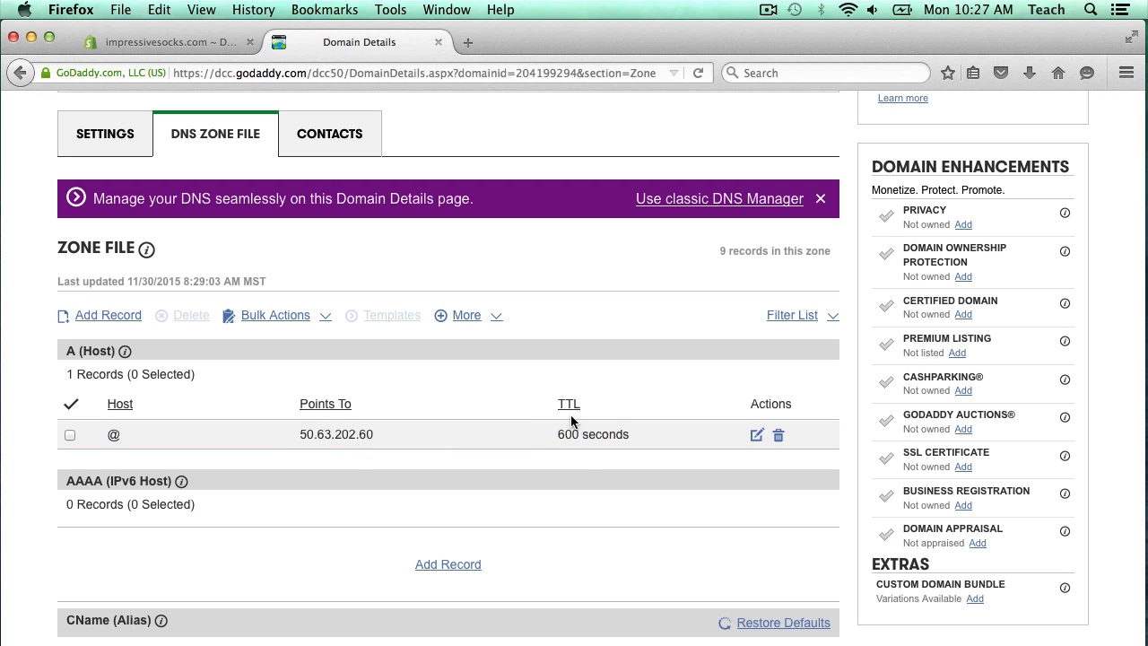
mouse_move(633, 399)
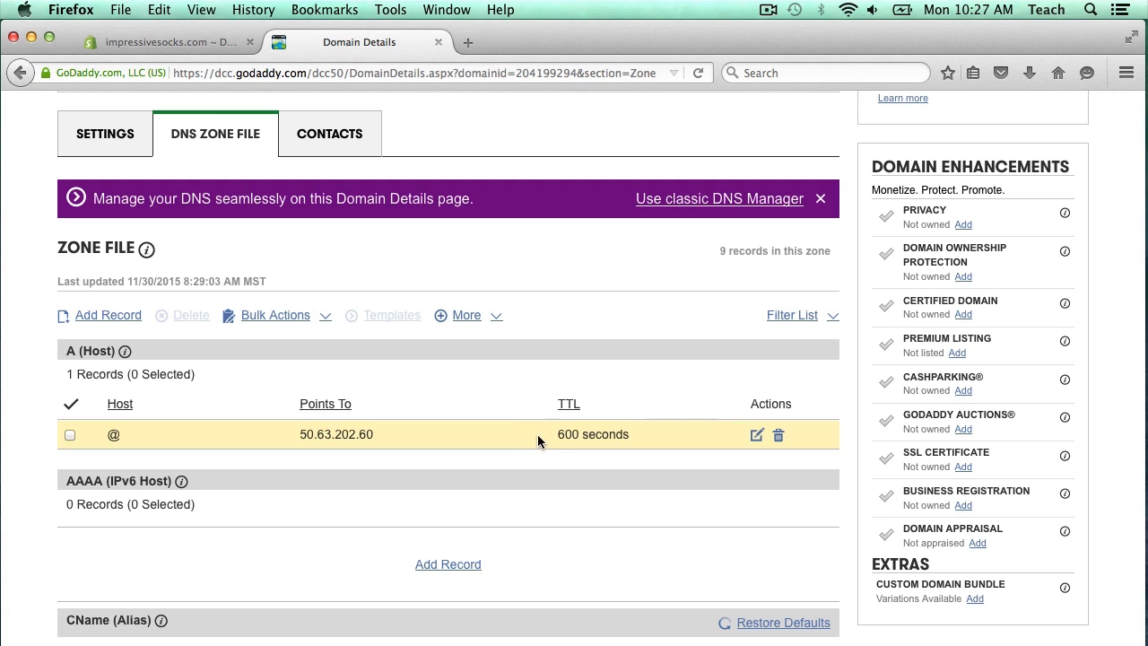
mouse_move(640, 435)
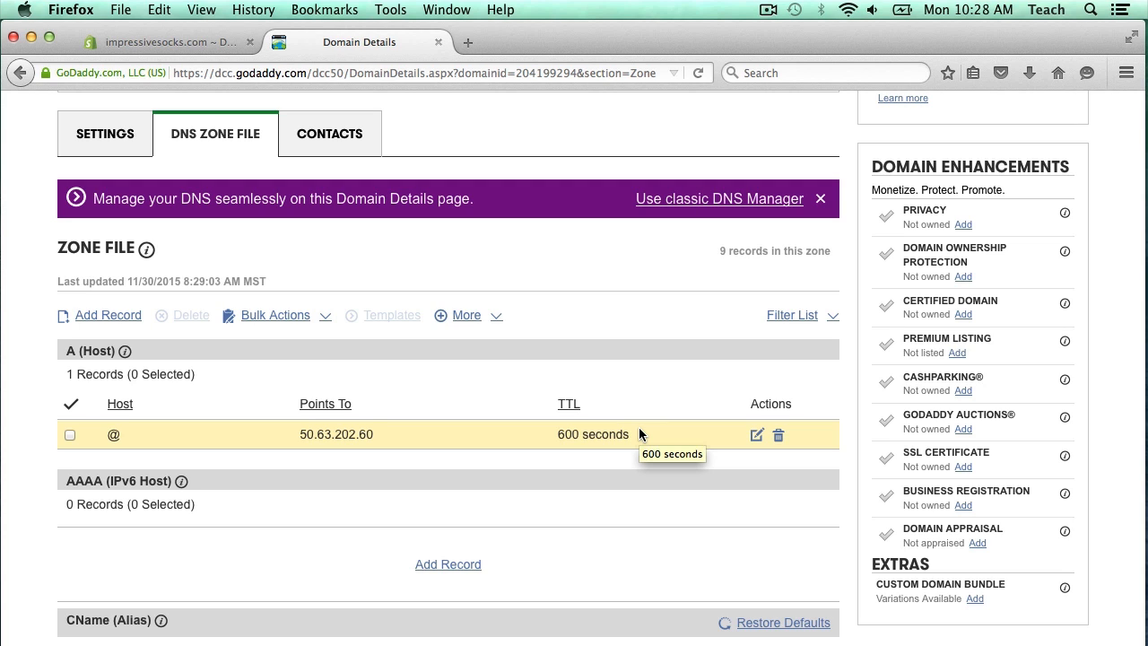
mouse_move(622, 470)
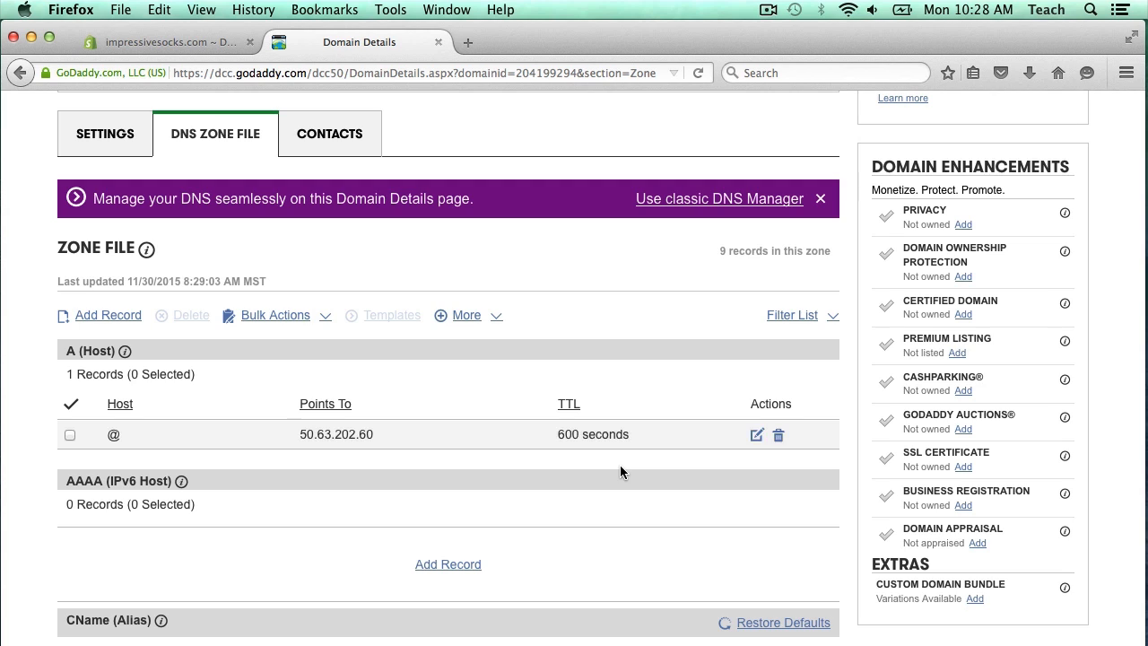
mouse_move(756, 435)
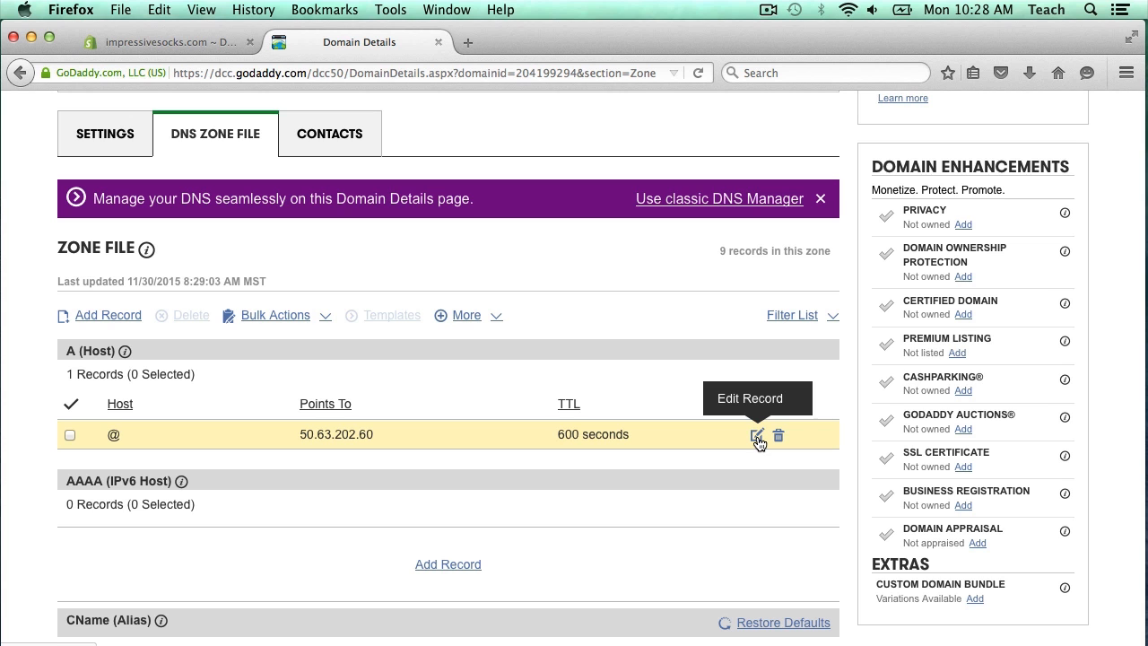
Point the @ A record to 23.227.38.32 and scroll down to the CNAME records.
click(755, 435)
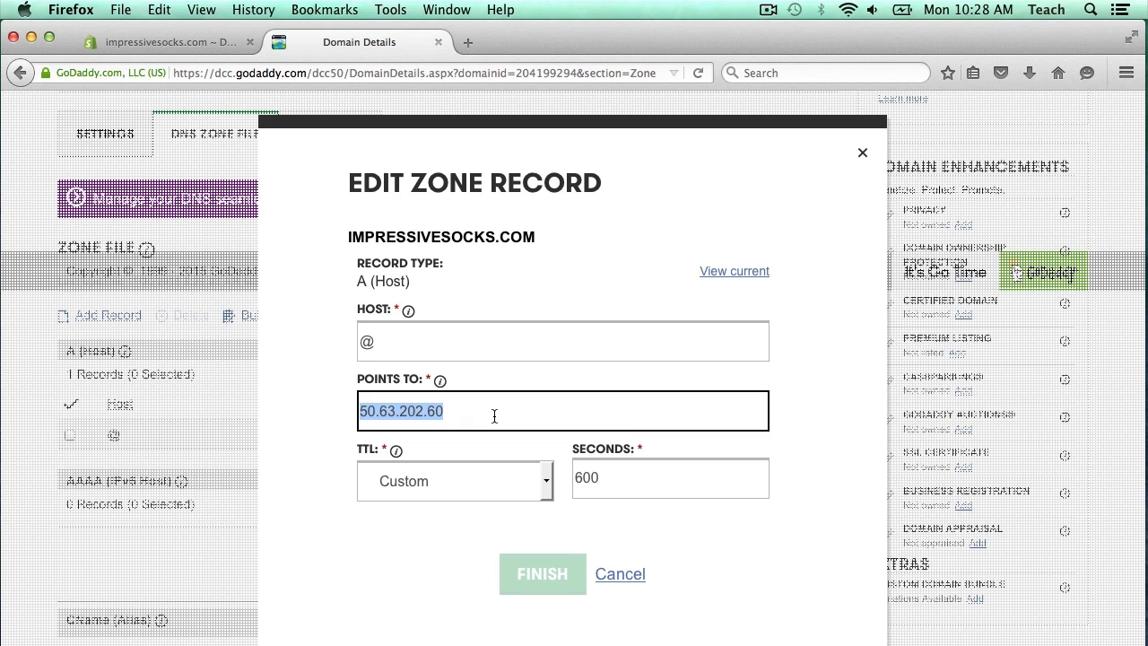
text(23.227.38.32)
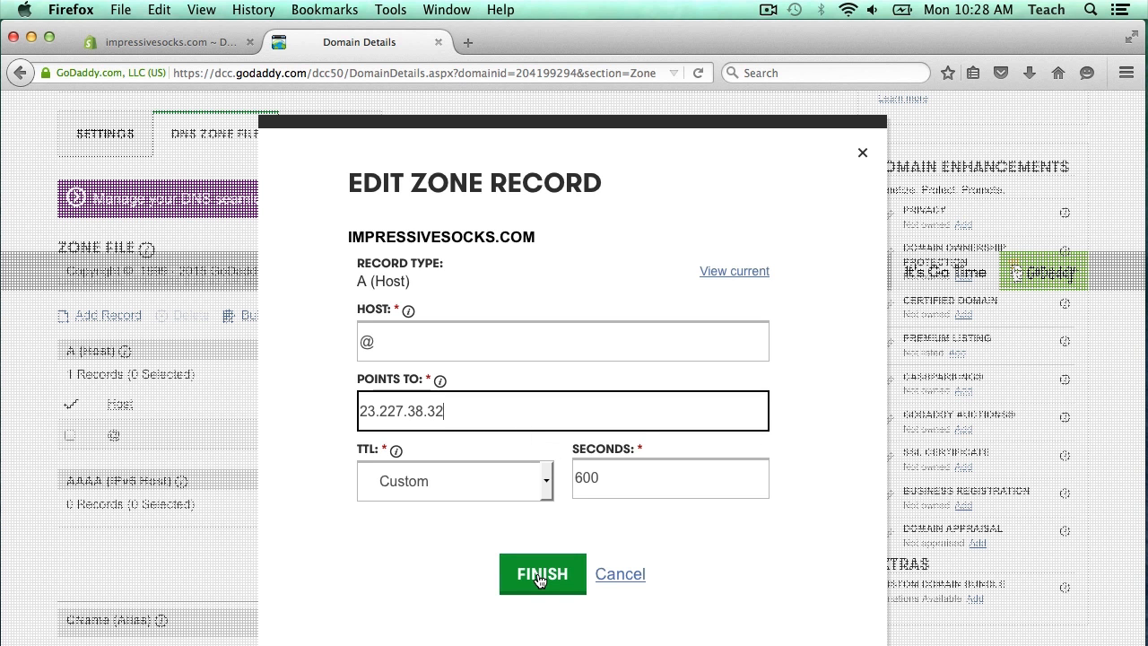
click(542, 574)
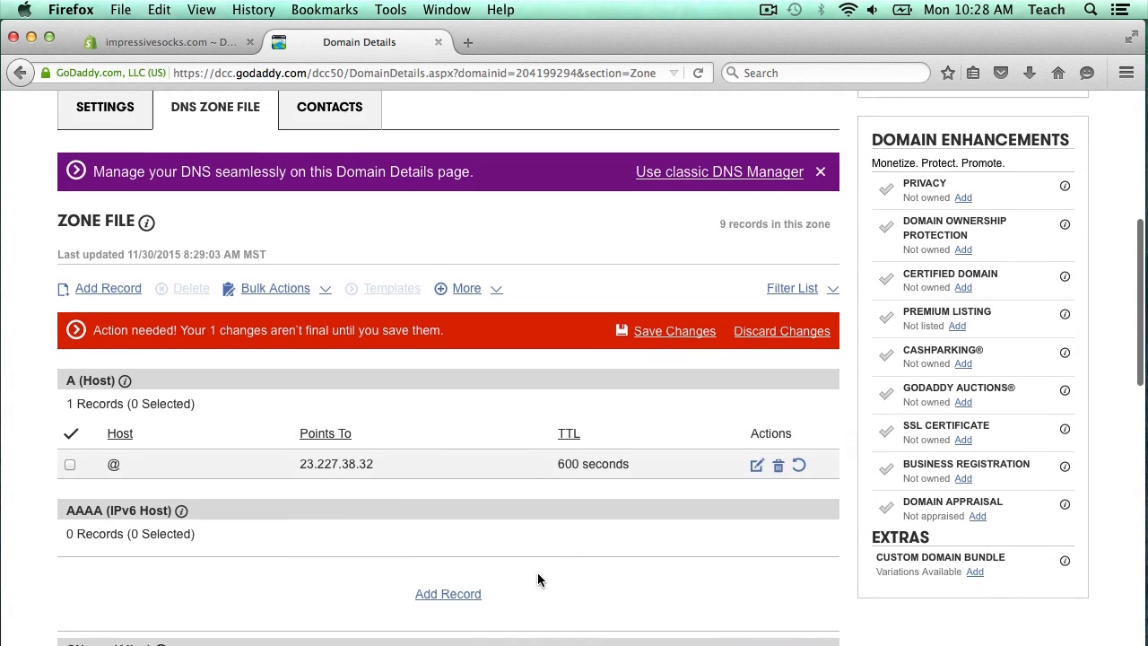
scroll(down, 3)
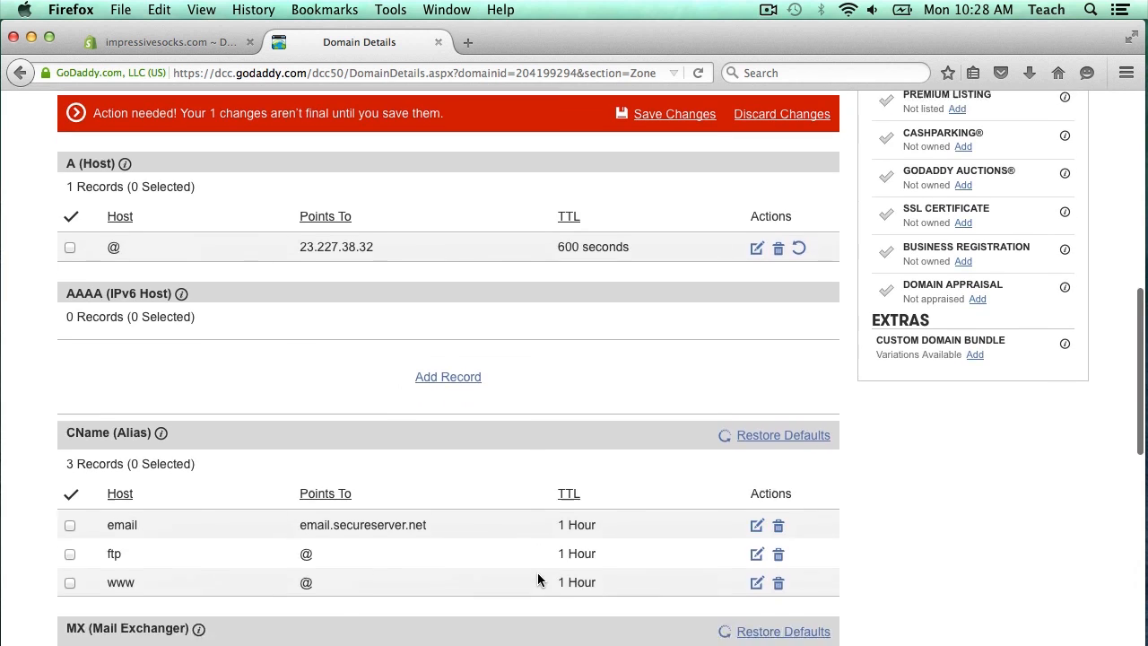
scroll(down, 3)
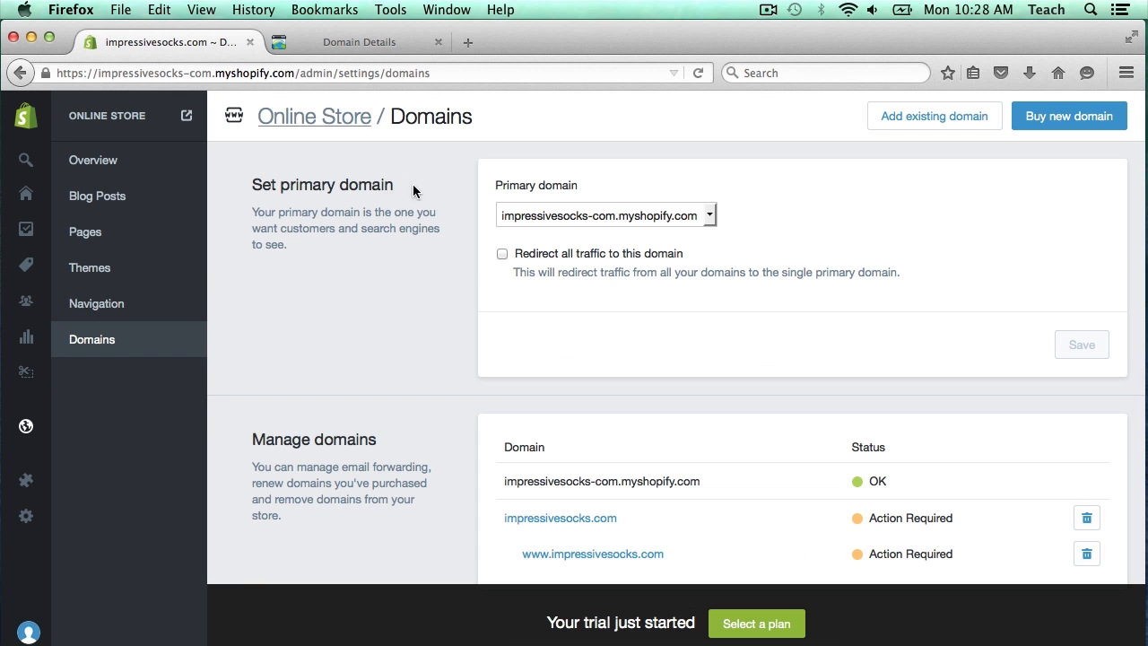
mouse_move(553, 558)
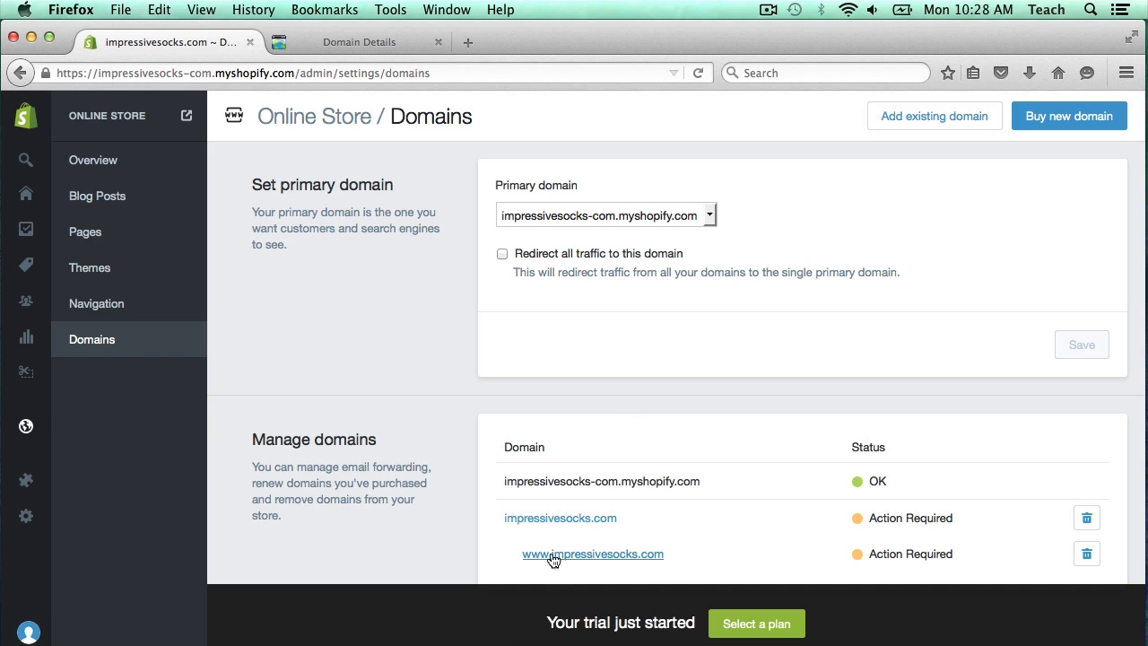
mouse_move(559, 518)
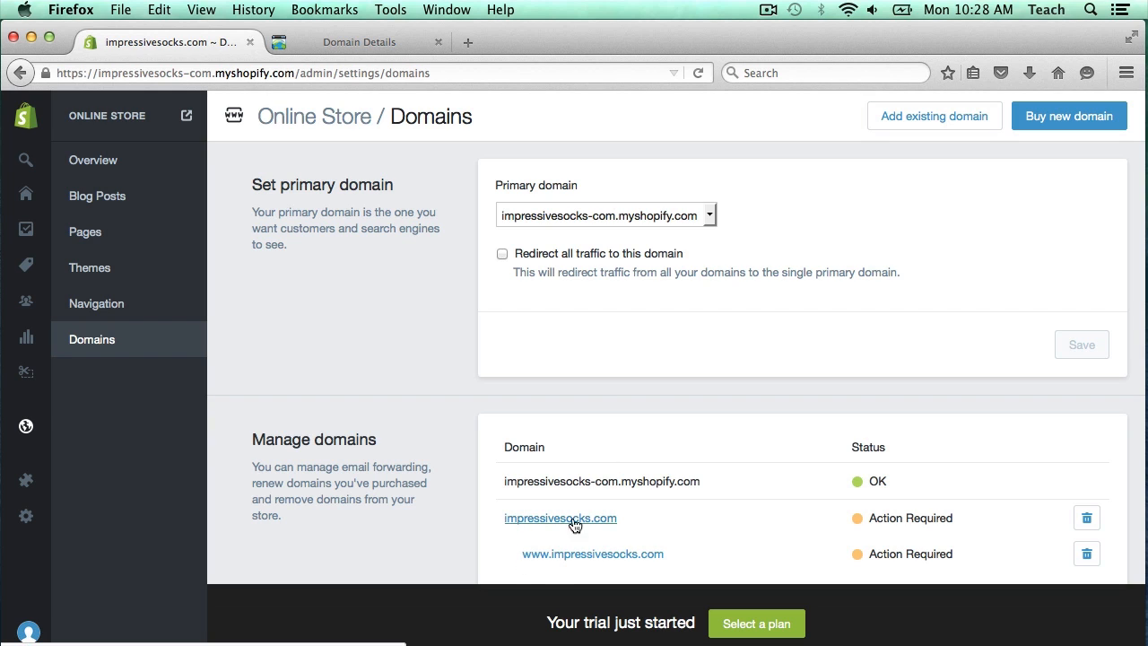
mouse_move(551, 567)
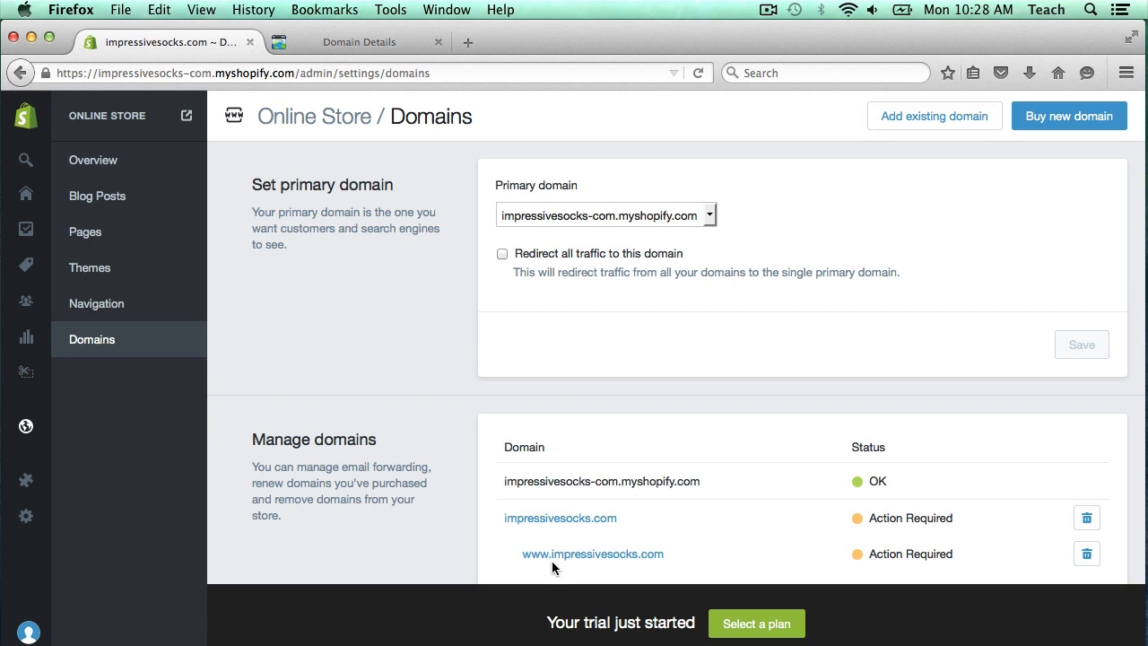
mouse_move(766, 553)
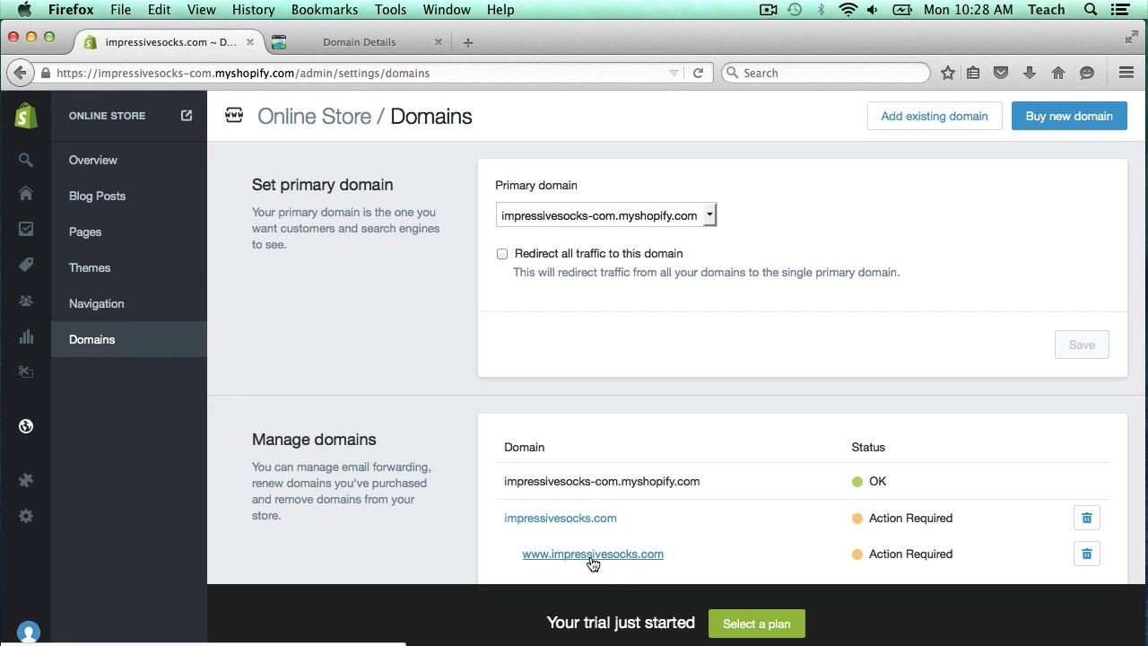
click(592, 554)
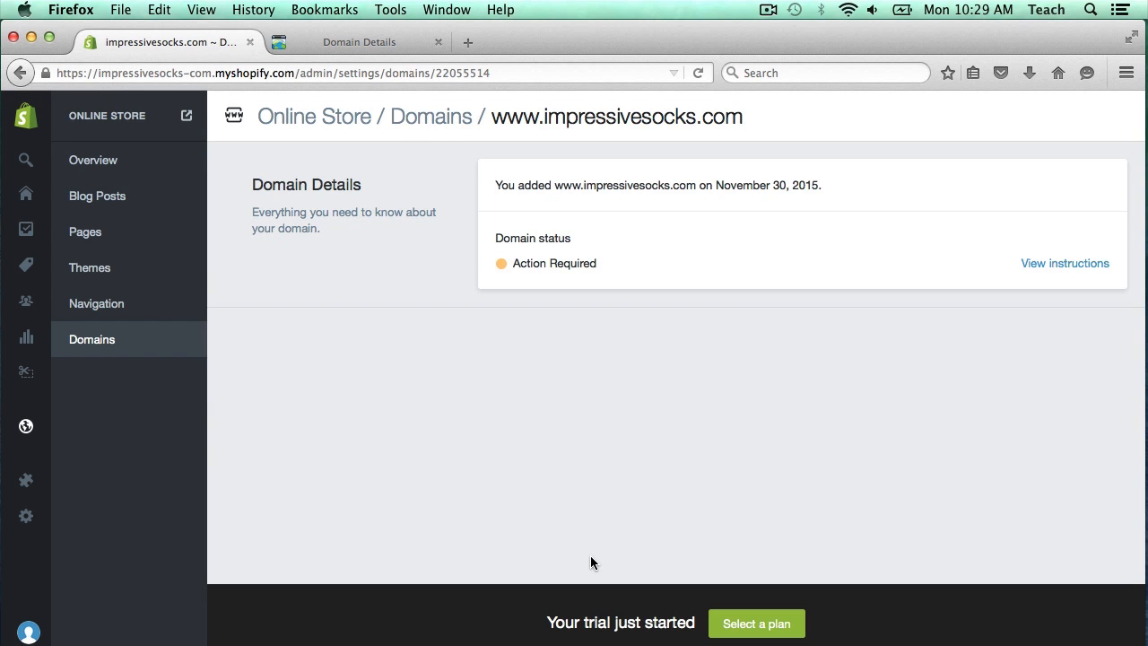
mouse_move(616, 402)
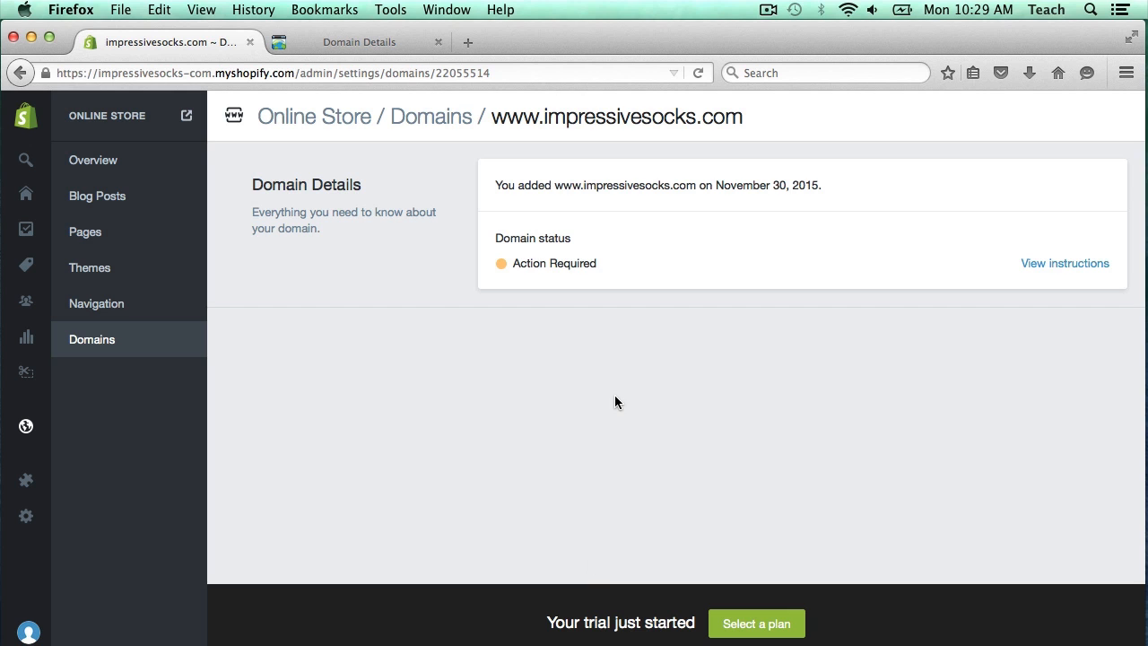
mouse_move(630, 399)
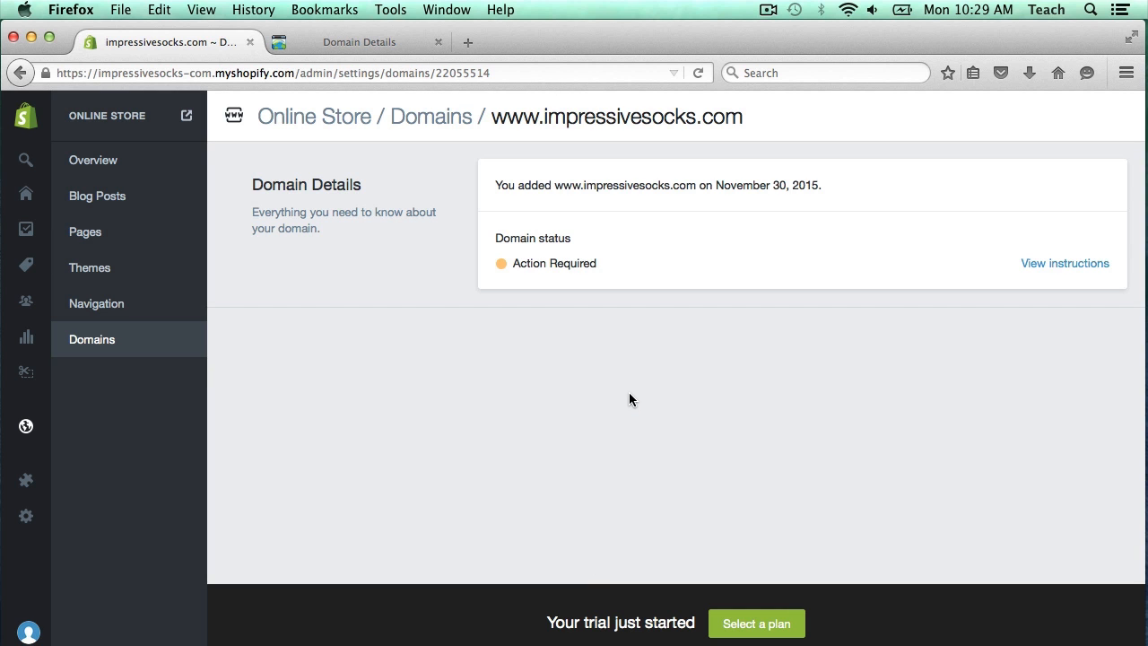
mouse_move(1065, 263)
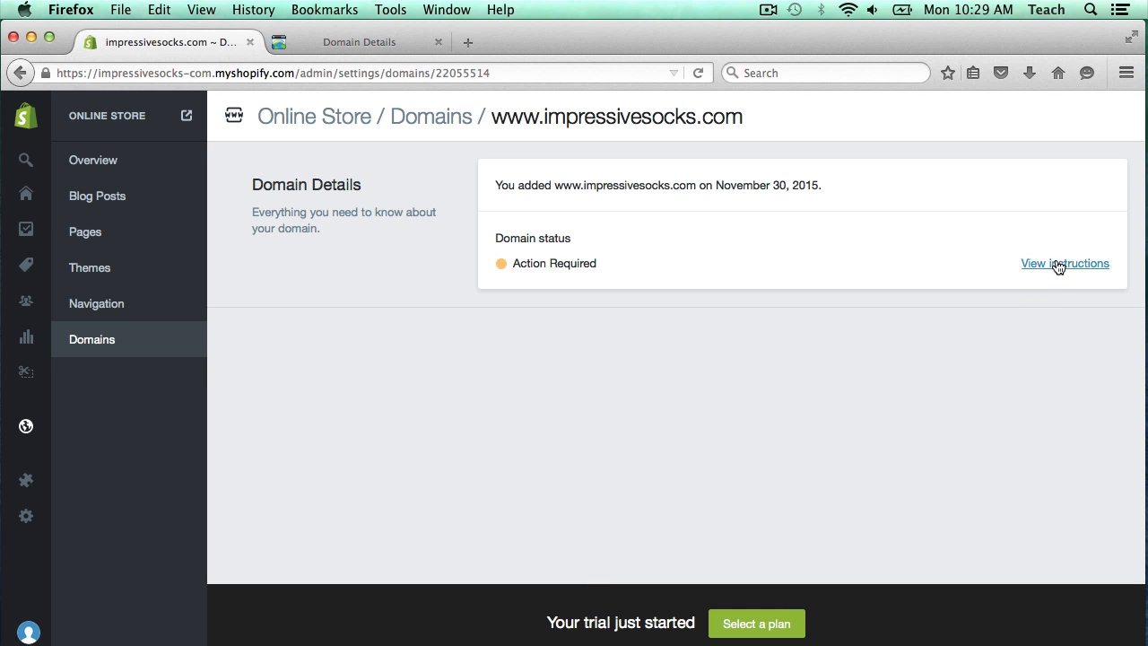
Copy the www target impressivesocks-com.myshopify.com from Shopify's setup instructions.
click(1065, 263)
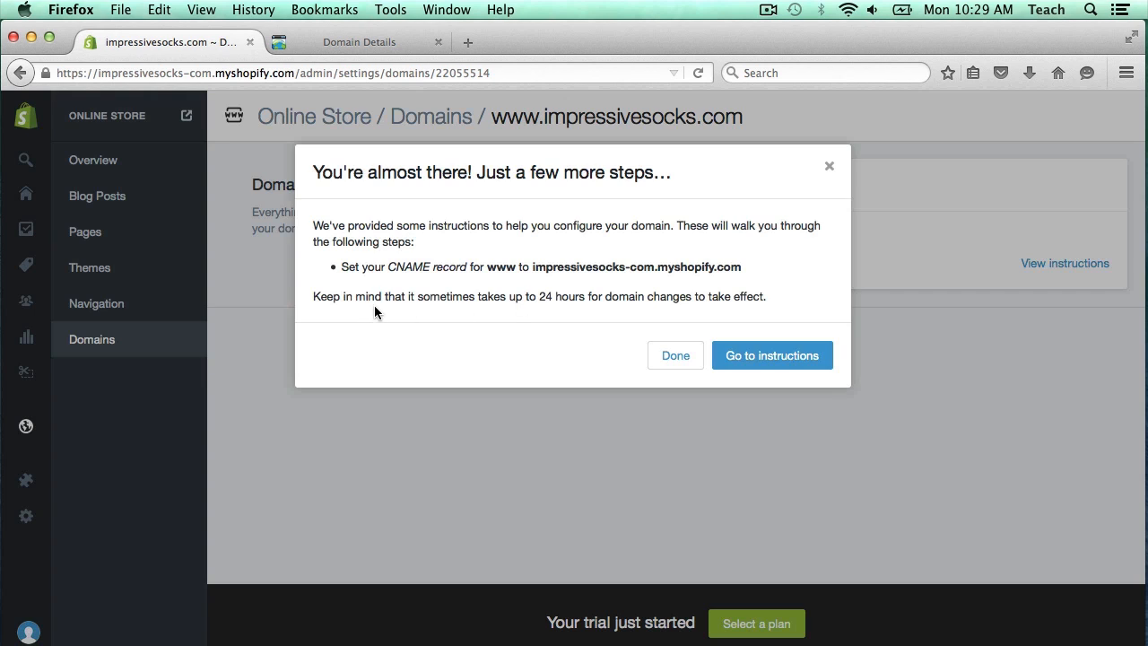
mouse_move(418, 271)
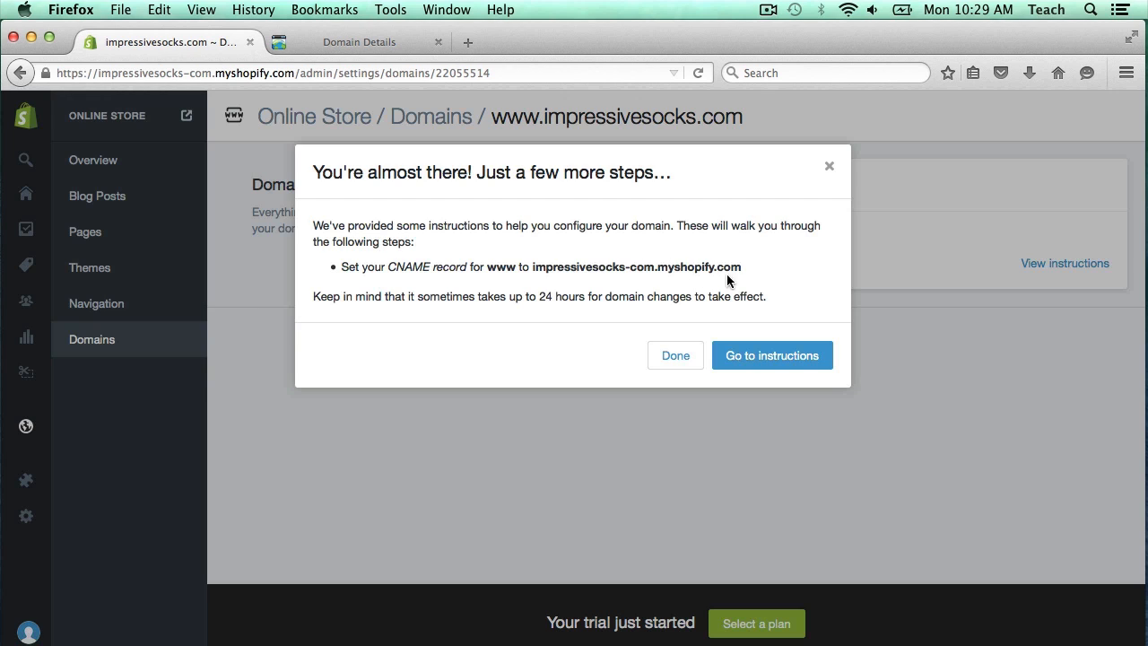
mouse_move(532, 268)
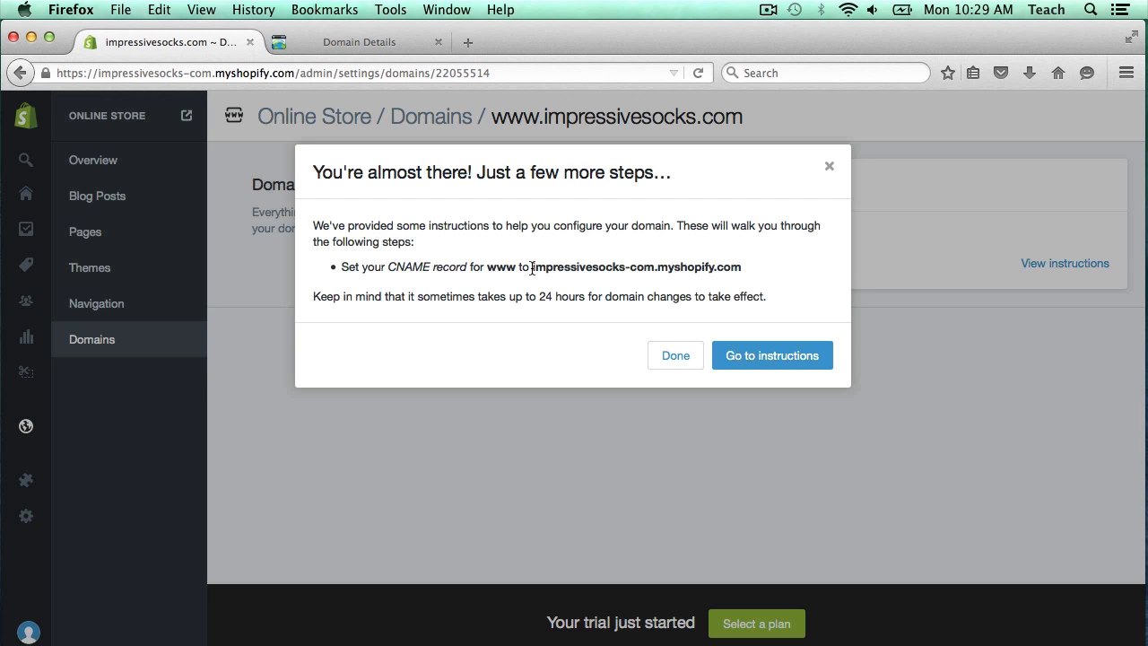
drag(527, 266, 743, 266)
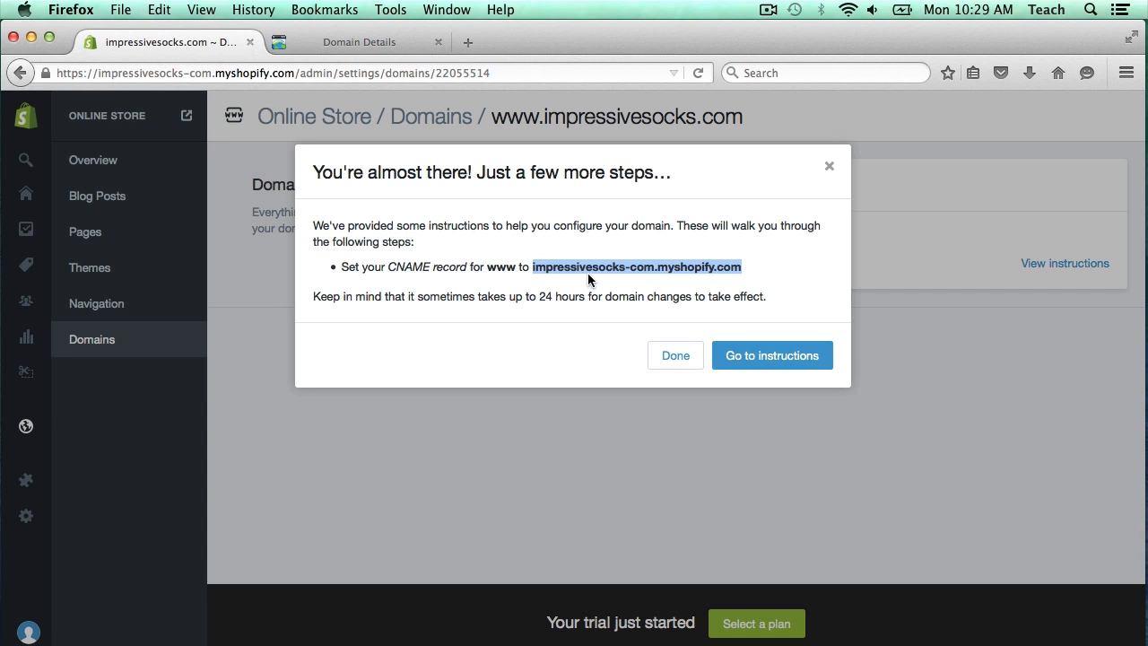
click(674, 355)
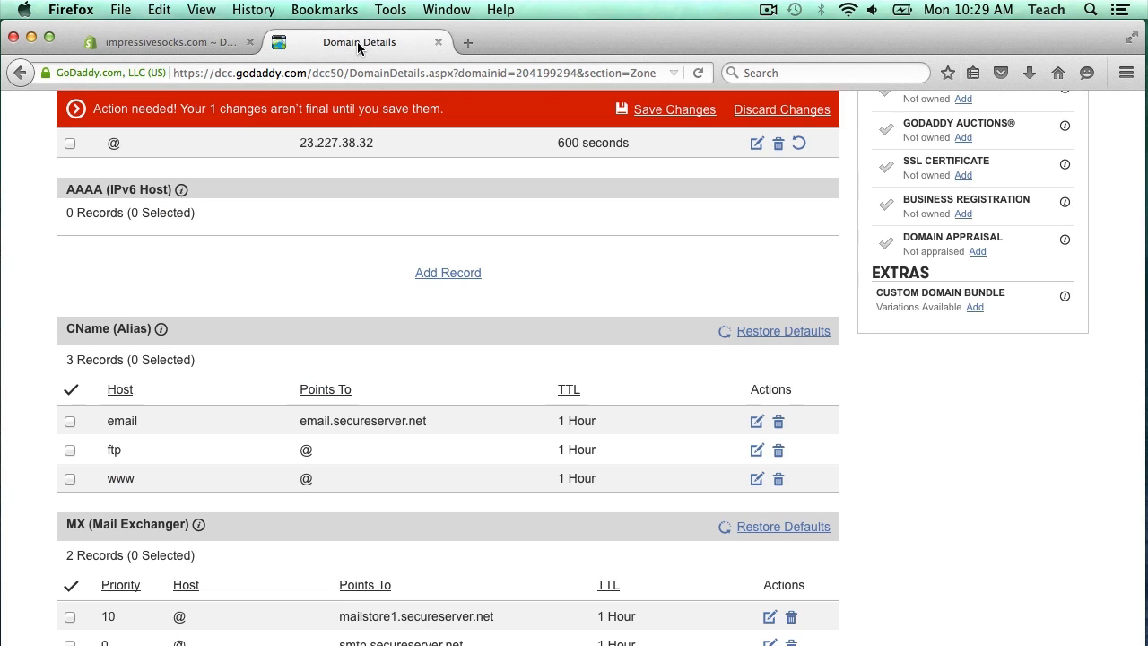
scroll(down, 3)
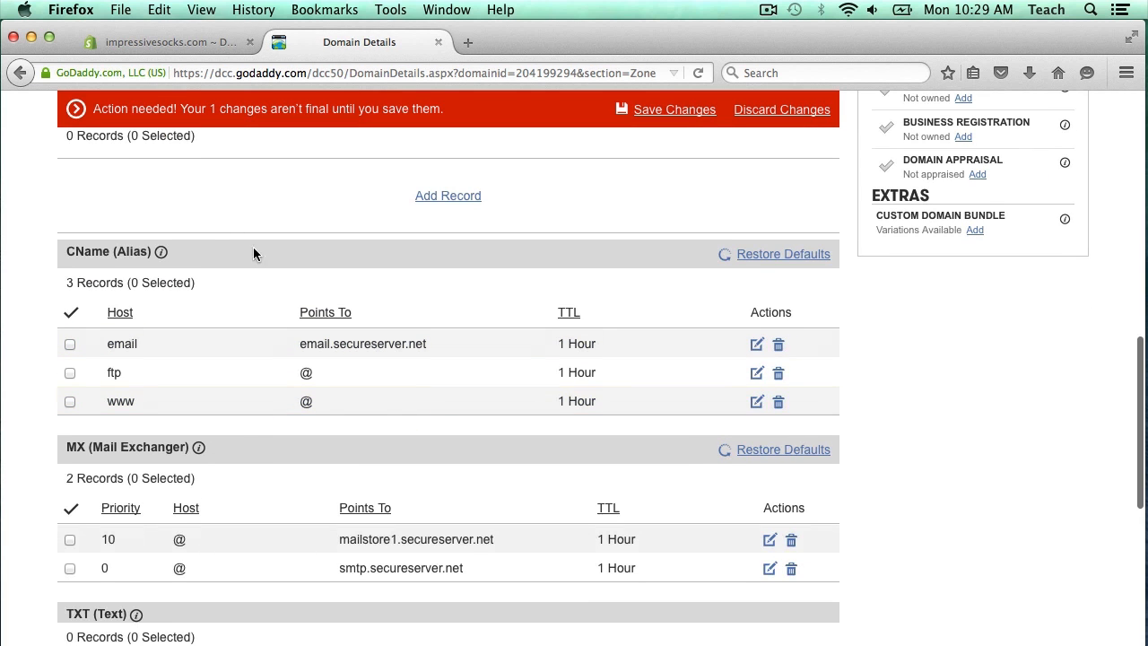
mouse_move(120, 401)
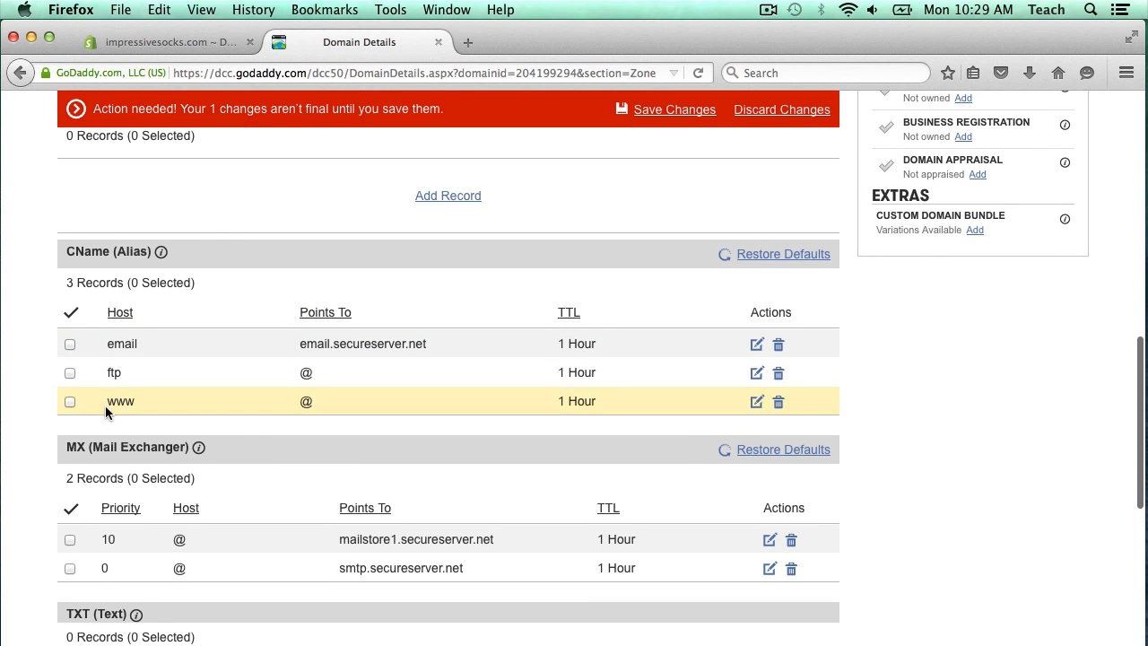
mouse_move(120, 400)
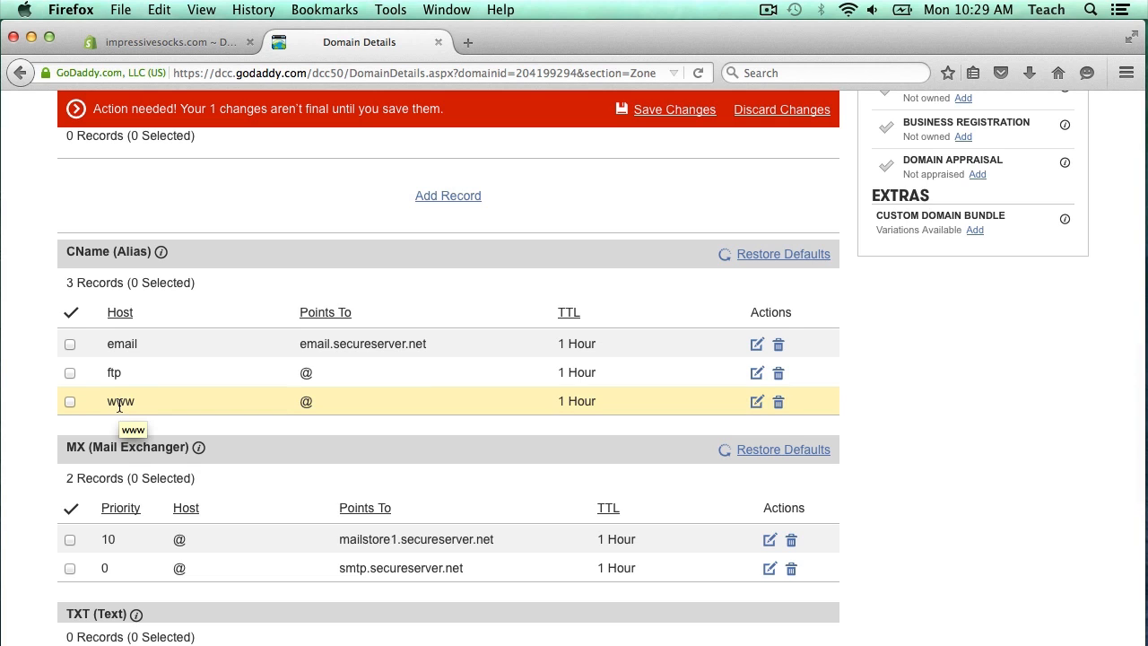
mouse_move(306, 405)
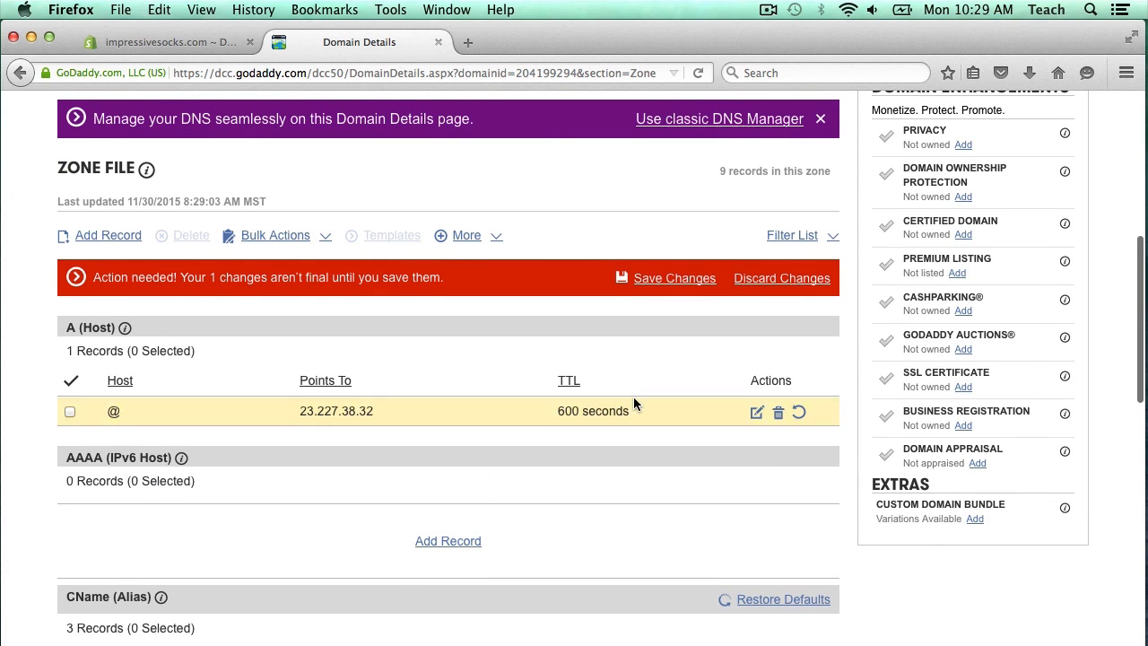
scroll(down, 3)
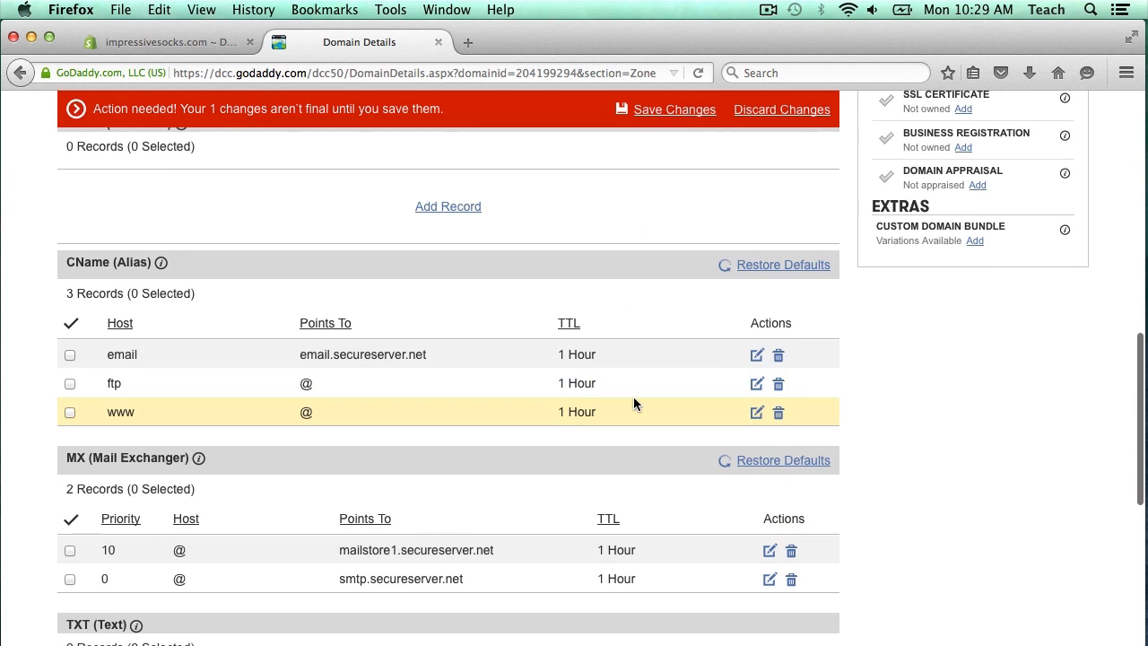
mouse_move(757, 414)
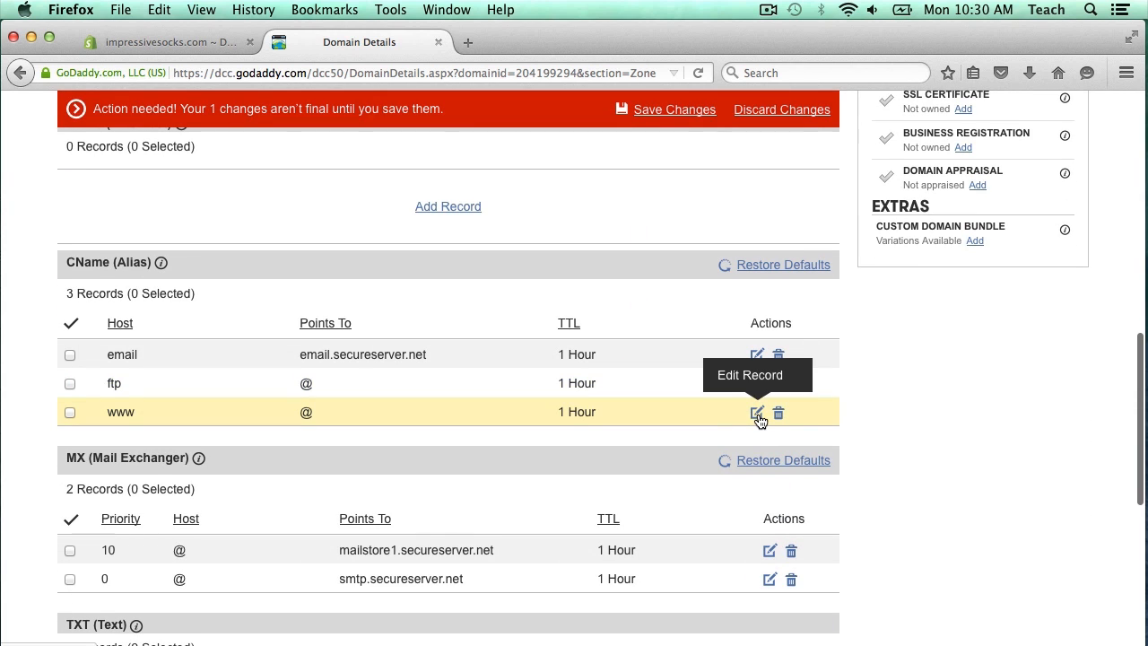
mouse_move(556, 423)
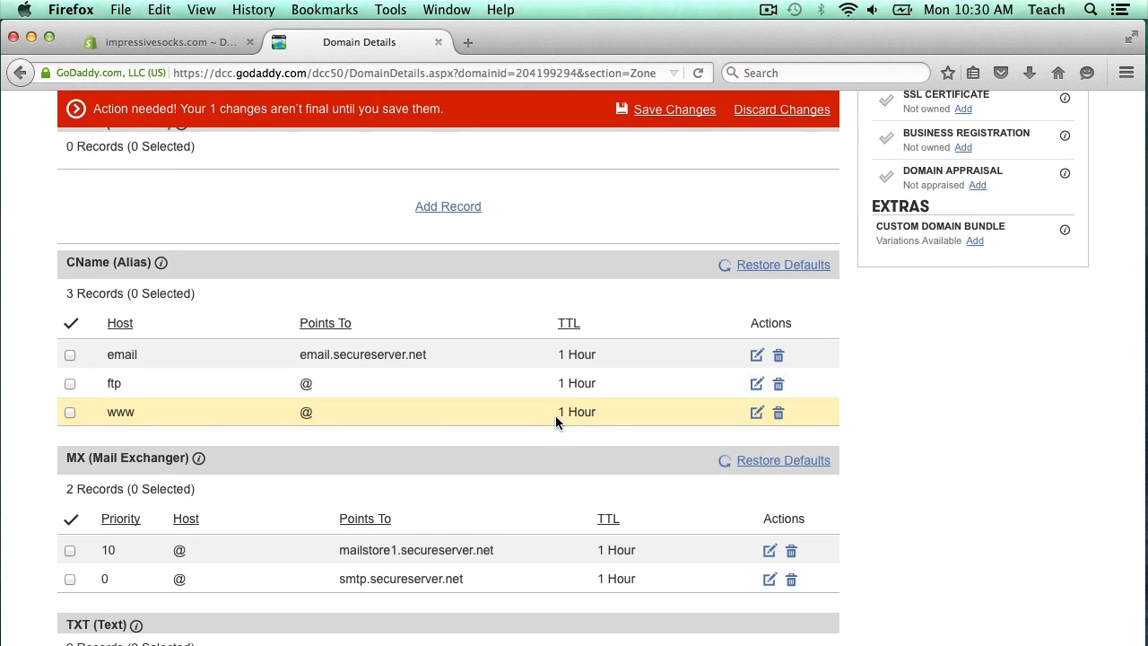
click(757, 412)
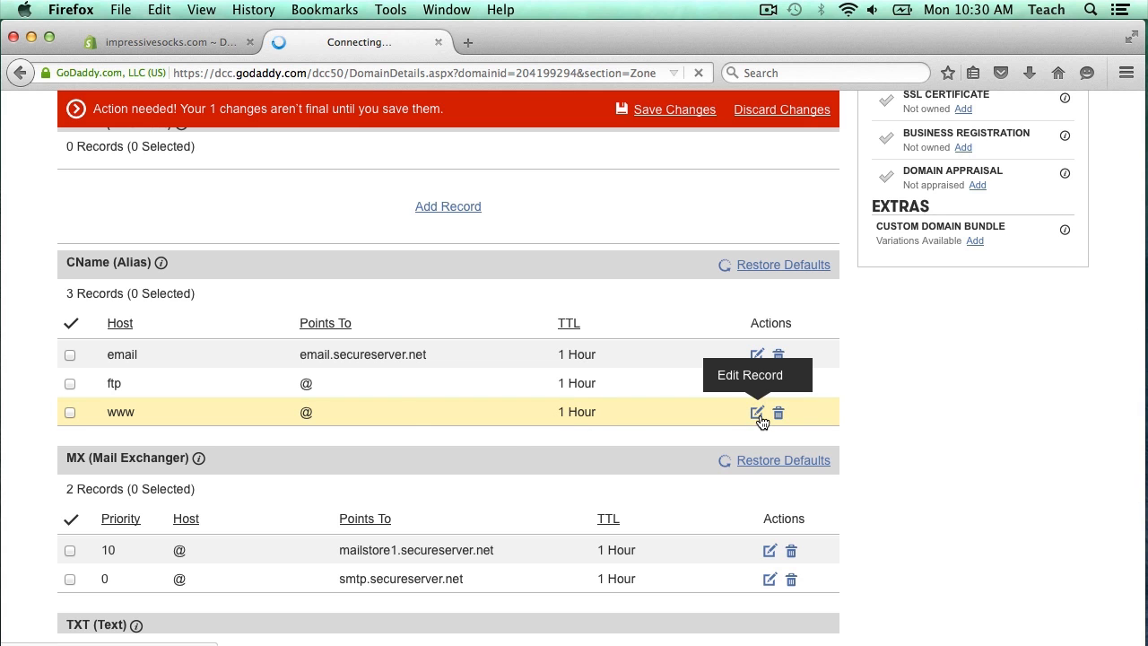
Change the www CNAME's Points To value from @ to impressivesocks-com.myshopify.com.
click(756, 414)
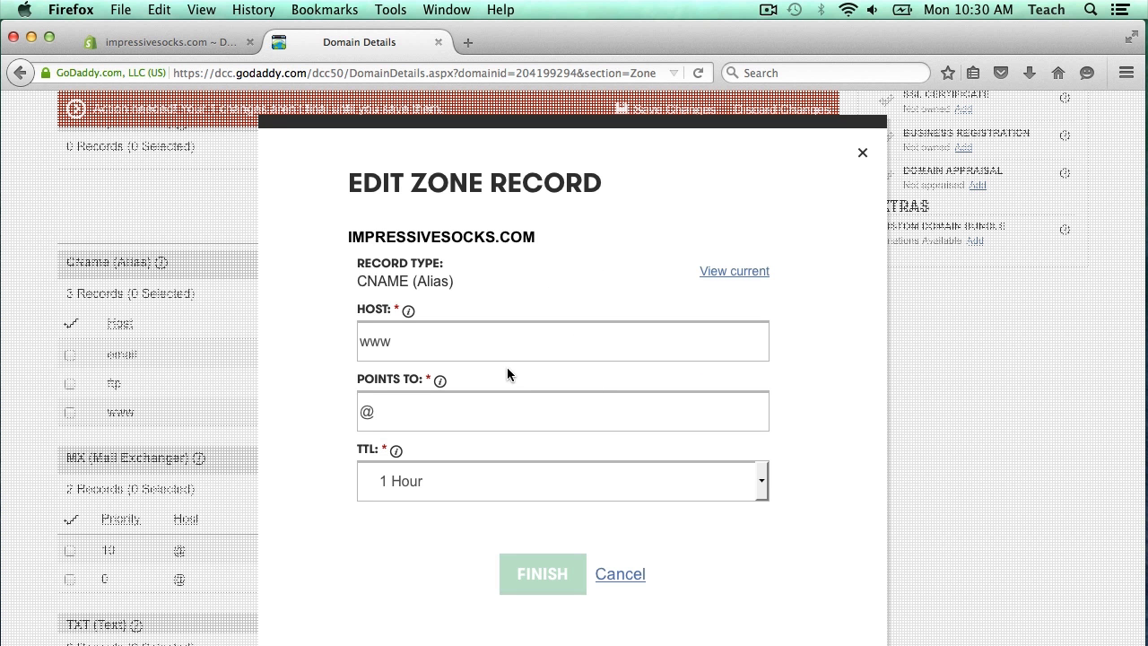
mouse_move(482, 383)
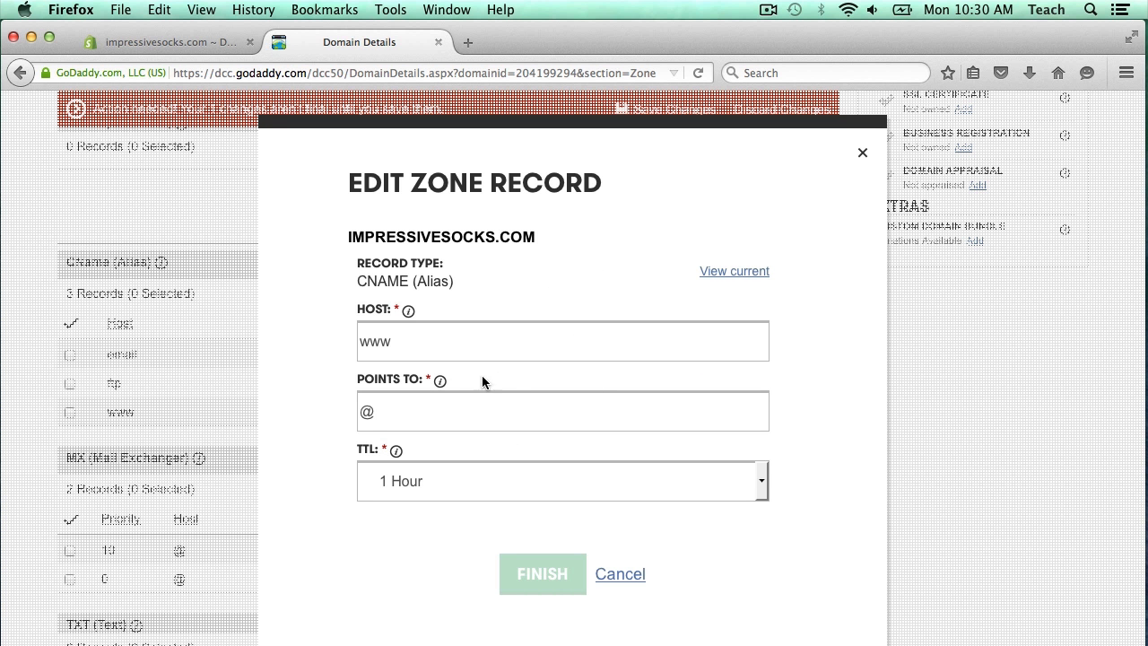
click(562, 411)
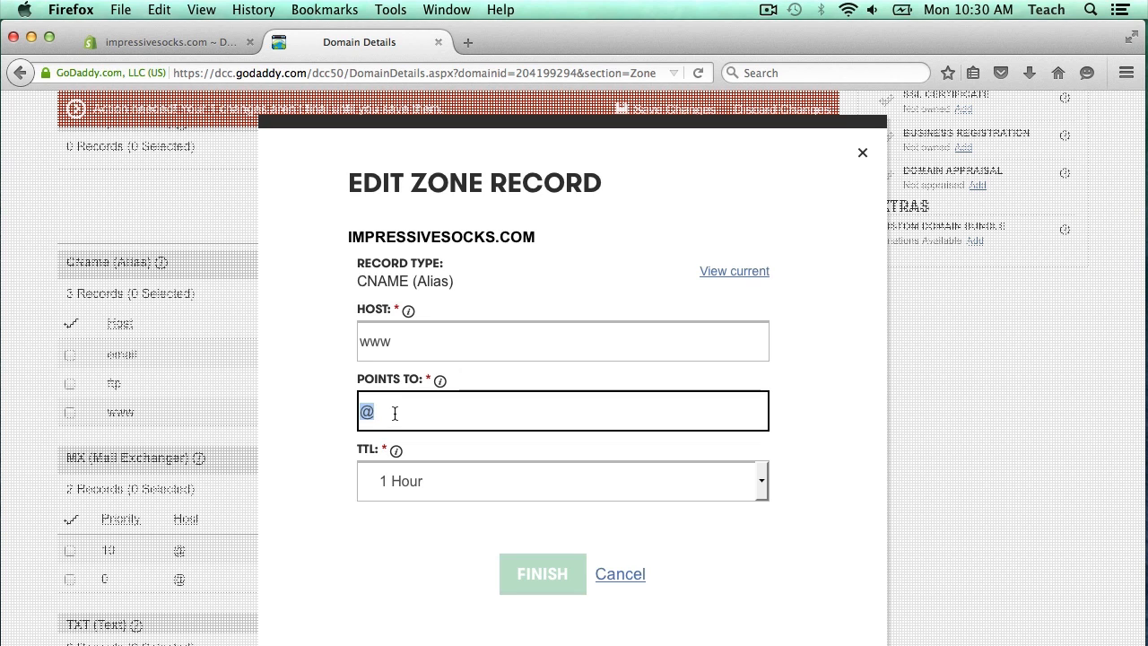
text(impressivesocks-com.myshopify.com)
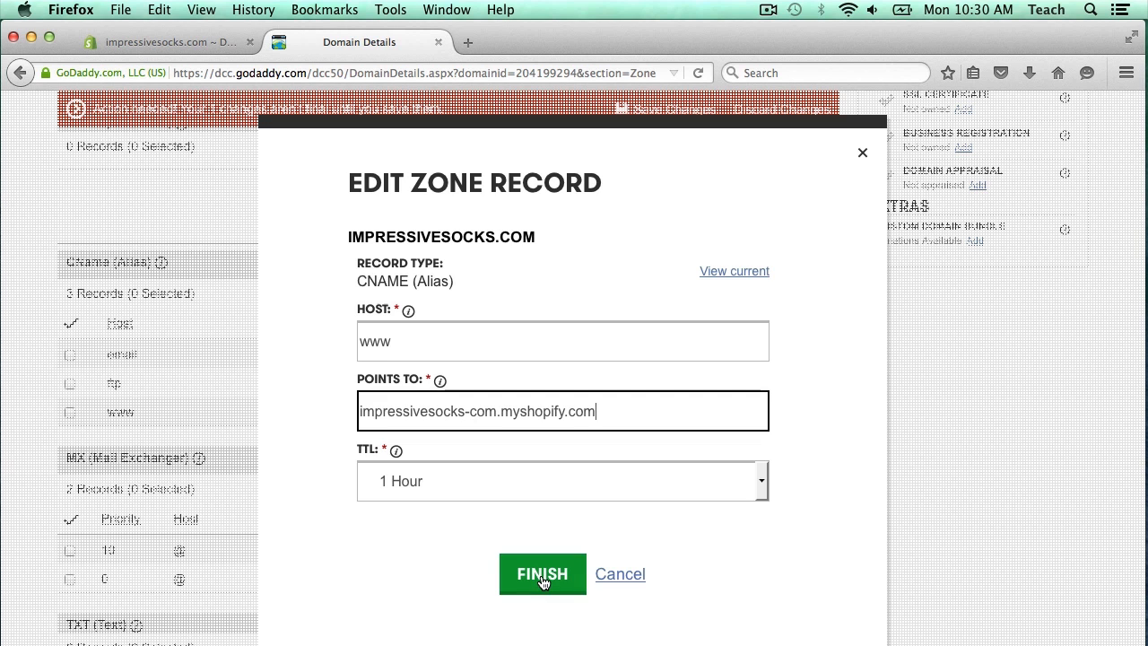
click(541, 574)
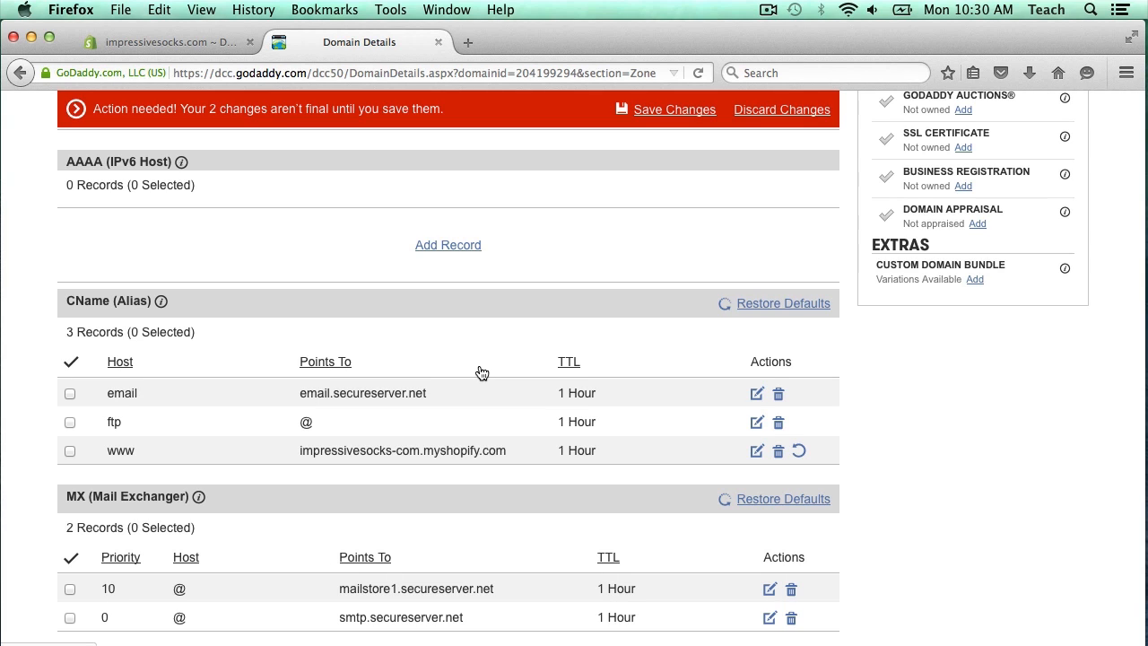
mouse_move(654, 164)
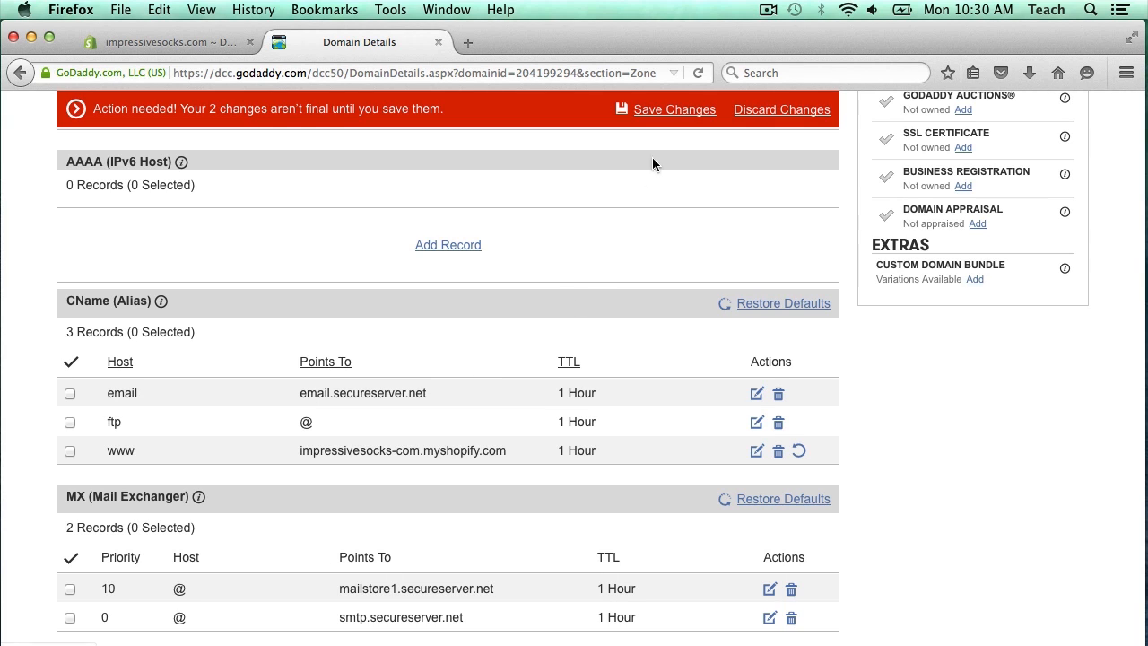
mouse_move(652, 115)
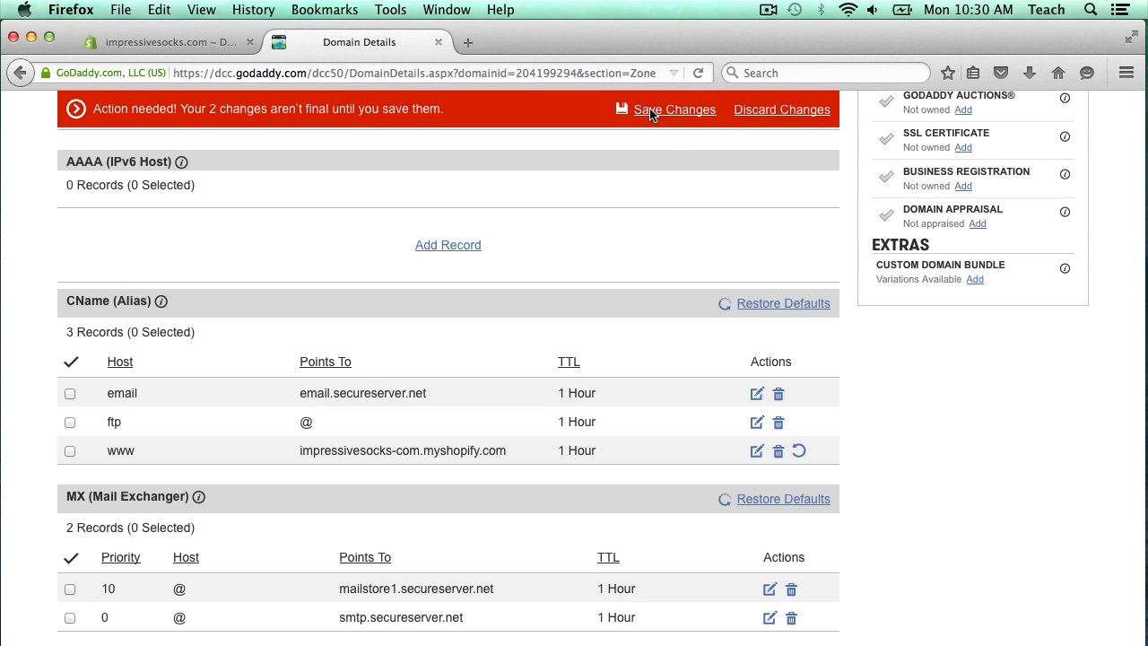
Save both pending DNS record changes and scroll through to verify them.
click(674, 109)
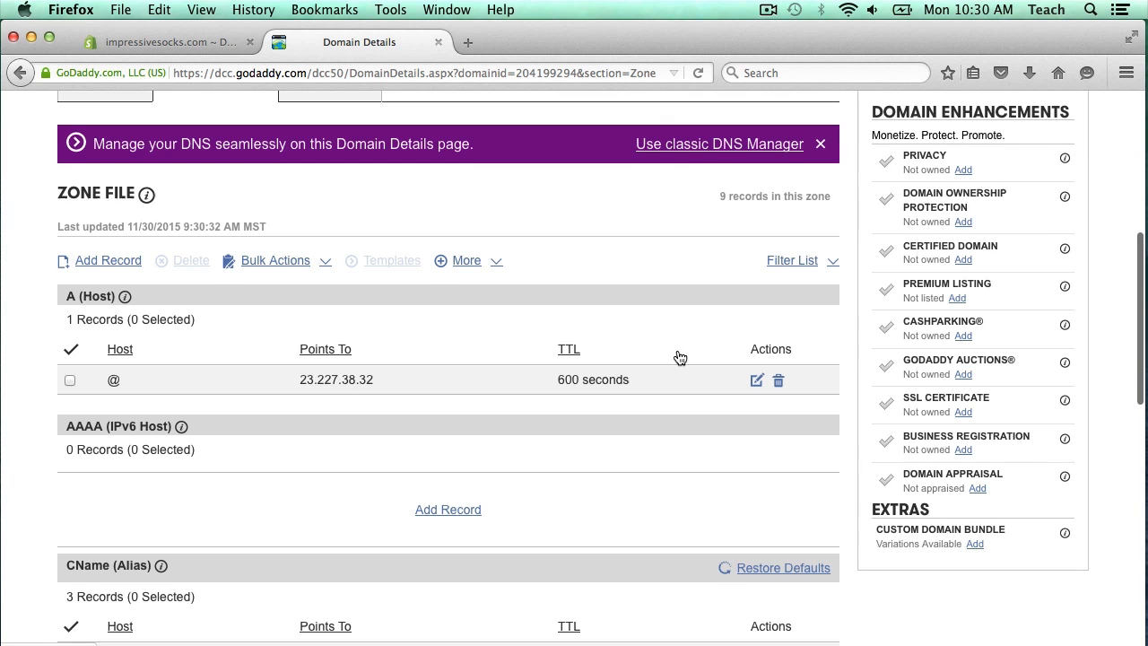
scroll(down, 3)
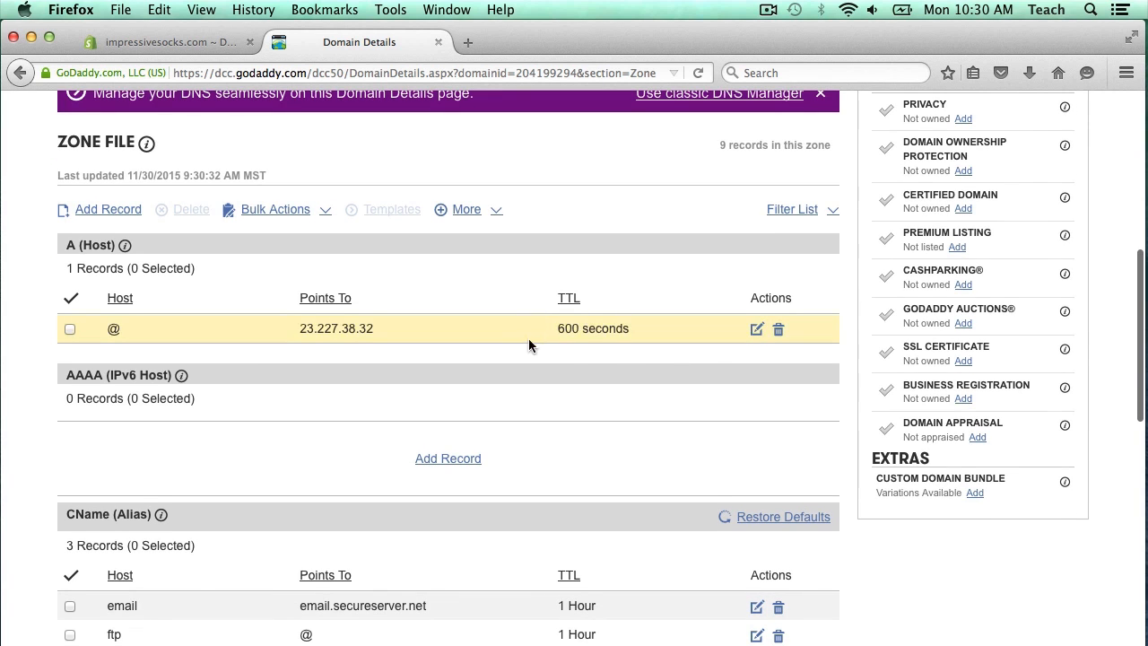
scroll(down, 3)
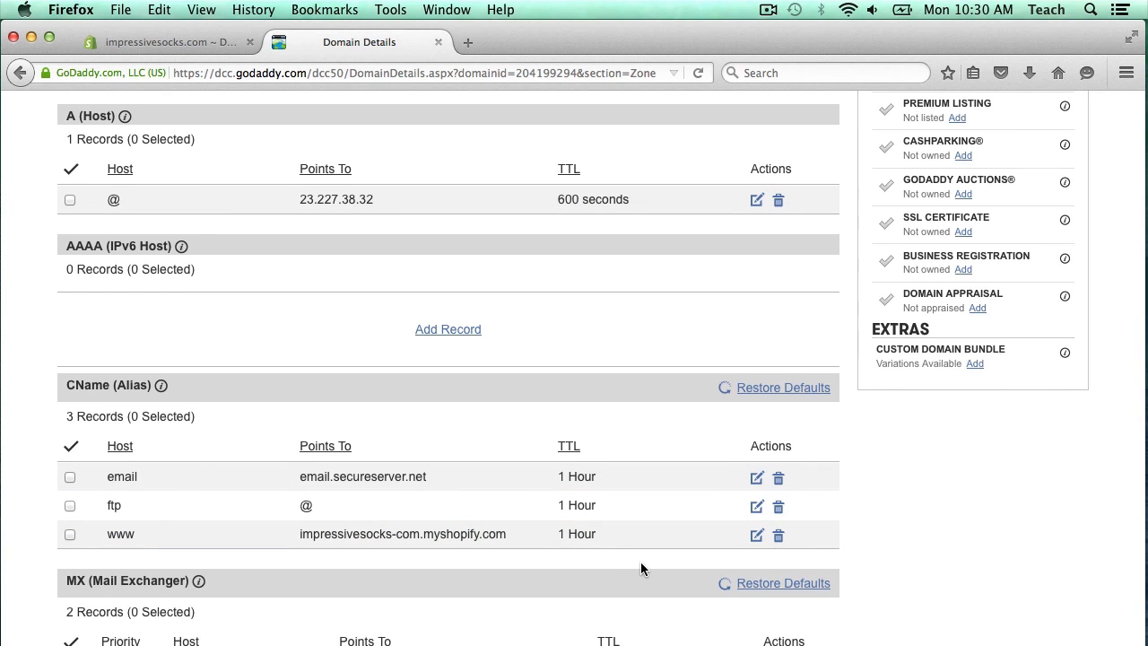
scroll(down, 3)
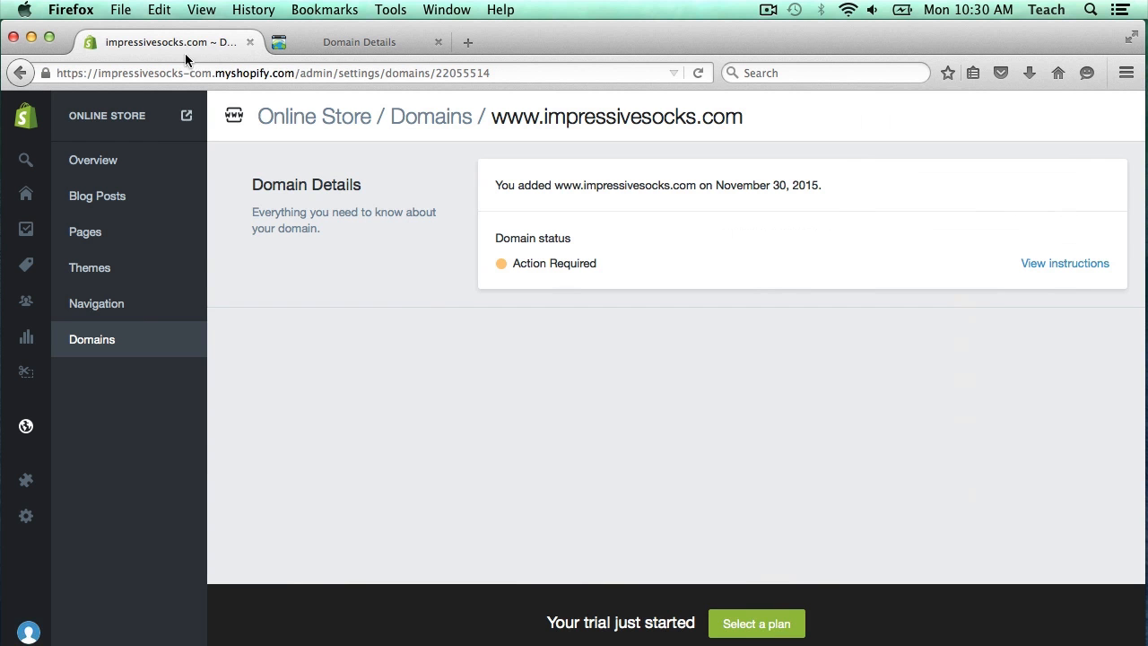
mouse_move(433, 326)
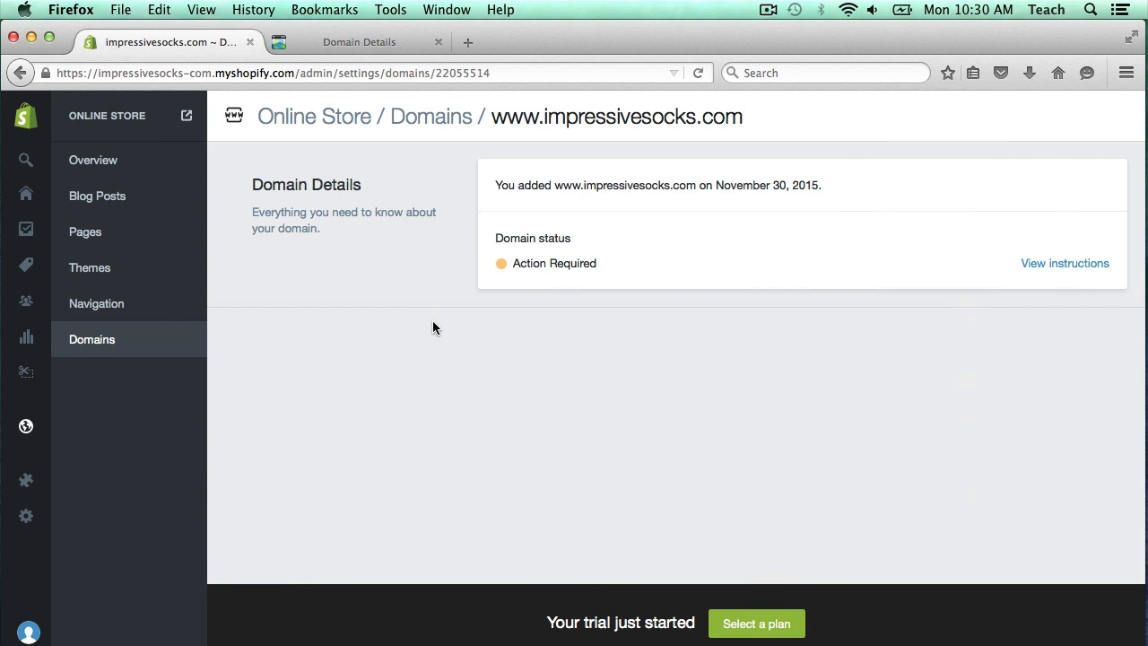
mouse_move(431, 116)
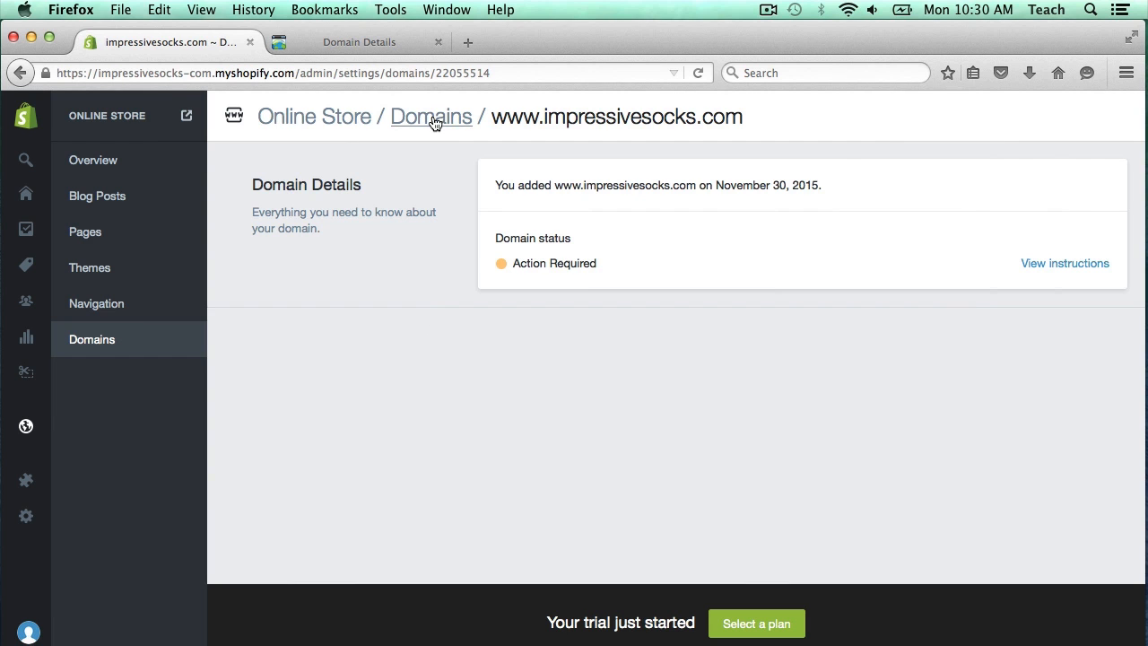
Return to Shopify's Domains list and review both impressivesocks.com domain statuses.
click(431, 117)
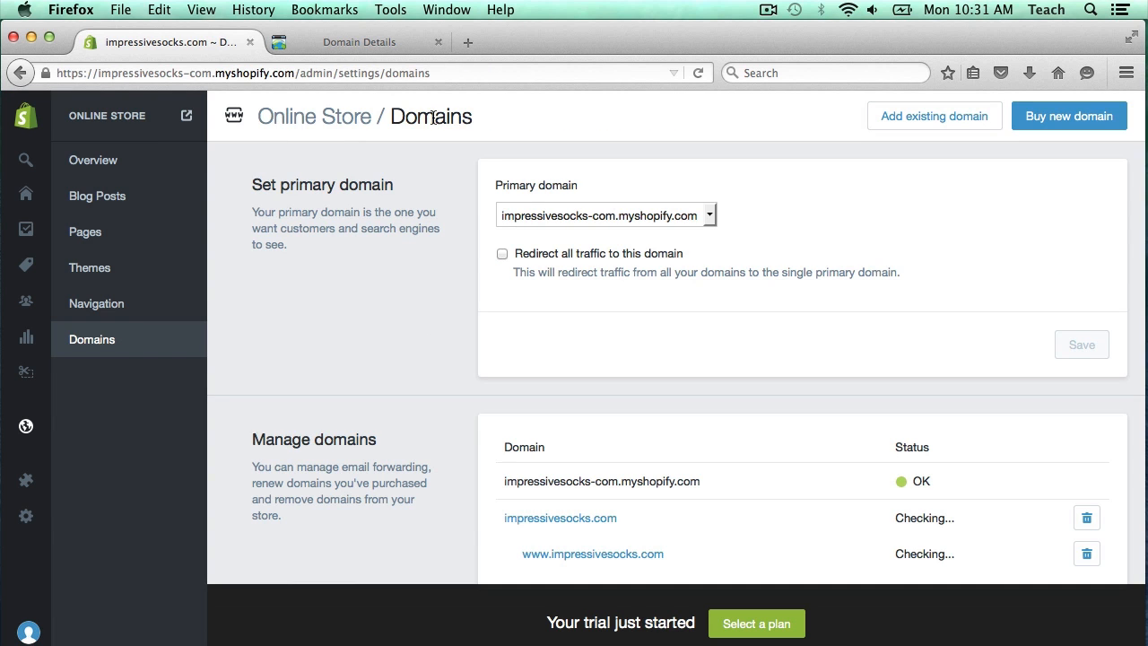
scroll(down, 3)
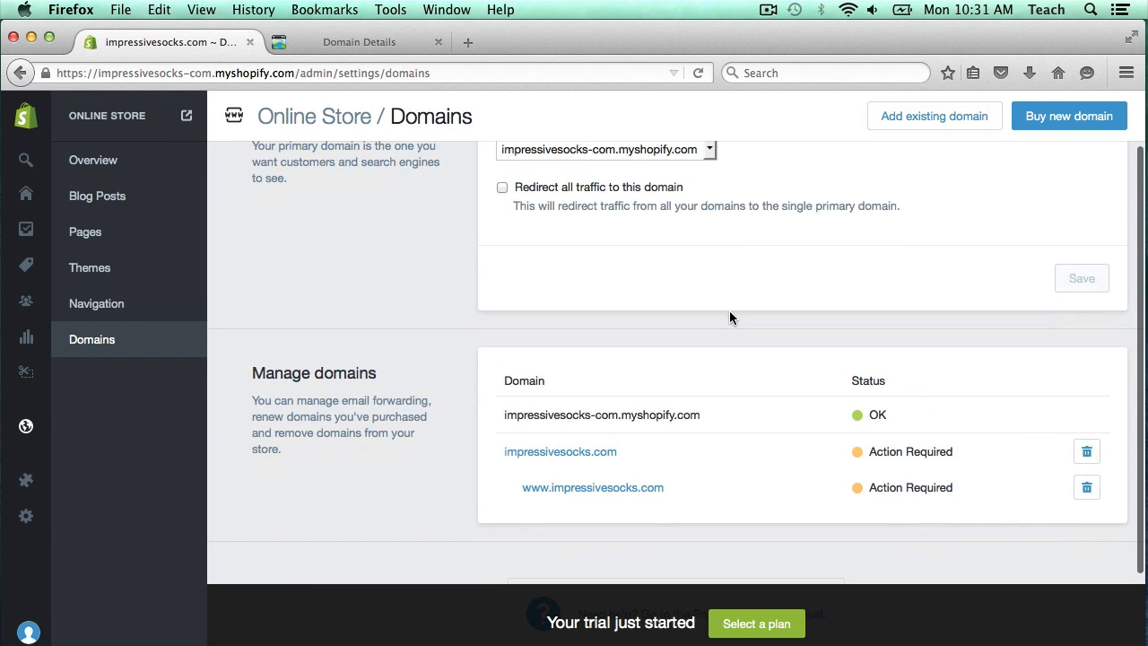
mouse_move(876, 504)
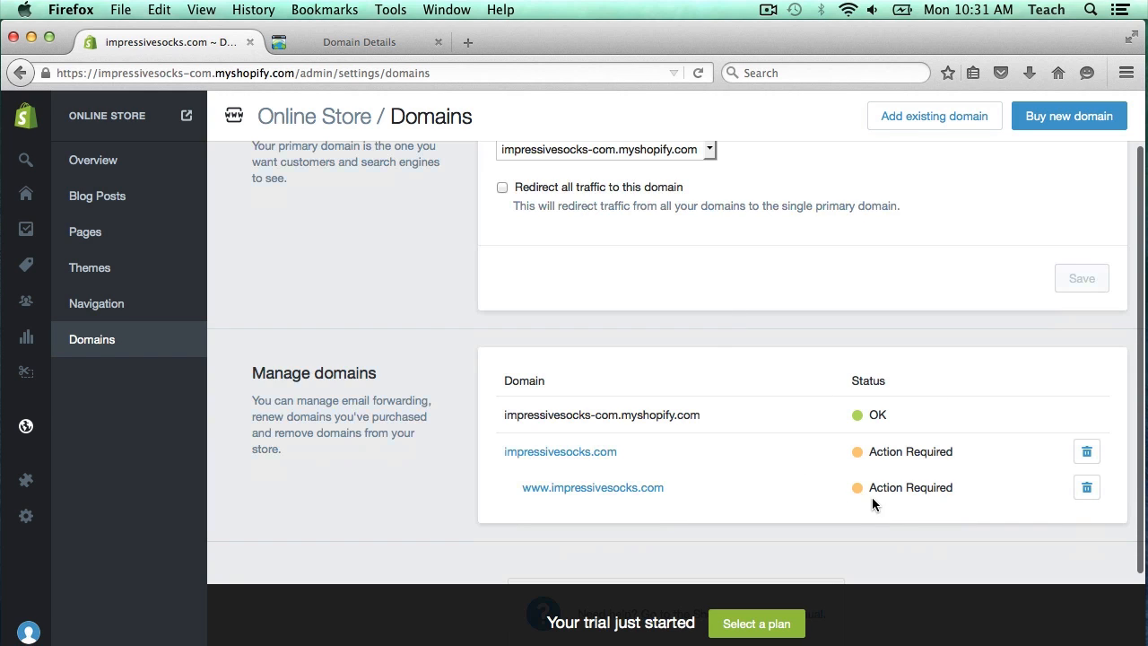
mouse_move(842, 509)
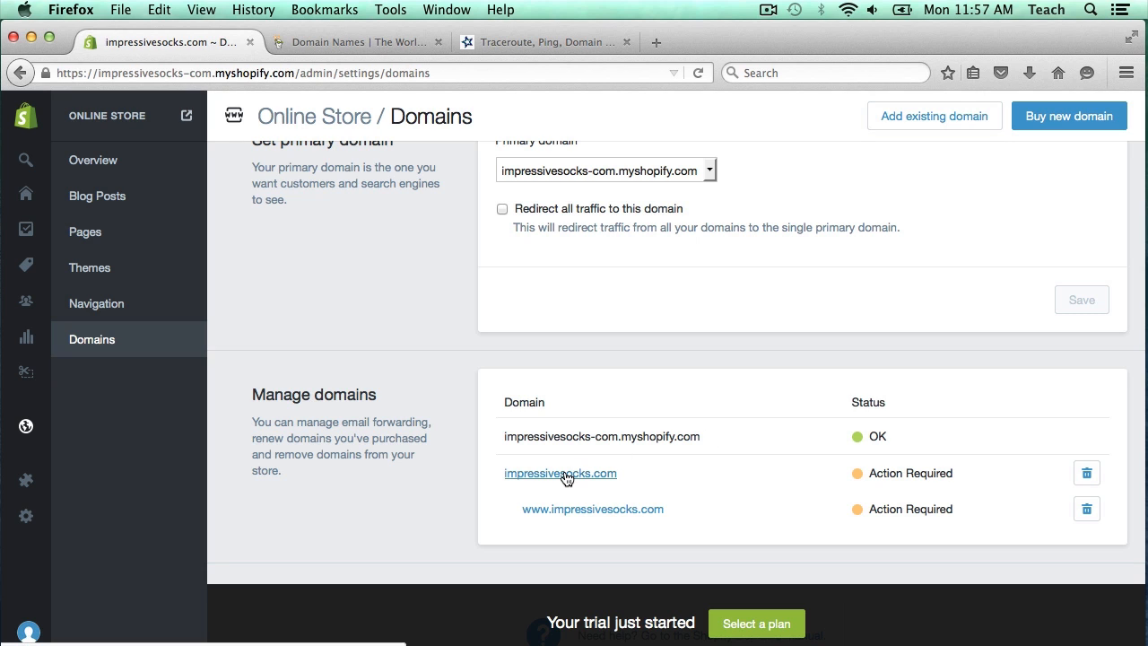
Check impressivesocks.com's details, then return to the Domains list to confirm both show OK.
click(559, 472)
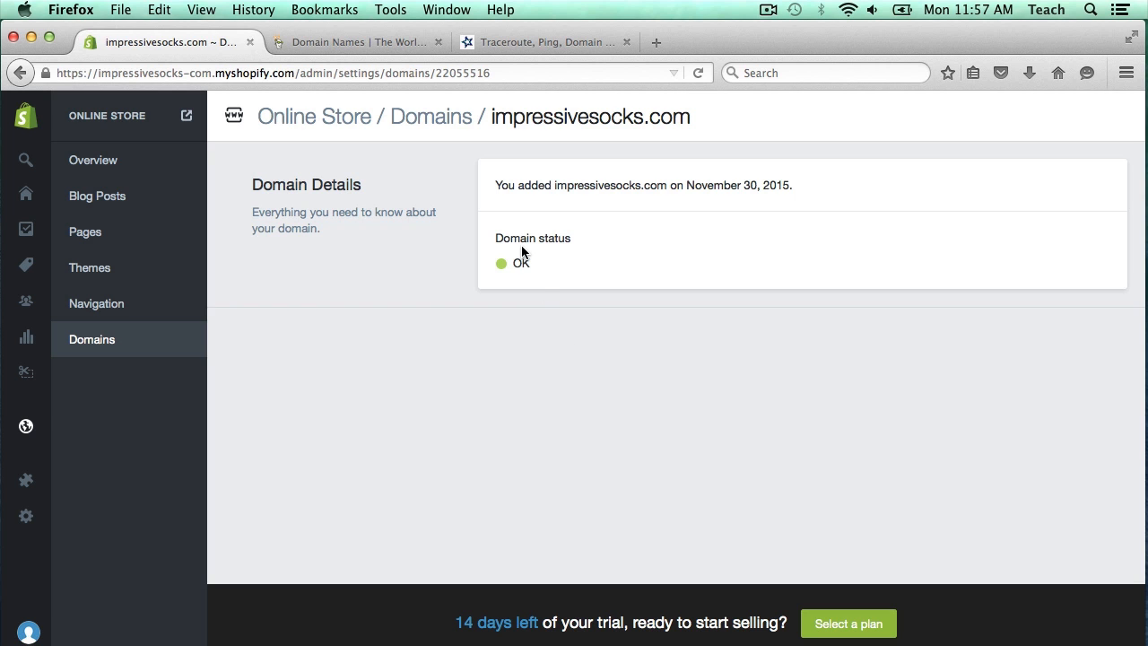
mouse_move(431, 117)
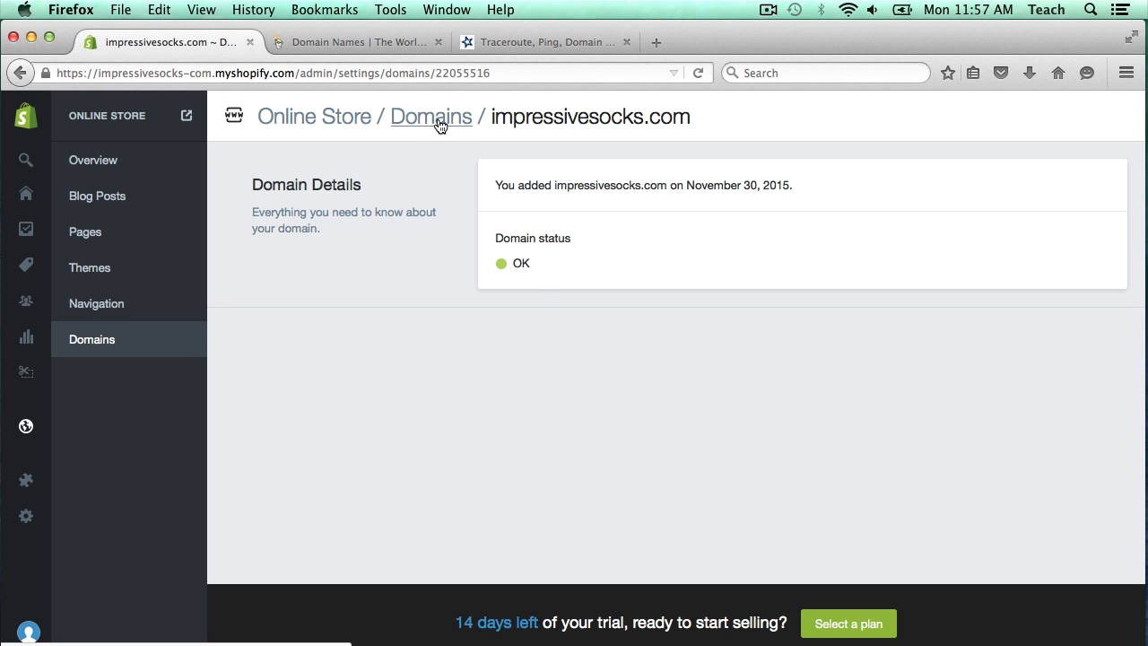
click(430, 116)
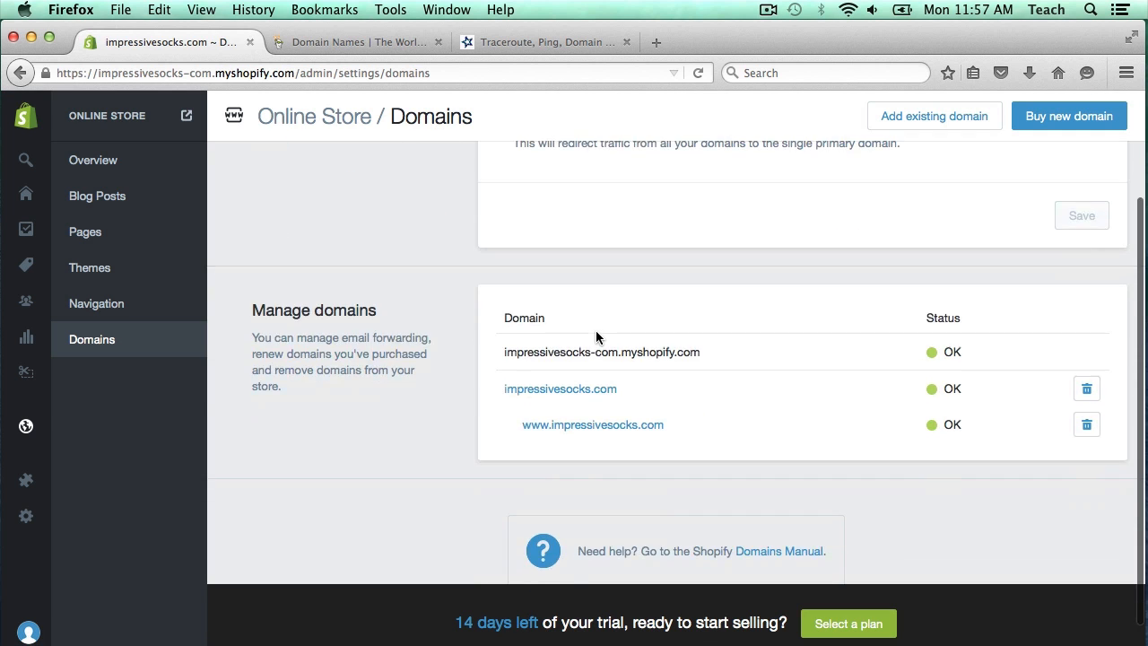
mouse_move(551, 437)
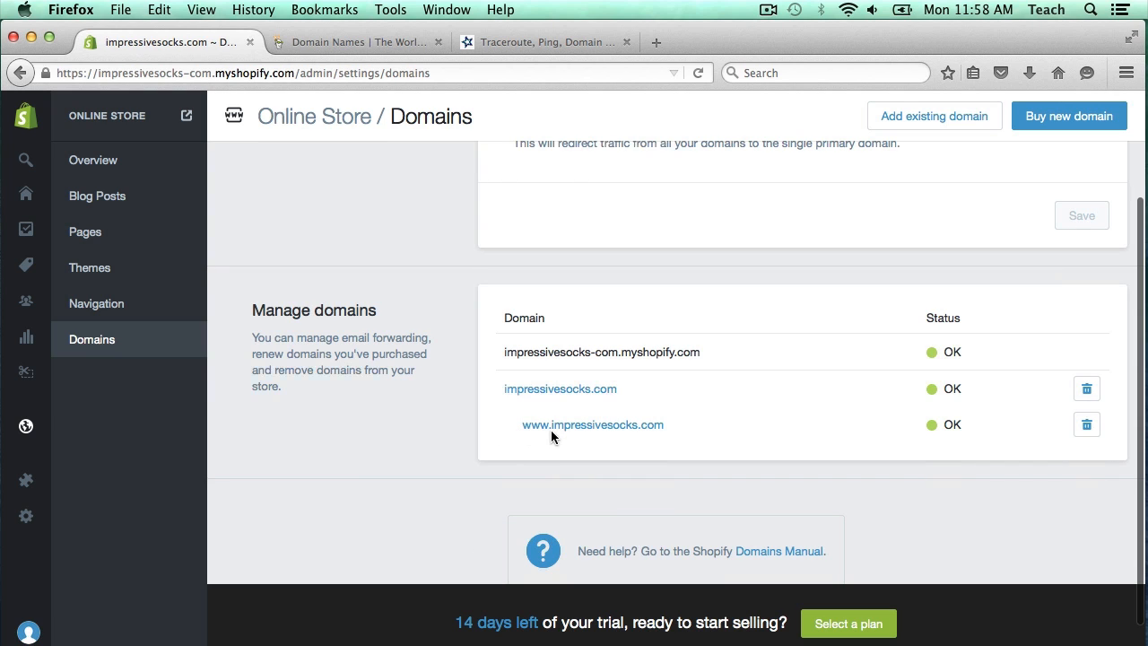
mouse_move(947, 440)
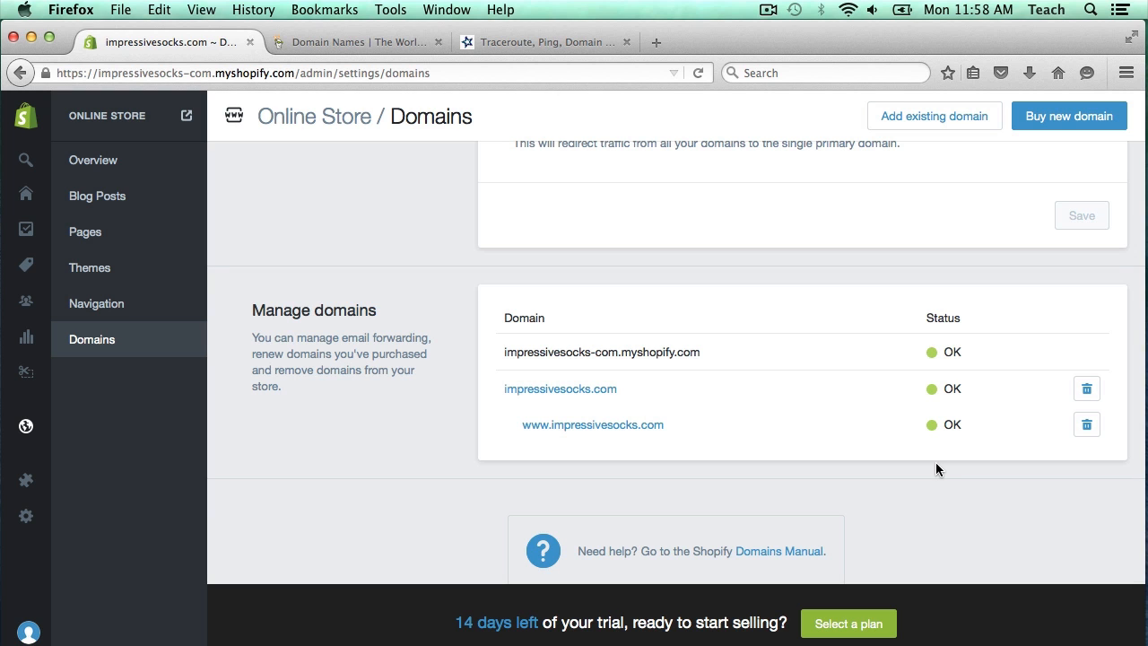
mouse_move(650, 176)
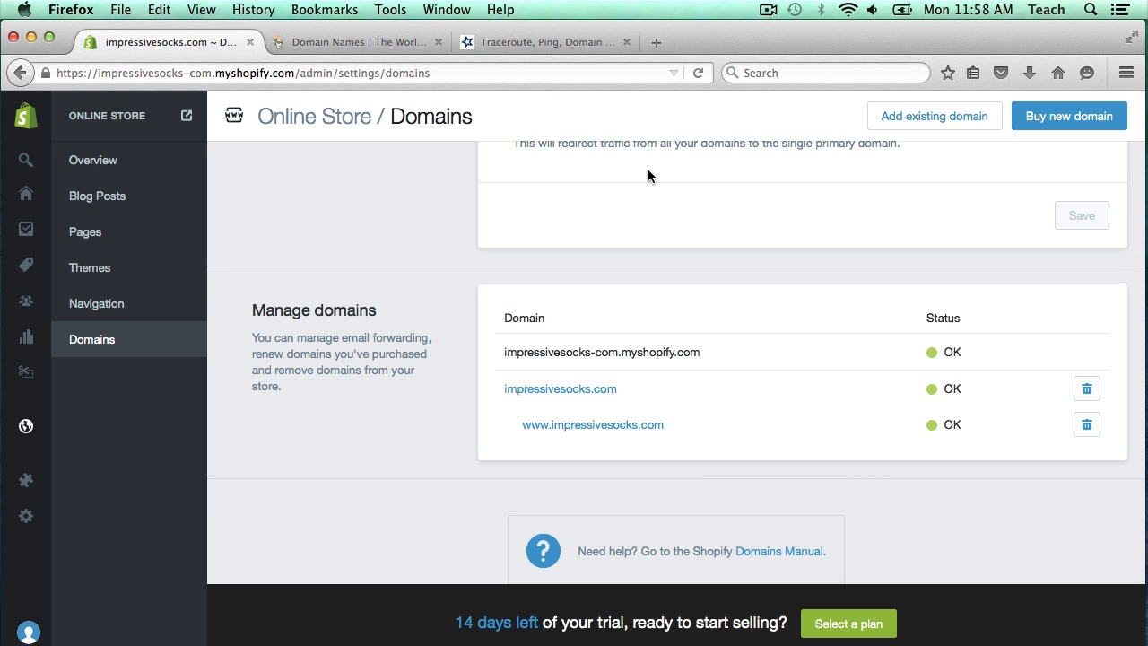
Look up impressivesocks.com's DNS records on Network-Tools and confirm the A record 23.227.38.32.
click(538, 41)
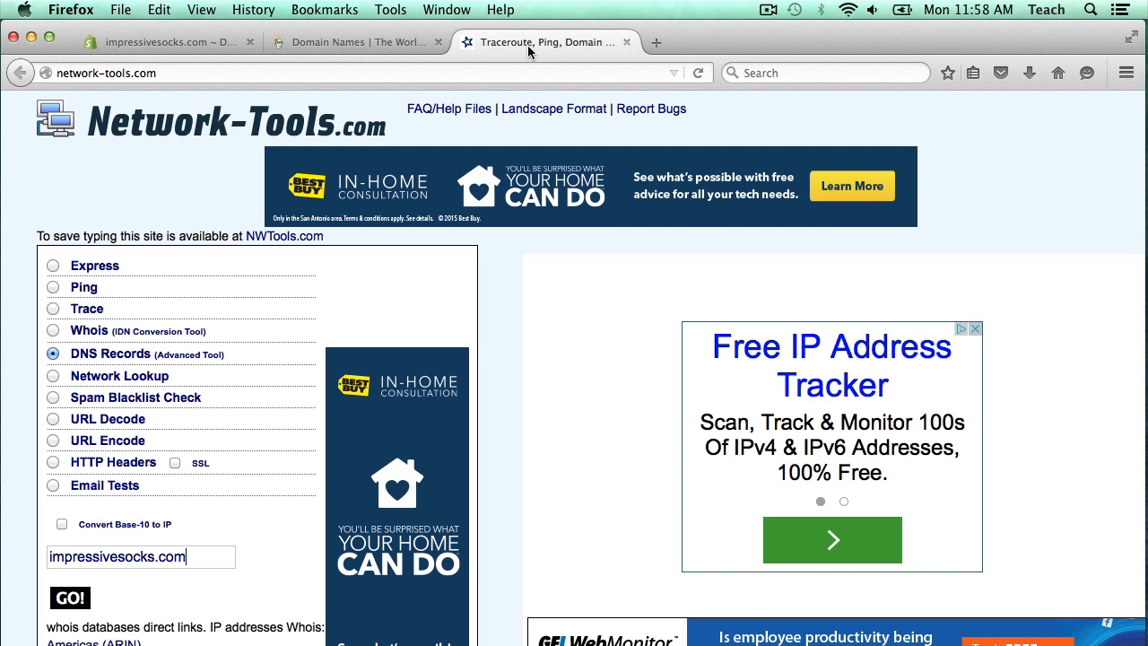
mouse_move(151, 93)
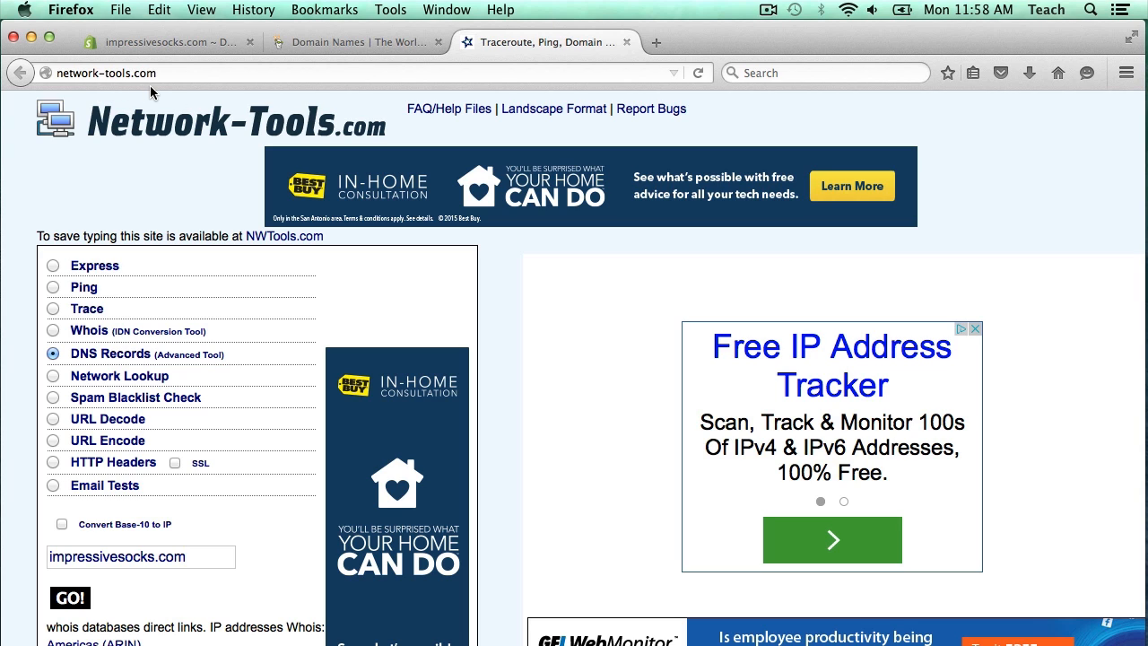
mouse_move(79, 366)
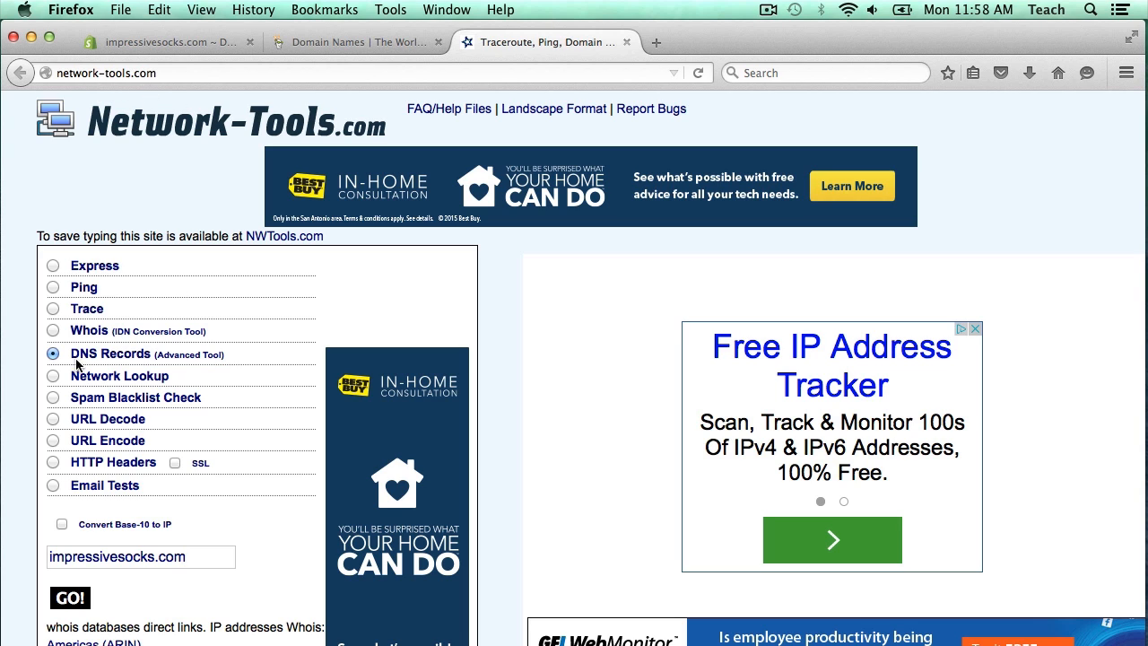
scroll(down, 3)
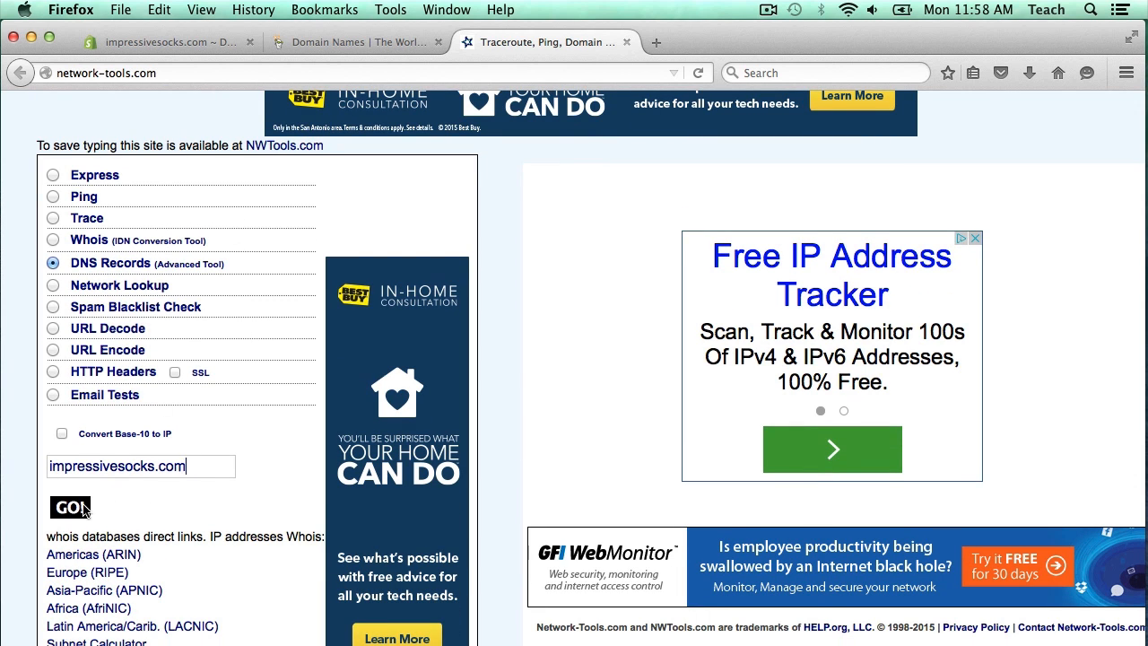
click(69, 507)
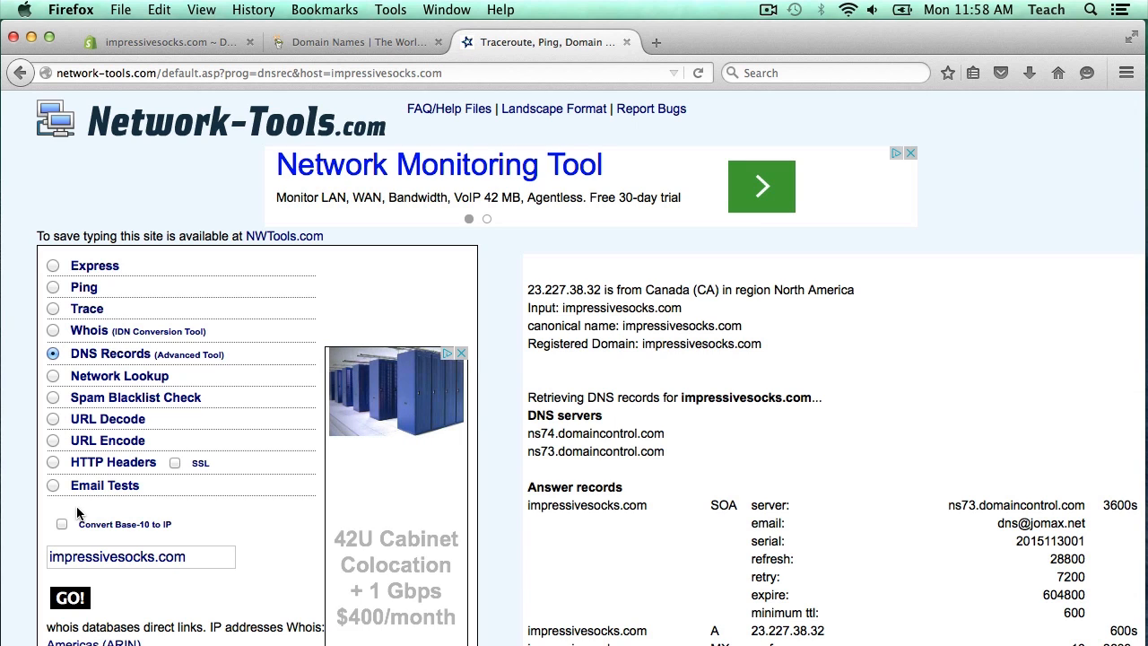
mouse_move(739, 491)
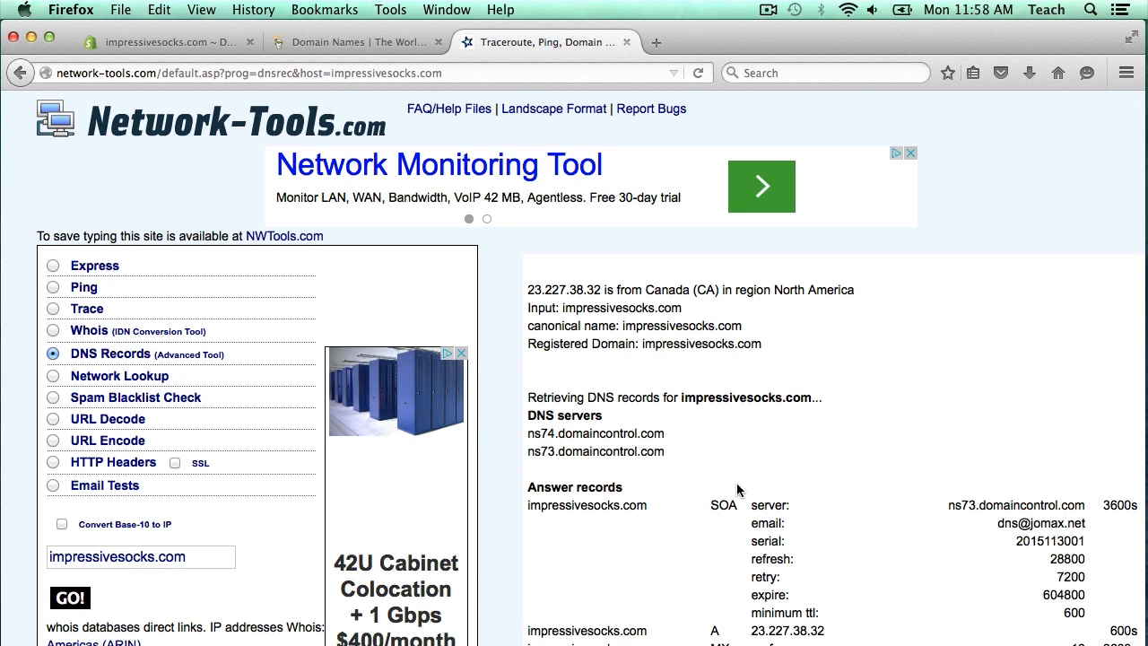
scroll(down, 3)
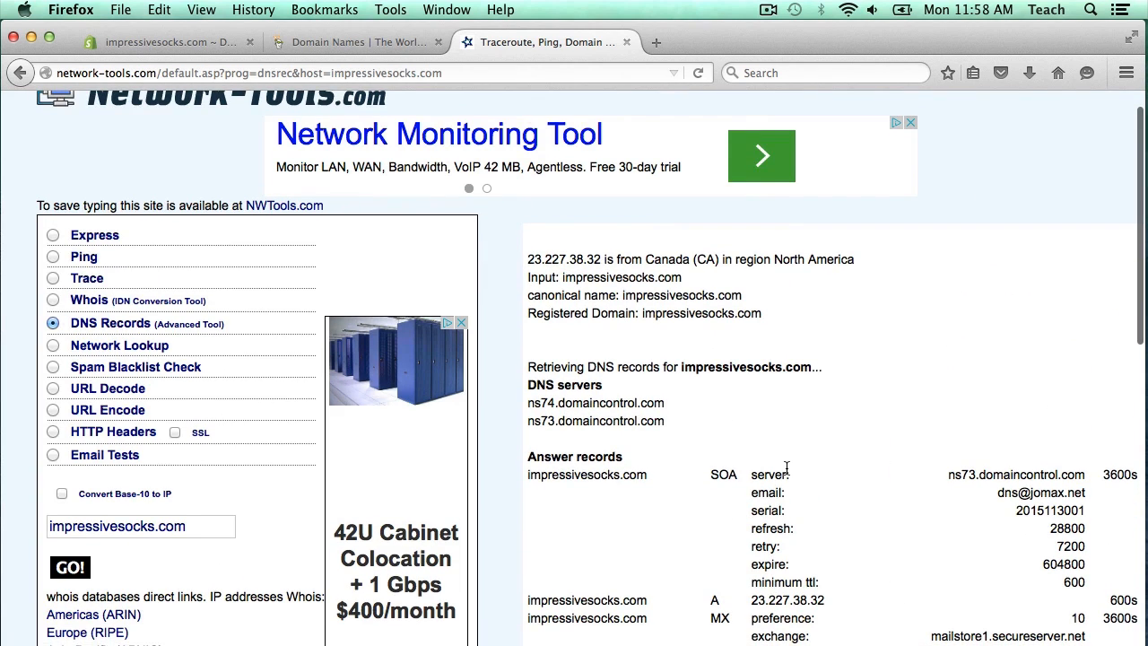
scroll(down, 3)
text(www.)
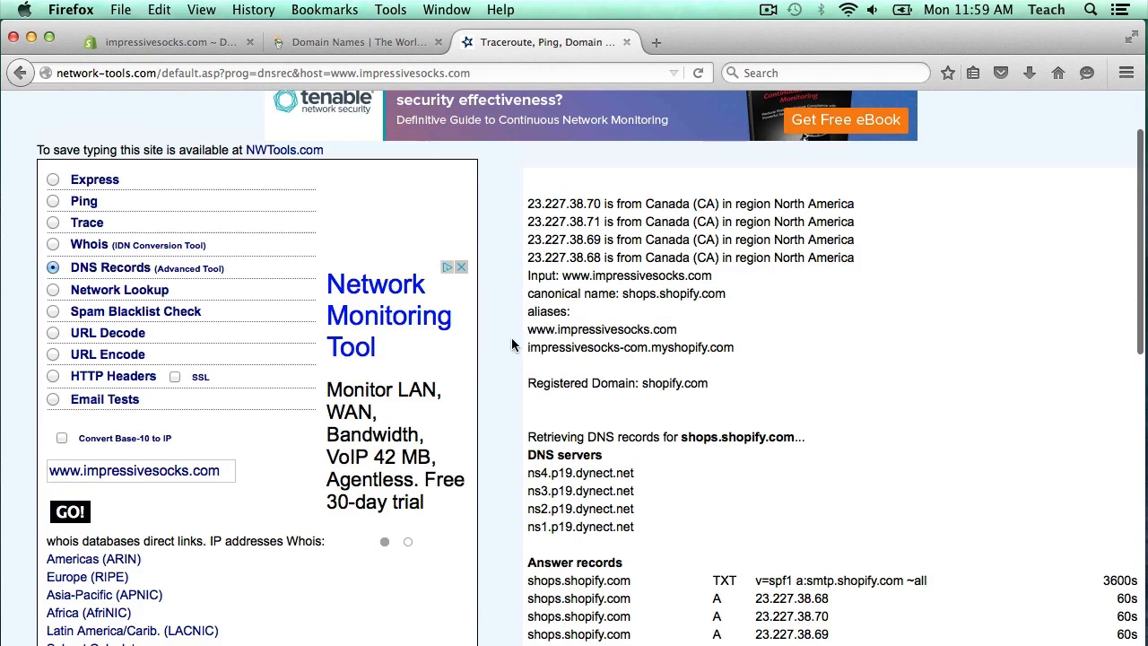
mouse_move(545, 298)
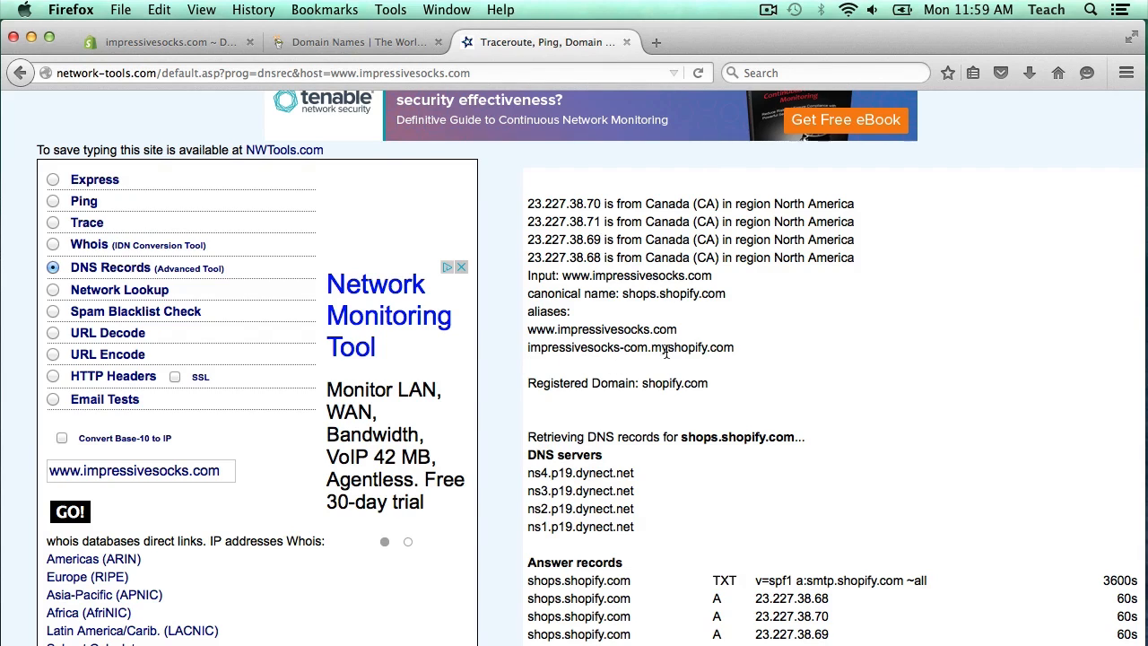
mouse_move(767, 369)
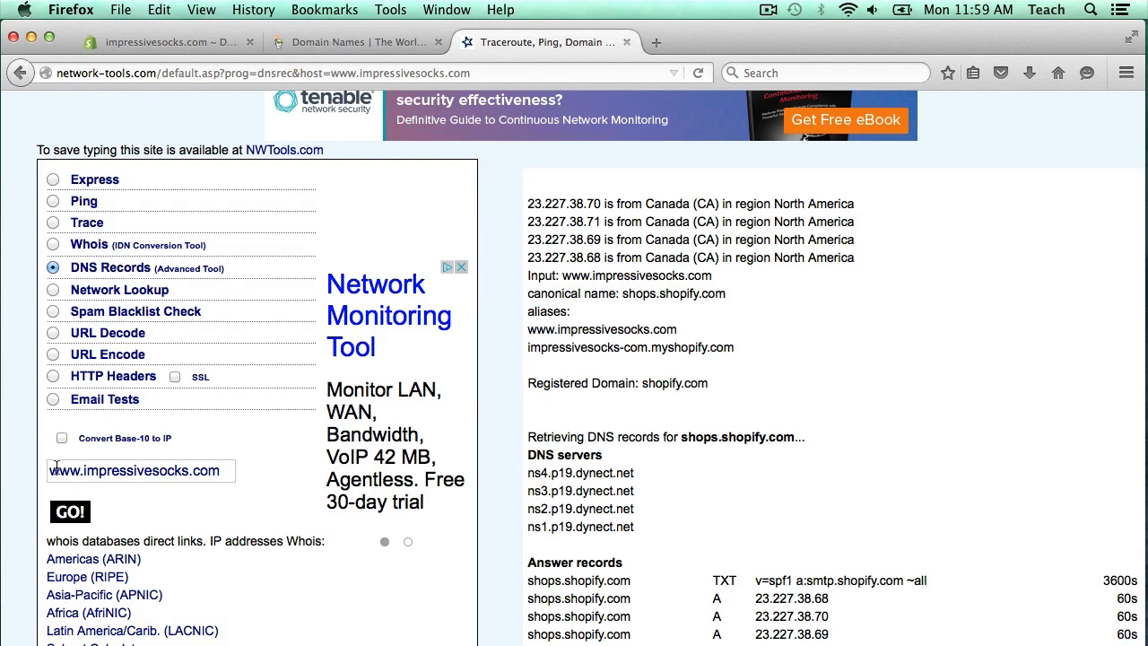
mouse_move(717, 401)
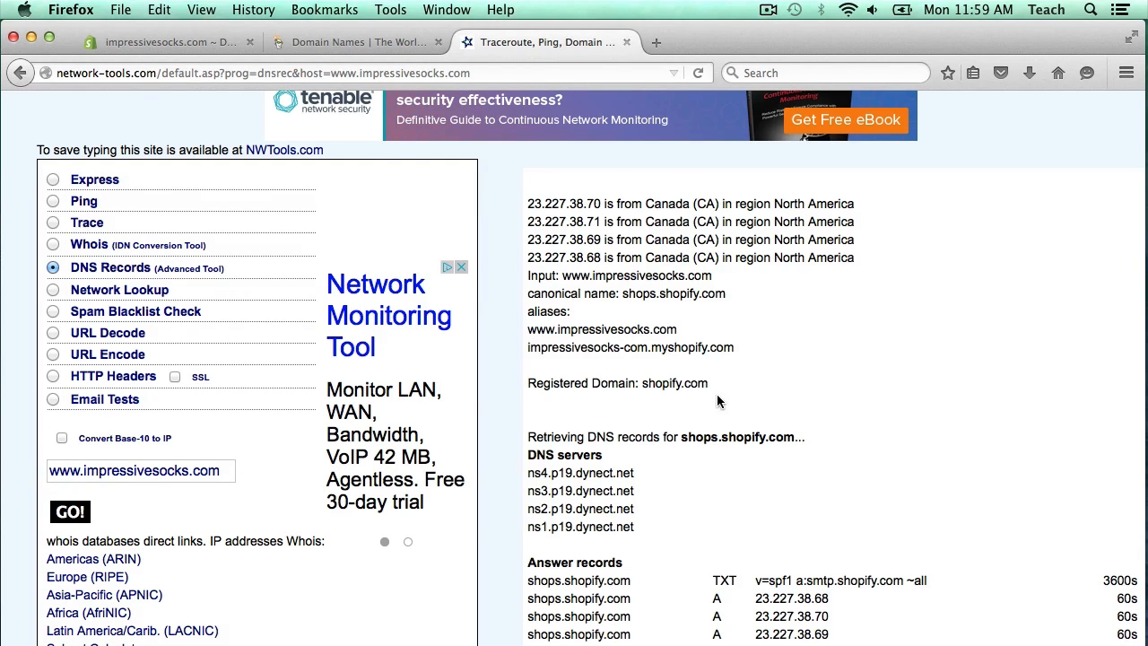
mouse_move(547, 244)
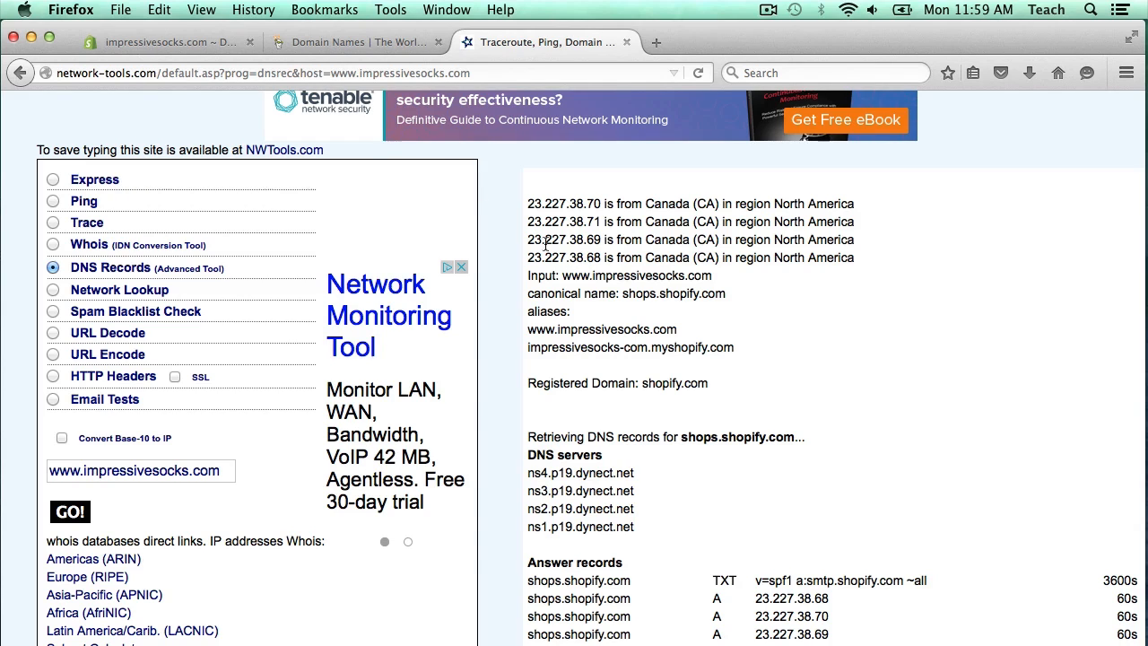
click(357, 42)
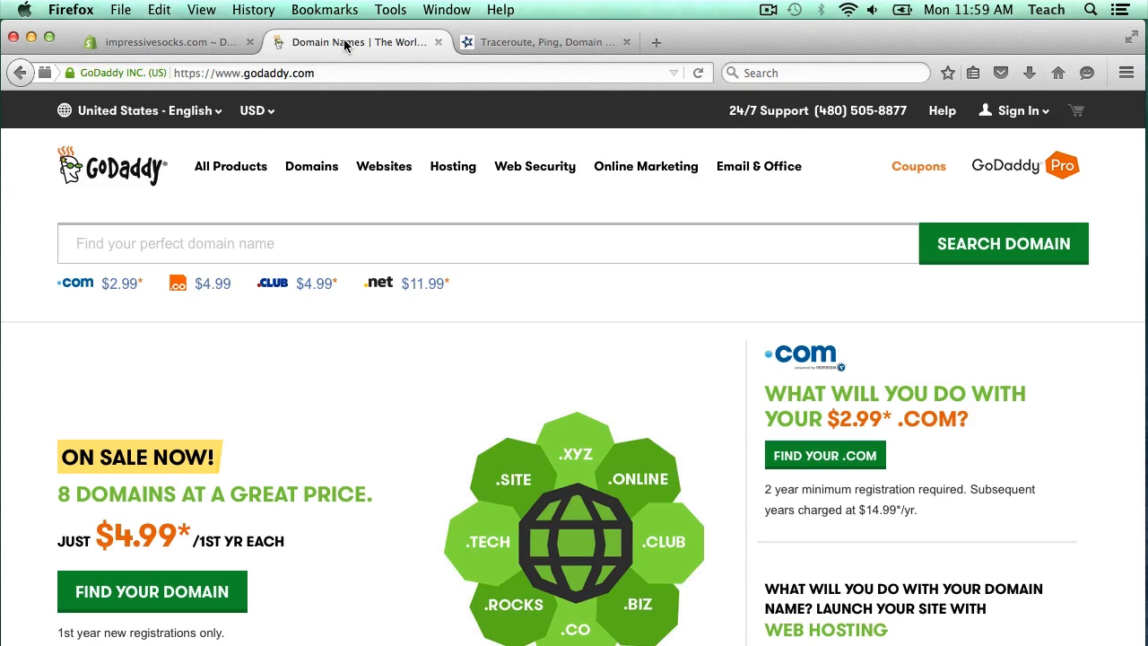